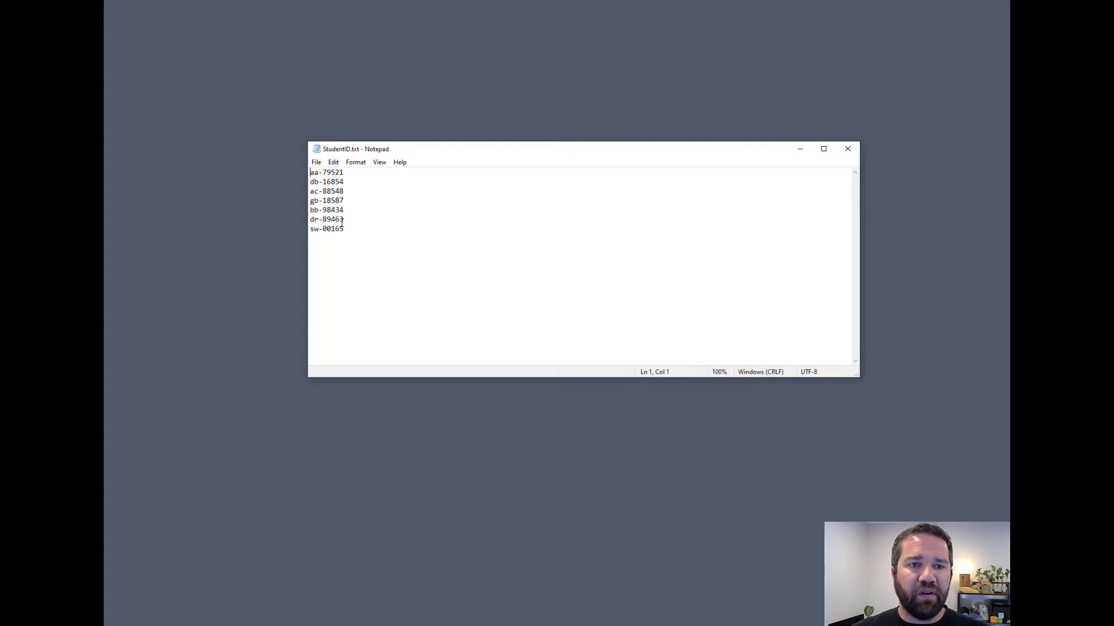
Select all seven student IDs in StudentID.txt for copying
key(ctrl+a)
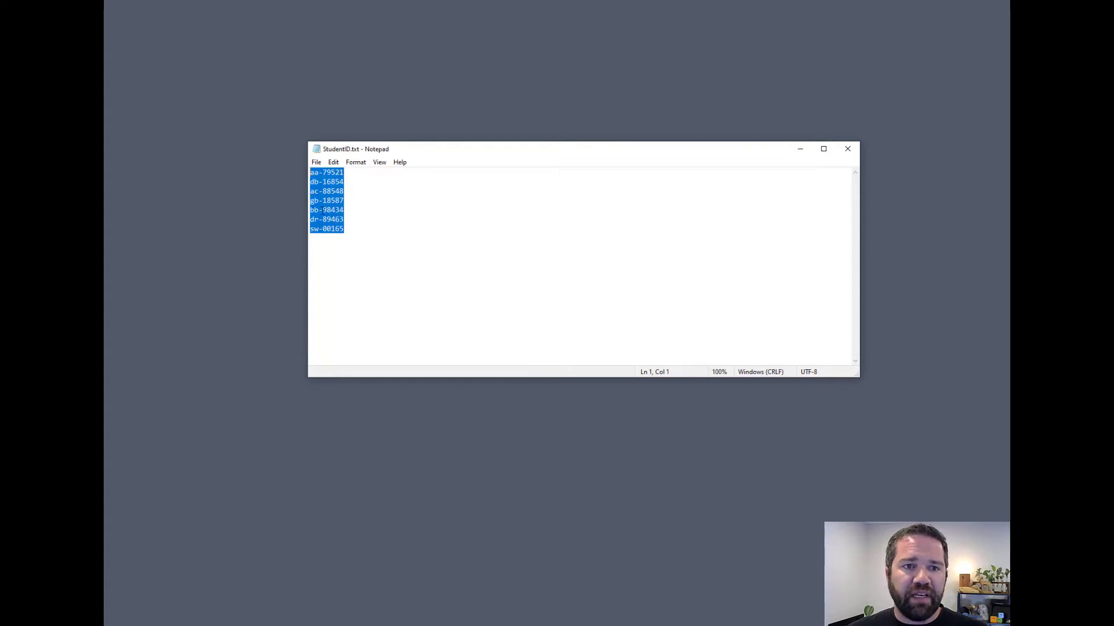
mouse_move(379, 332)
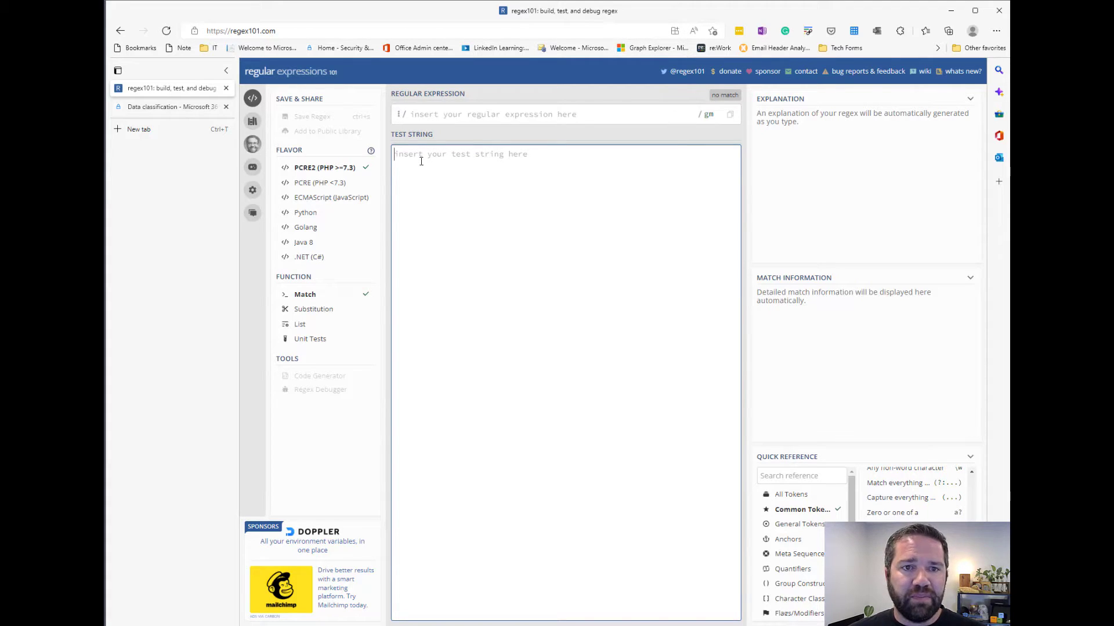
Paste the seven IDs as the test string and enter the pattern [a-z]
text(aa-79521)
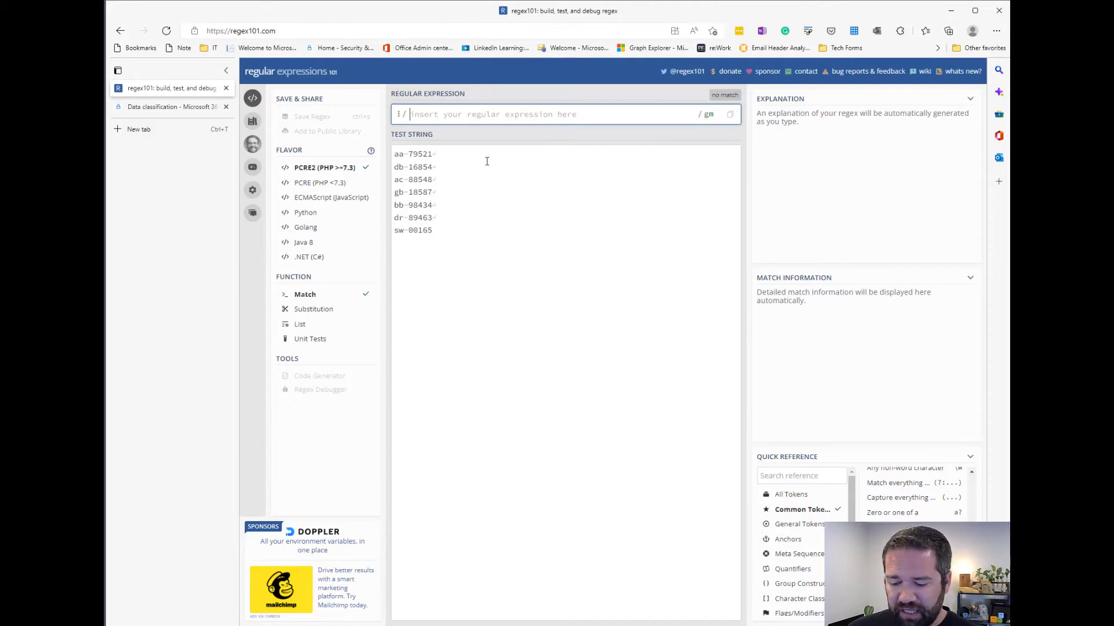
text([)
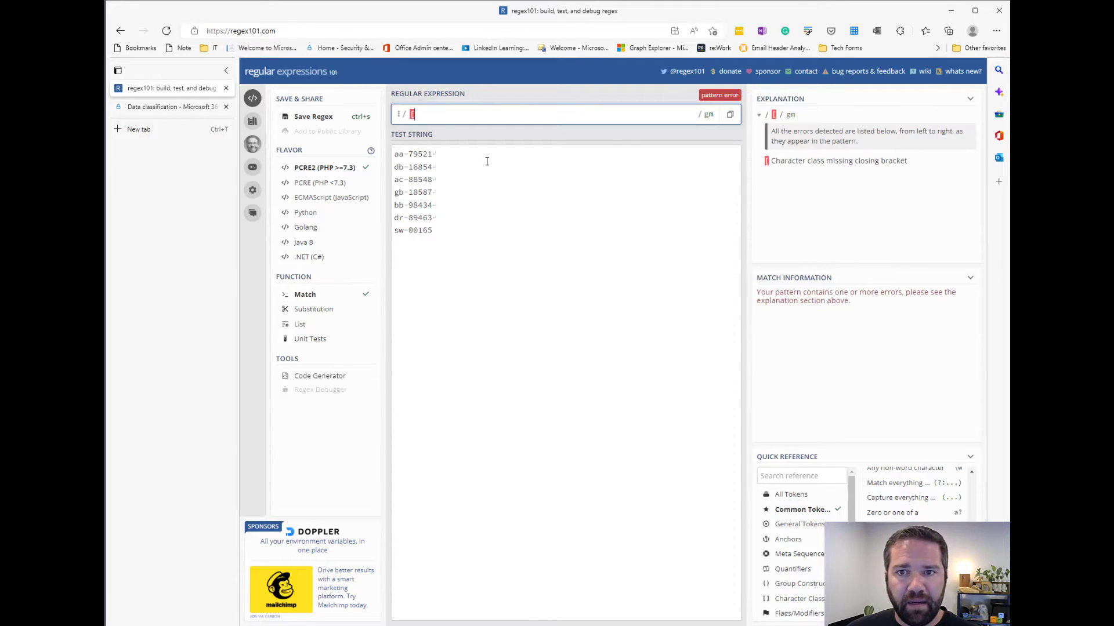
text(a-)
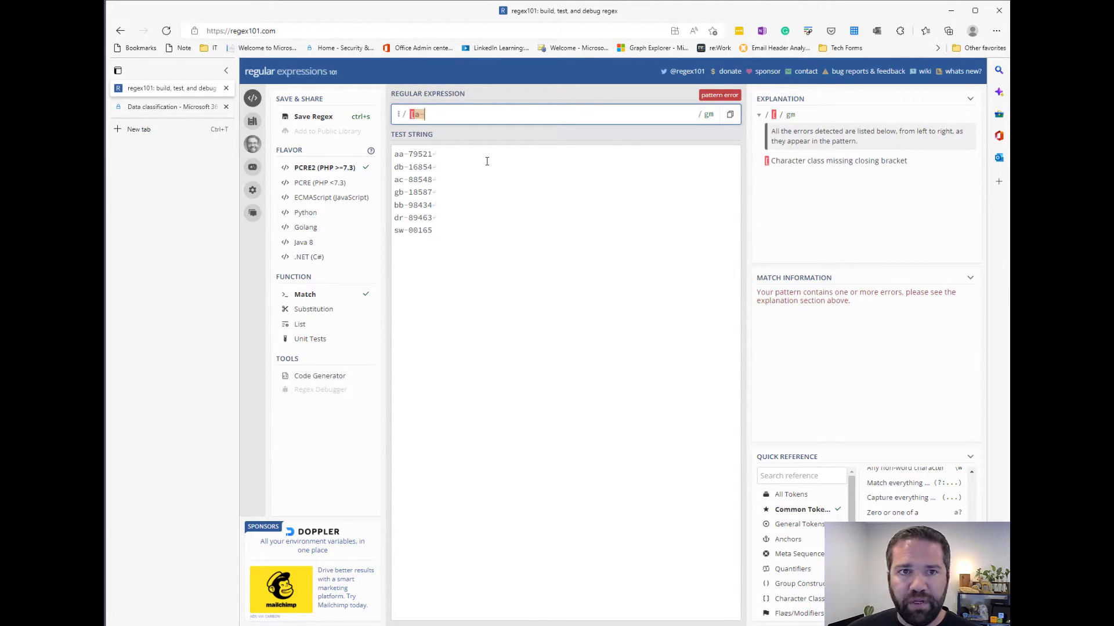
text(z)
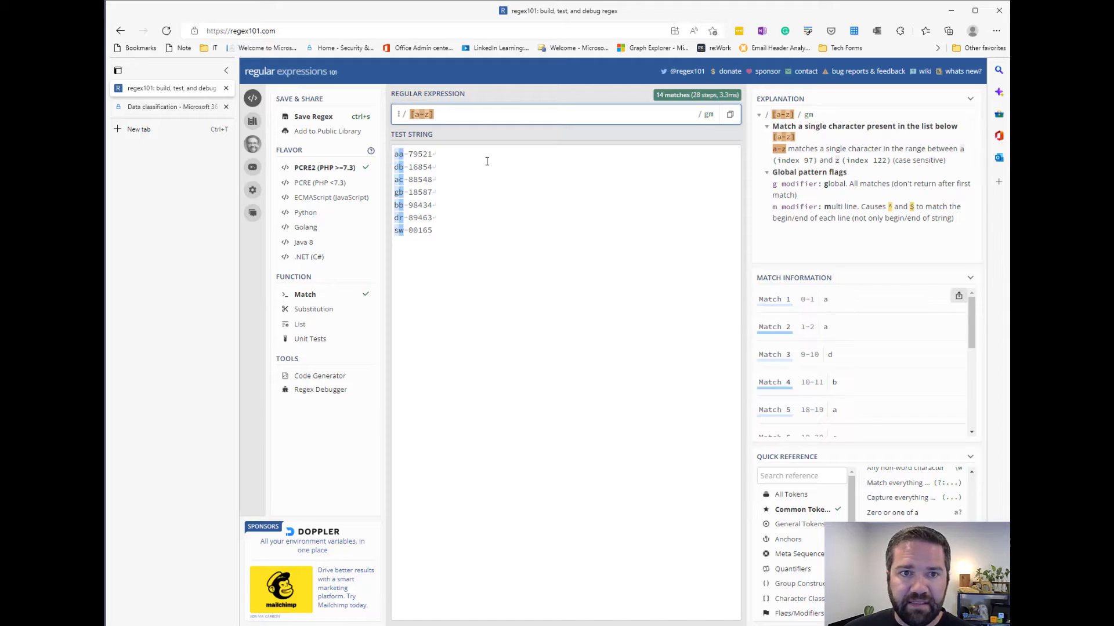
mouse_move(455, 126)
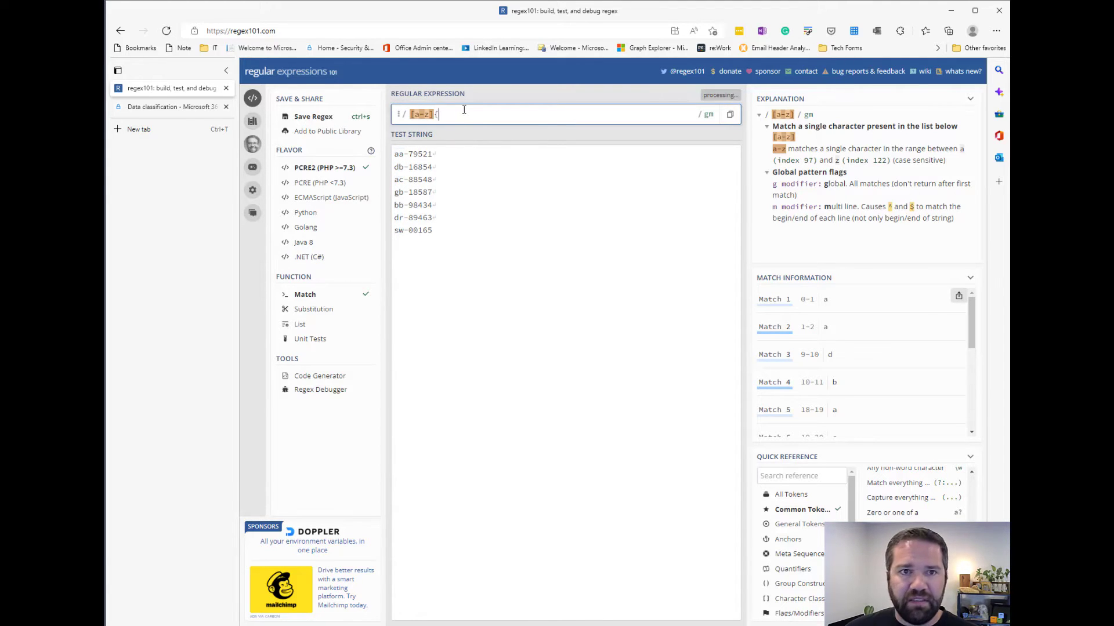
Extend the expression to [a-z]{2}-[\d]{5} so all seven IDs match in full
text({2)
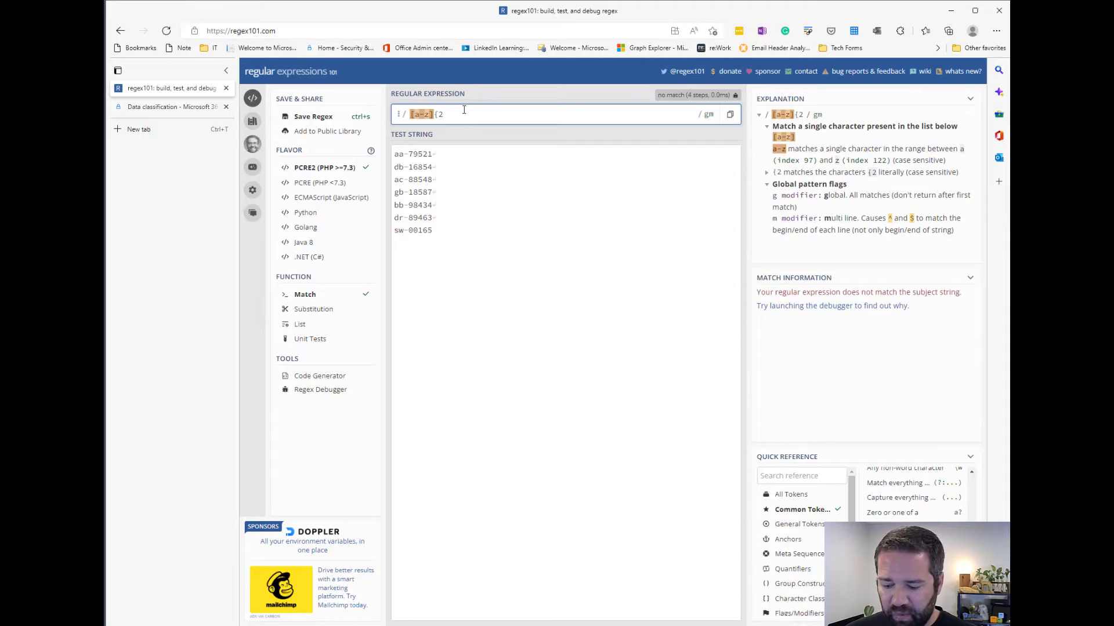
text(})
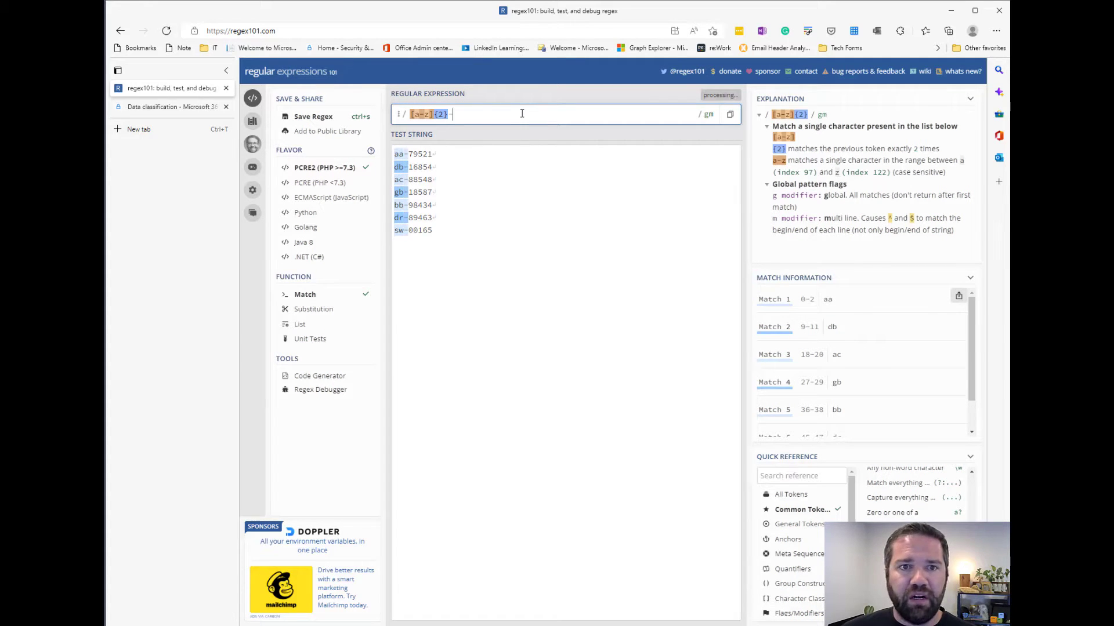
text(-)
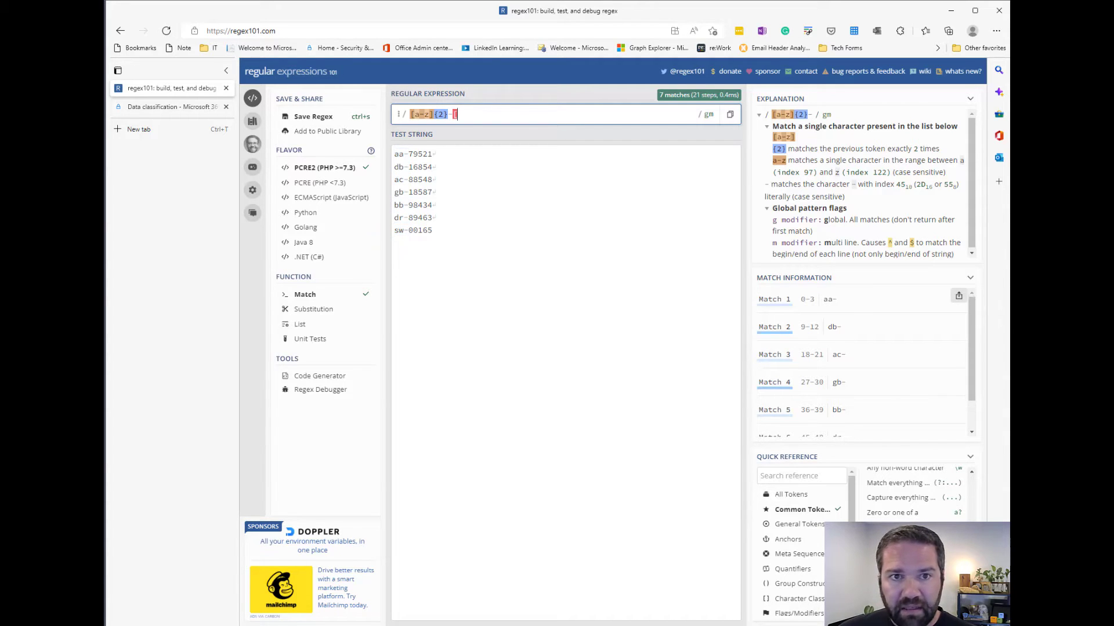
text([)
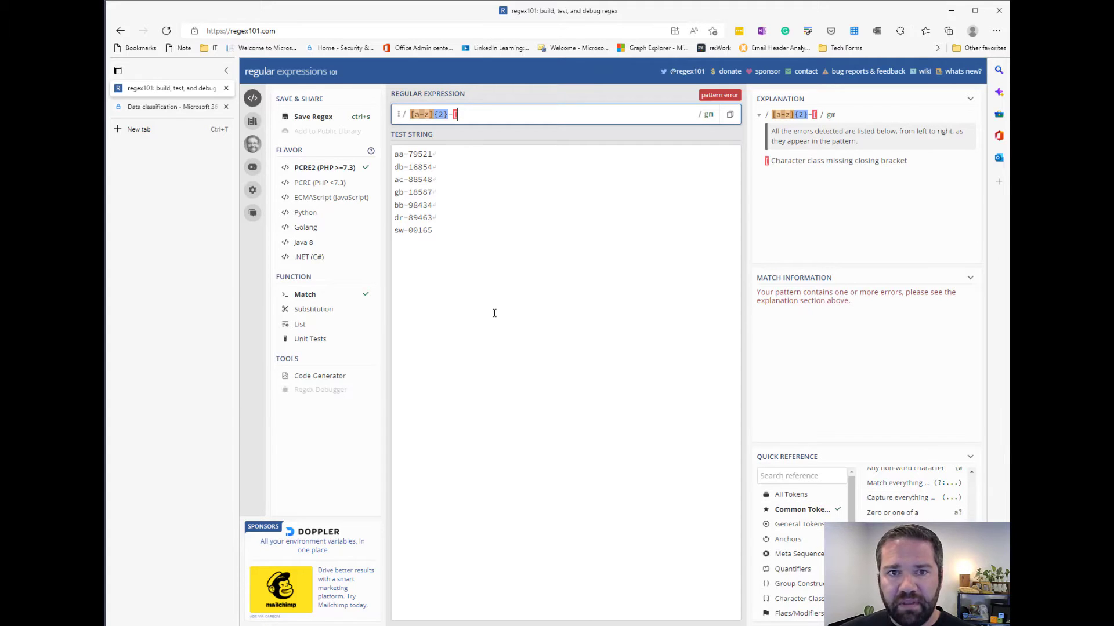
text(\d)
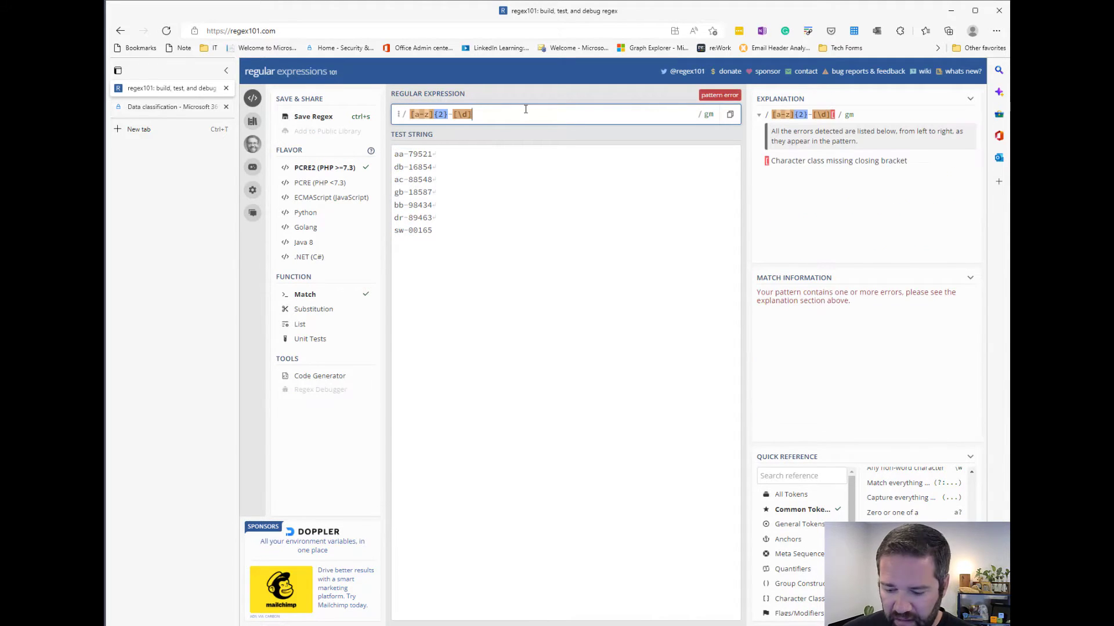
text({5})
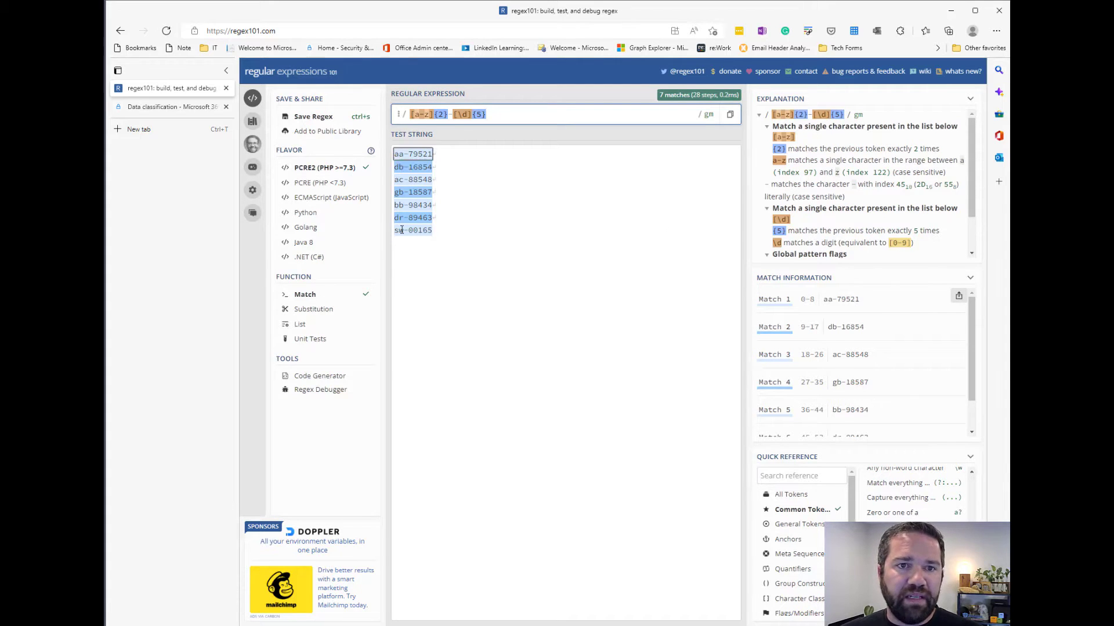
mouse_move(413, 153)
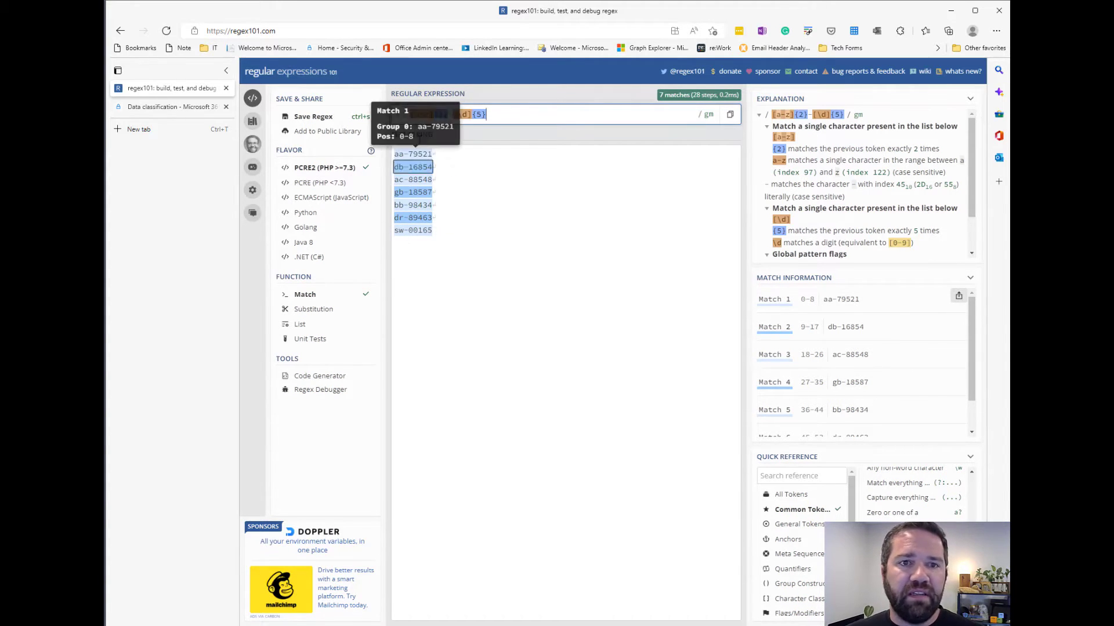
mouse_move(415, 247)
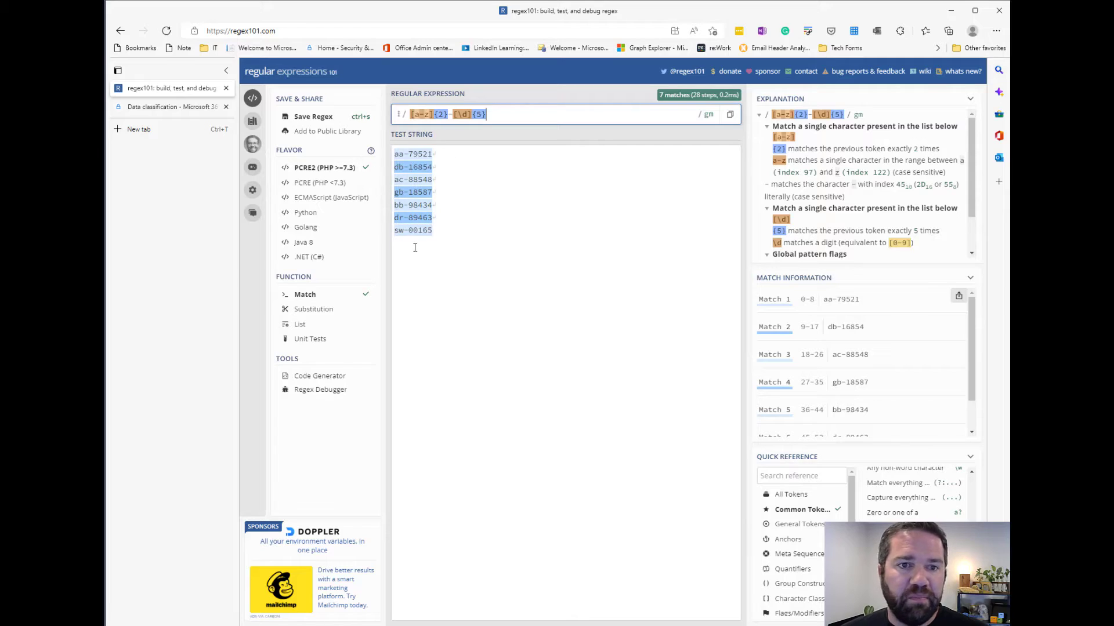
mouse_move(413, 230)
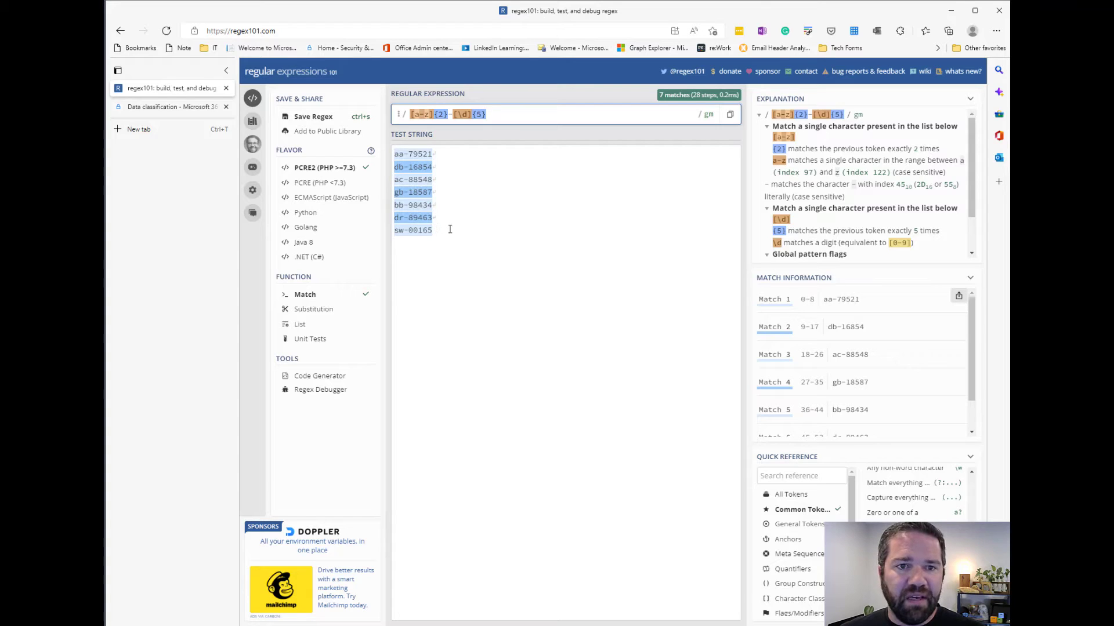
mouse_move(413, 153)
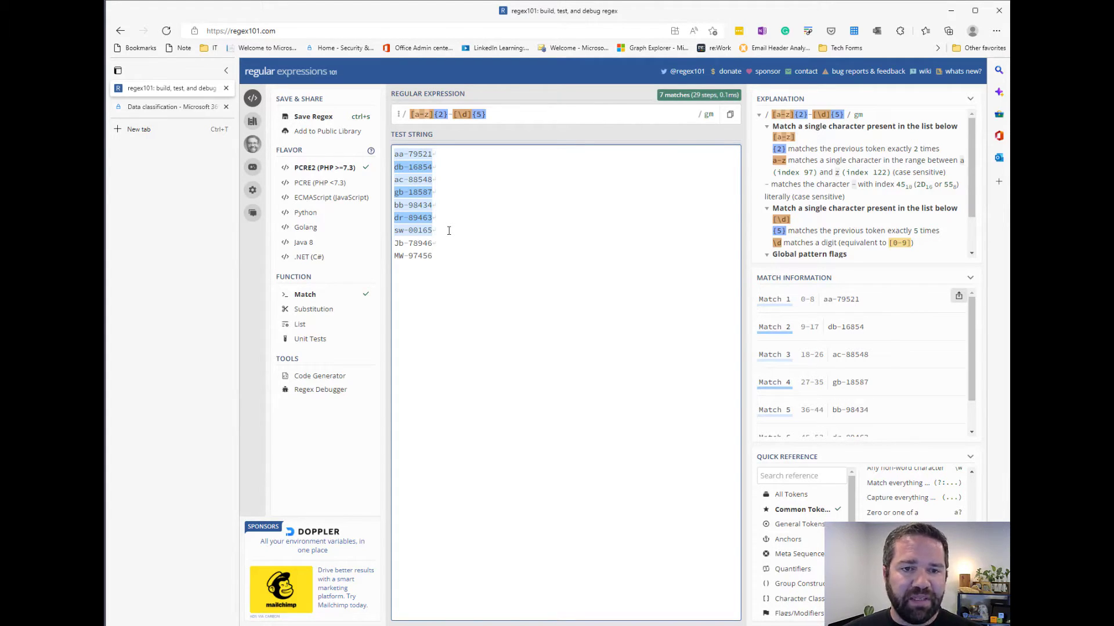
Widen the character class to [a-zA-Z] so Jb-78946 and MW-97456 also match
text(\)
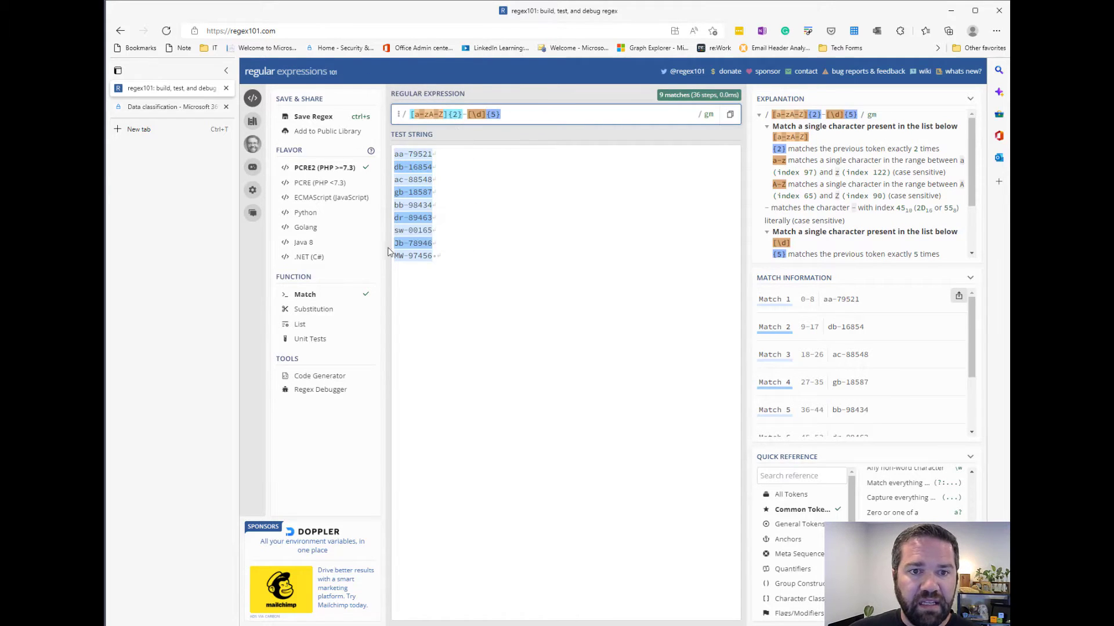
mouse_move(414, 255)
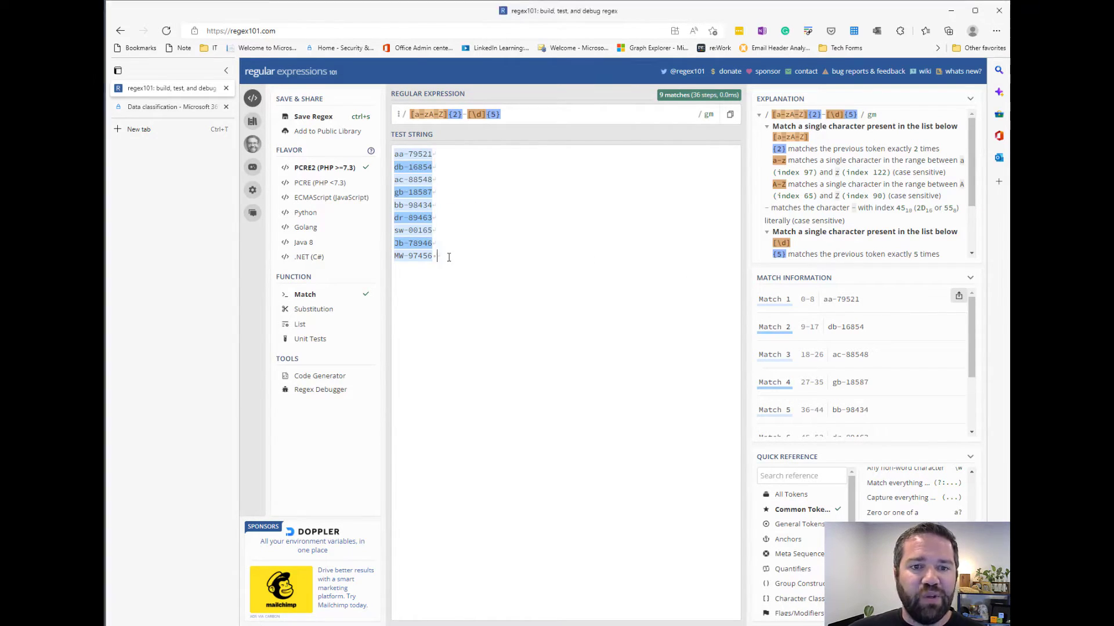
Add the malformed IDs Jb78946, db.16854 and gG+98462 to the test text
text(Jb78946)
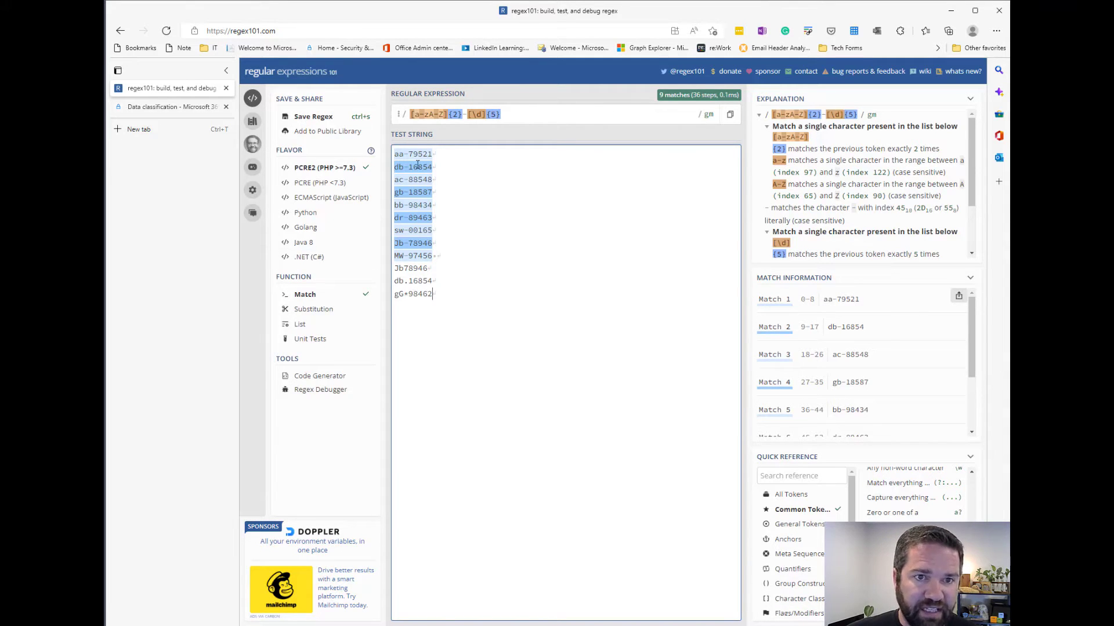
mouse_move(455, 115)
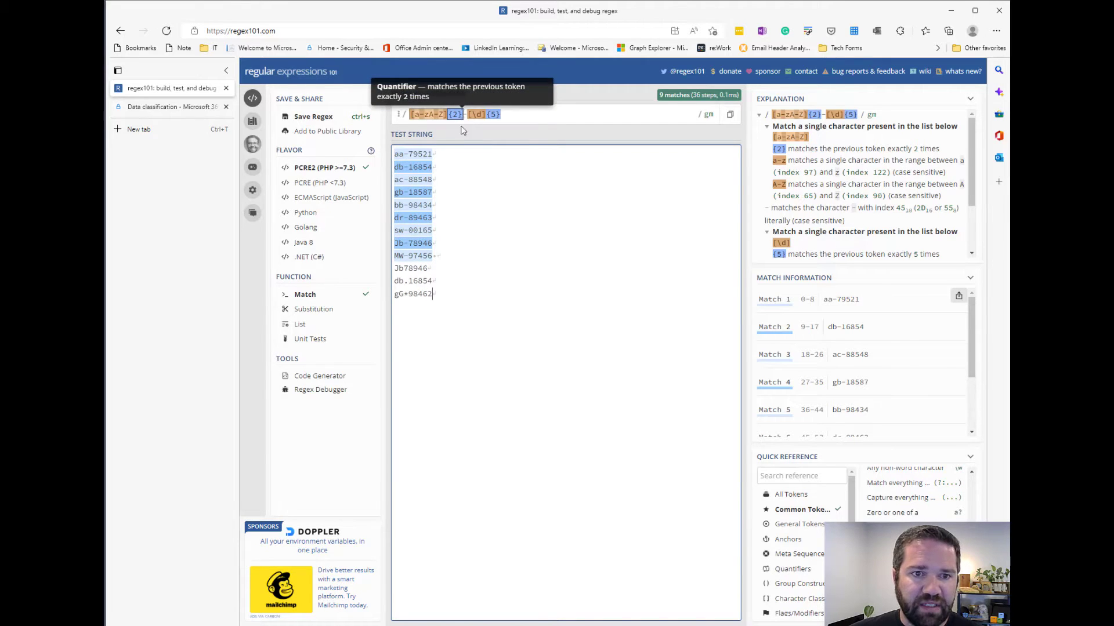
mouse_move(401, 268)
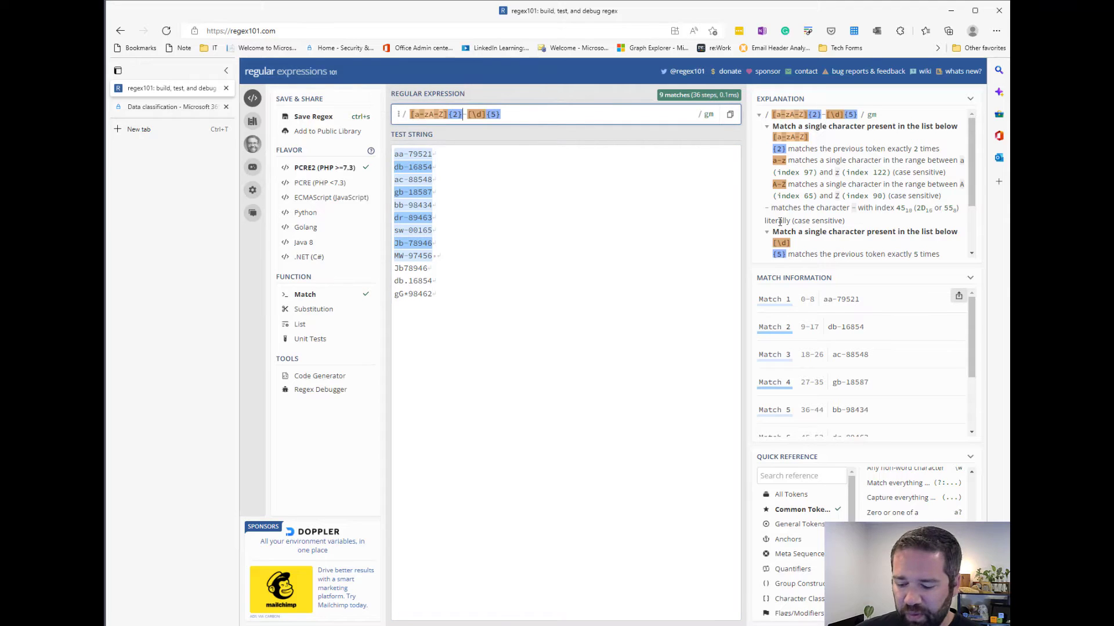
Make the separator an optional group (\W)? so the variant IDs match too
text(()
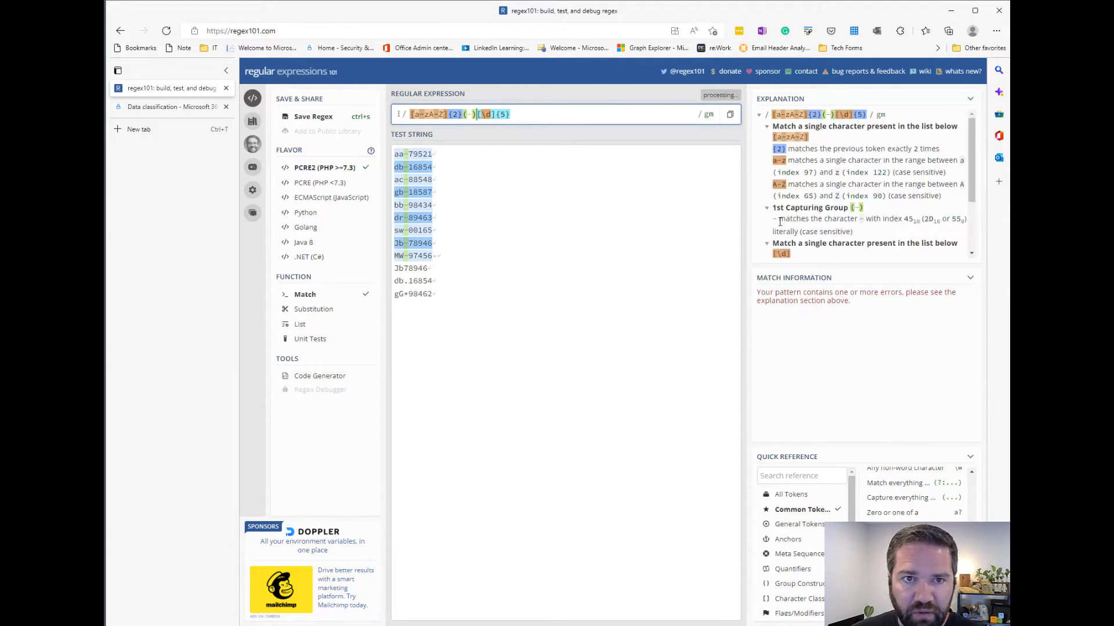
text(?)
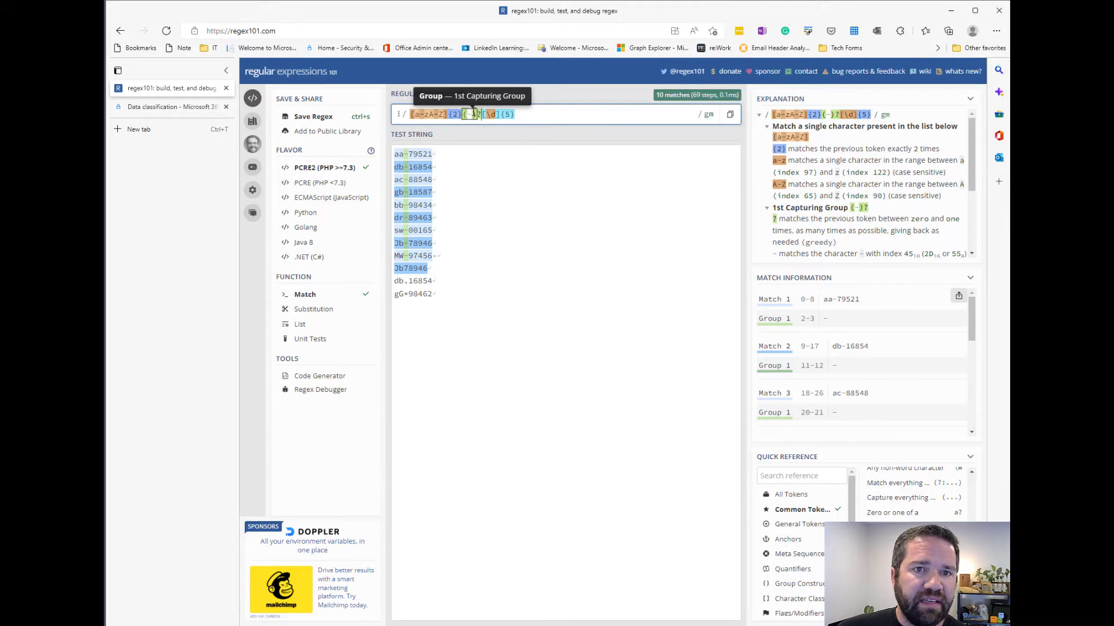
mouse_move(478, 115)
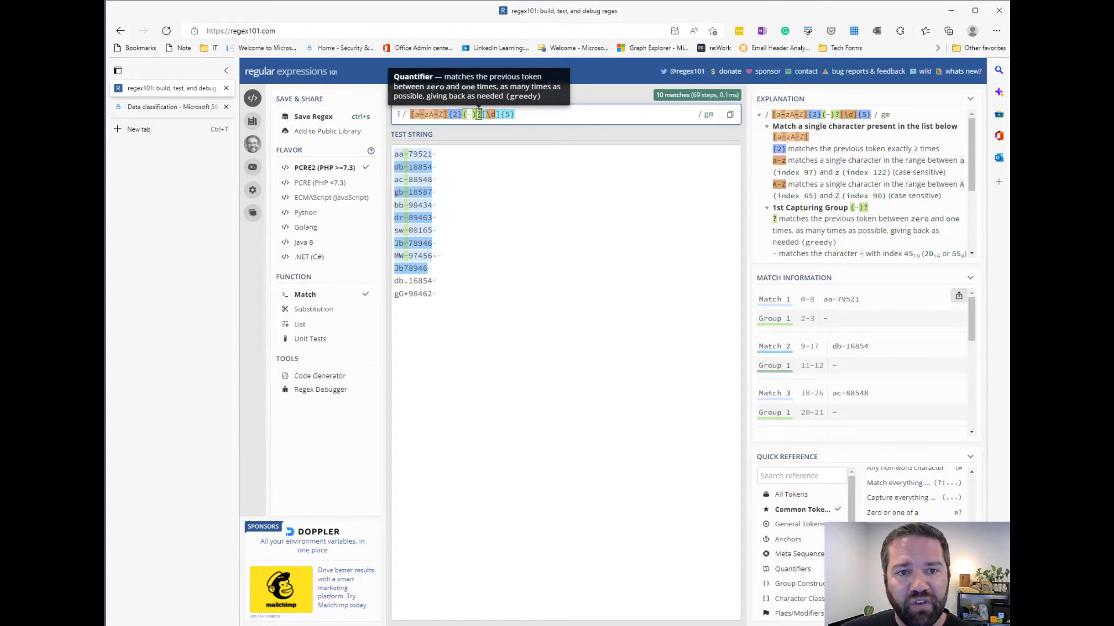
mouse_move(411, 268)
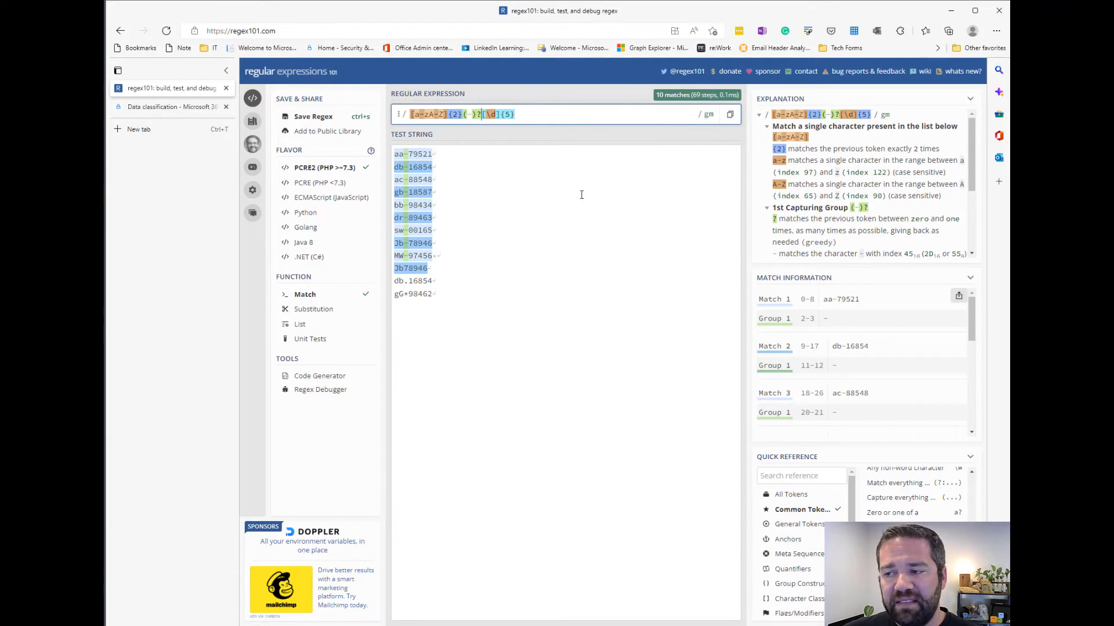
mouse_move(470, 115)
text(\W)
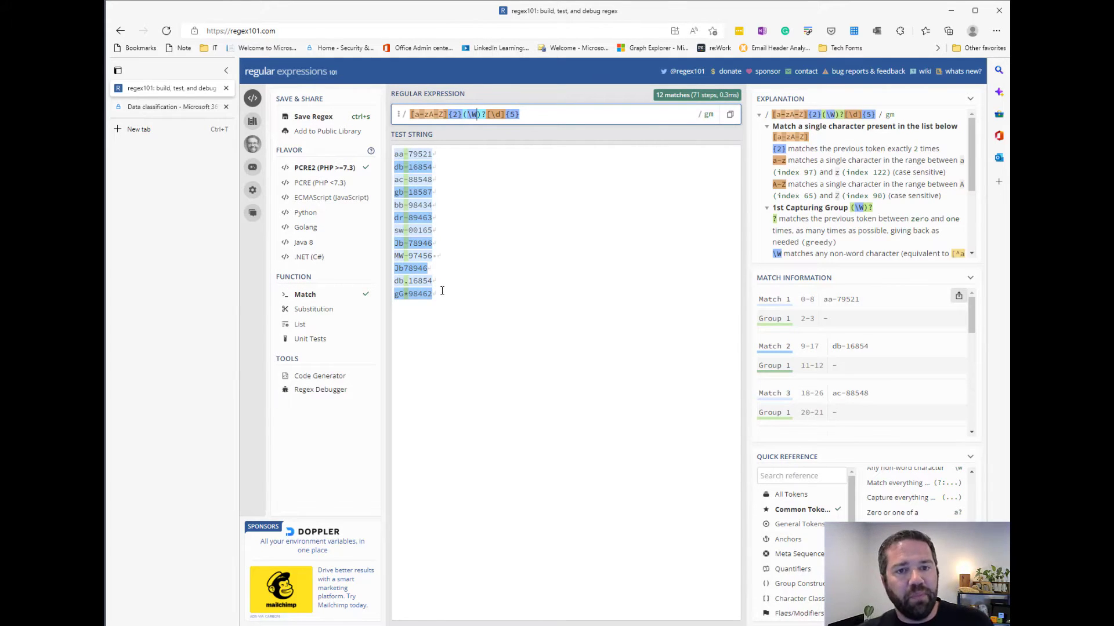
mouse_move(382, 334)
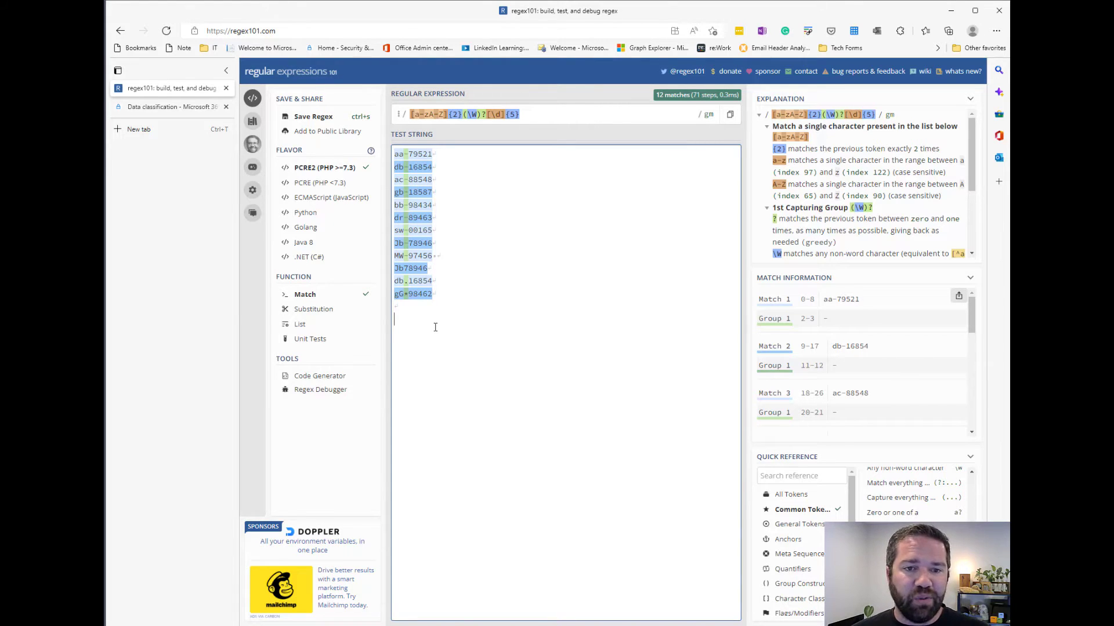
text(Dioyu)
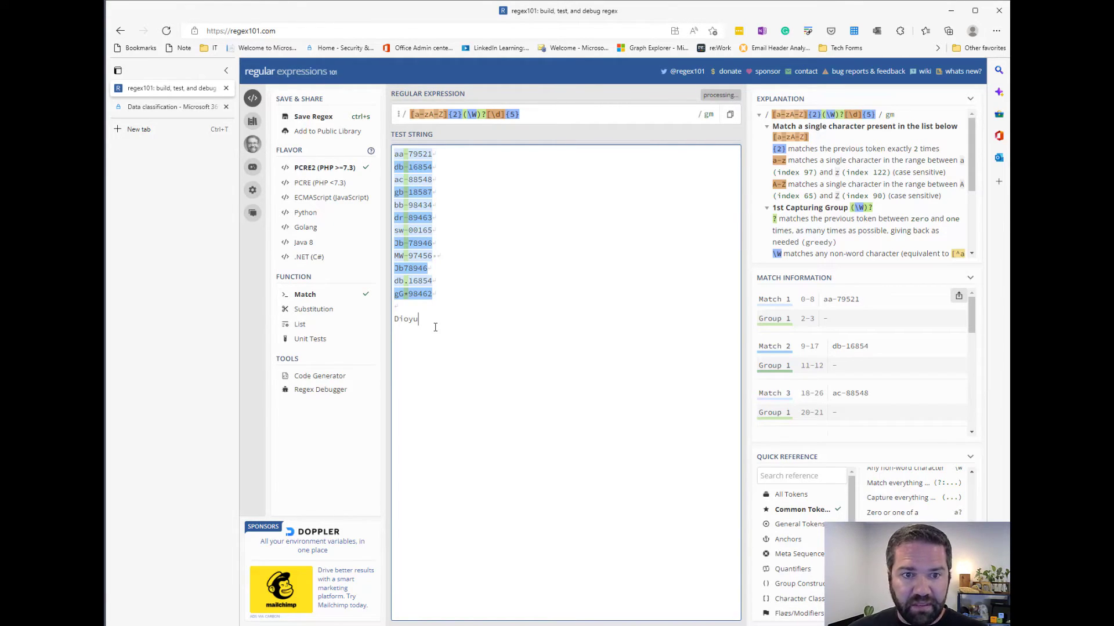
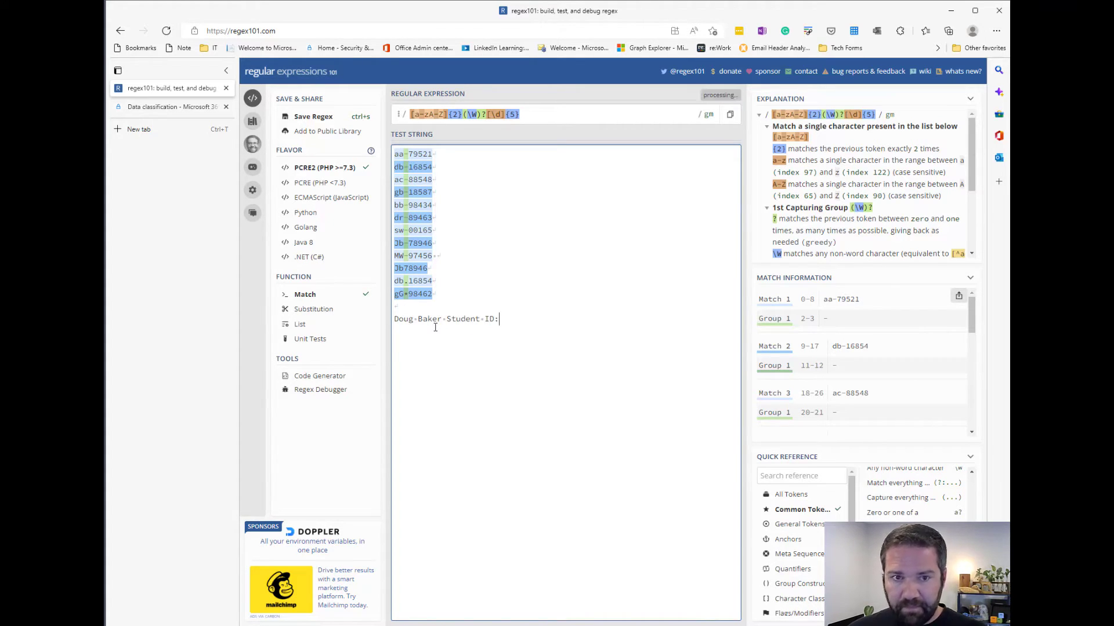
text(db)
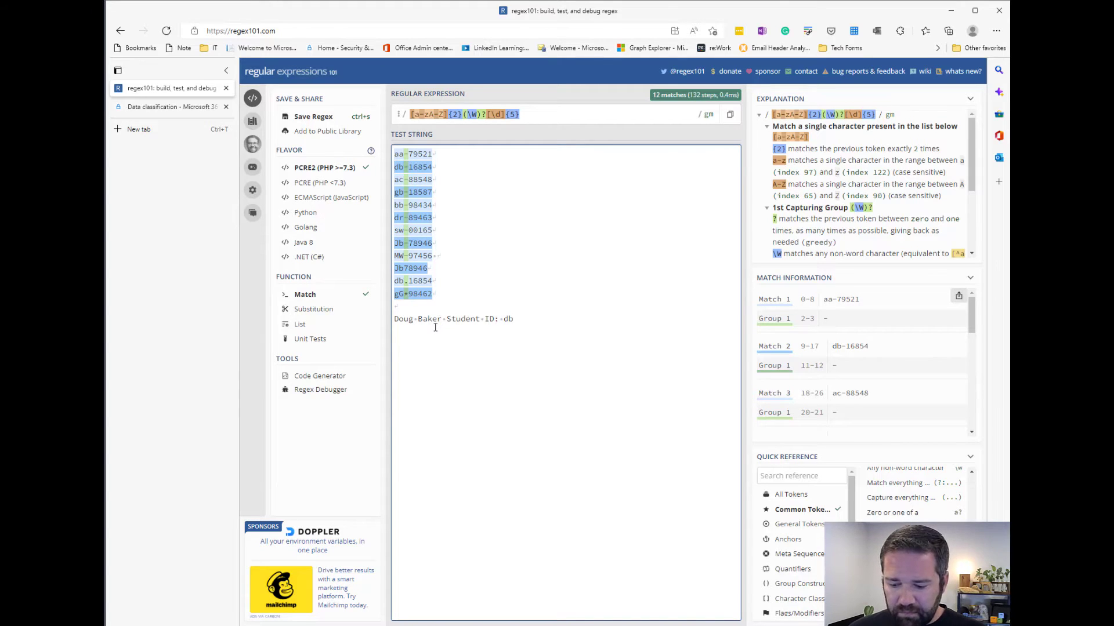
text(1)
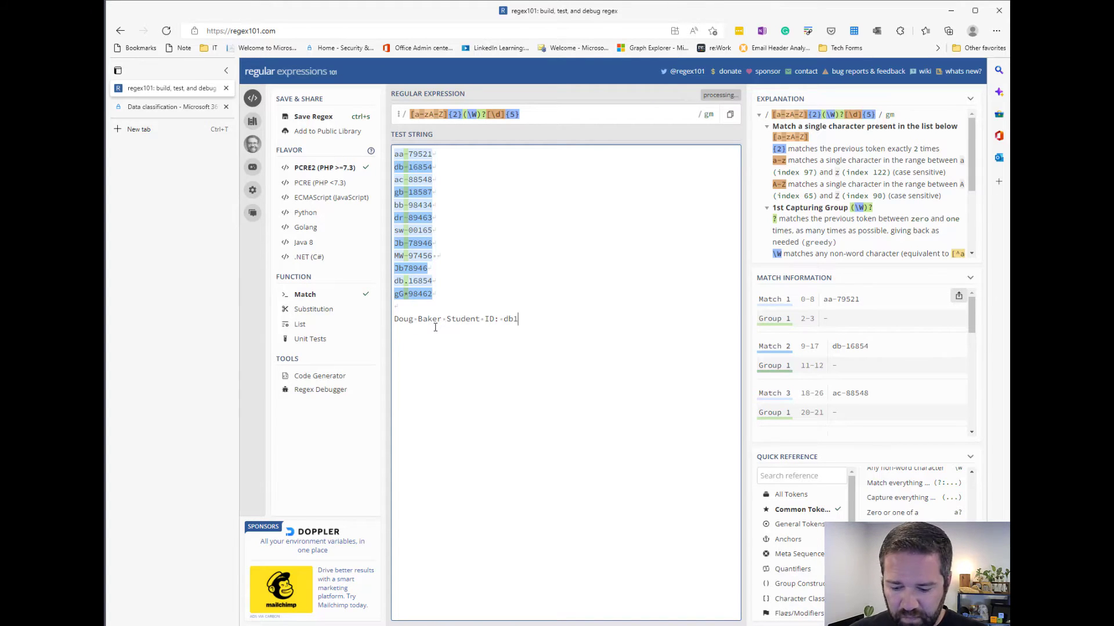
text(685)
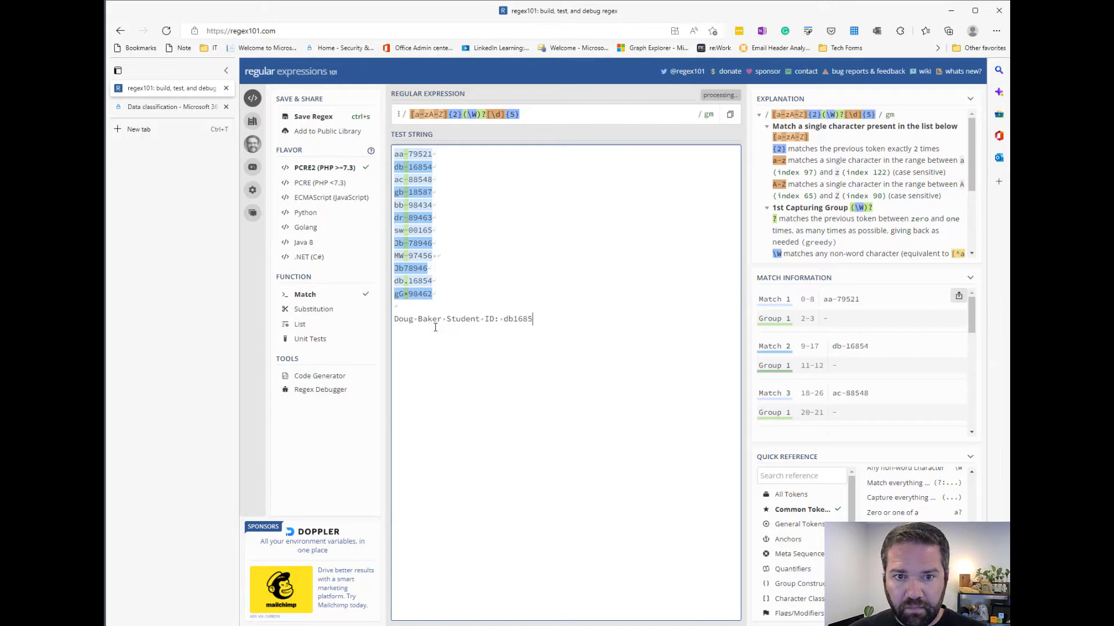
text(4)
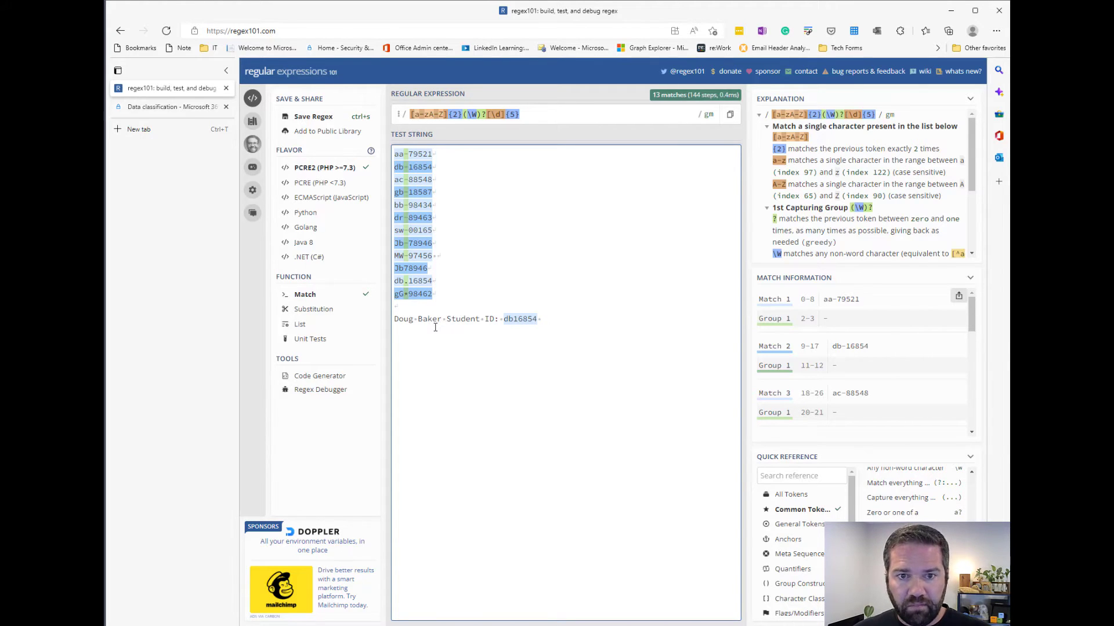
text(asdf)
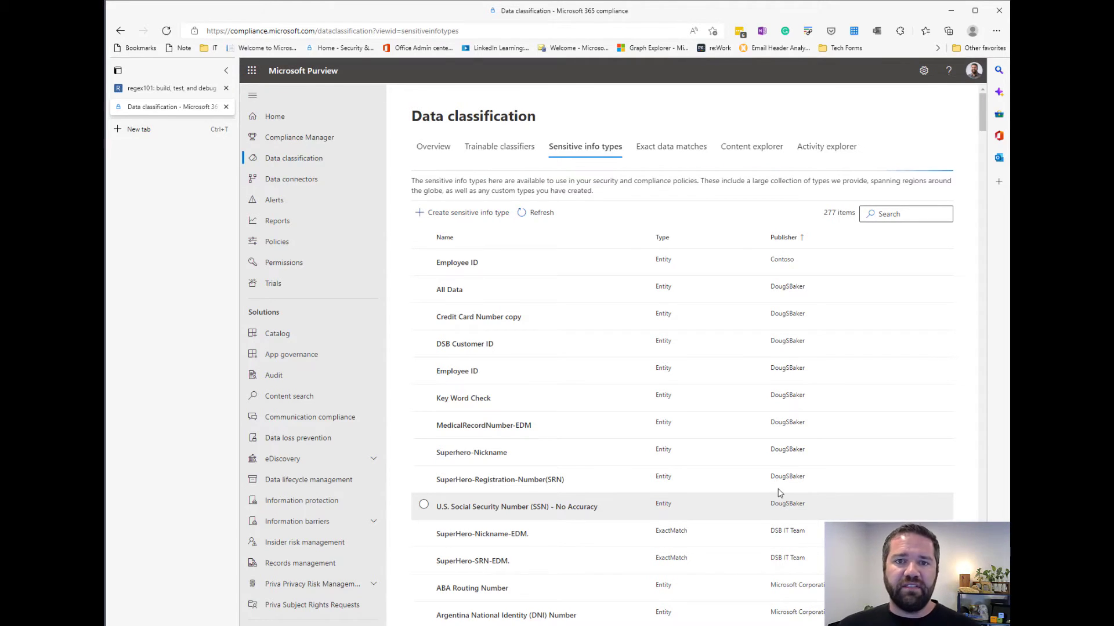
Start creating a new sensitive info type from the Sensitive info types page
click(466, 211)
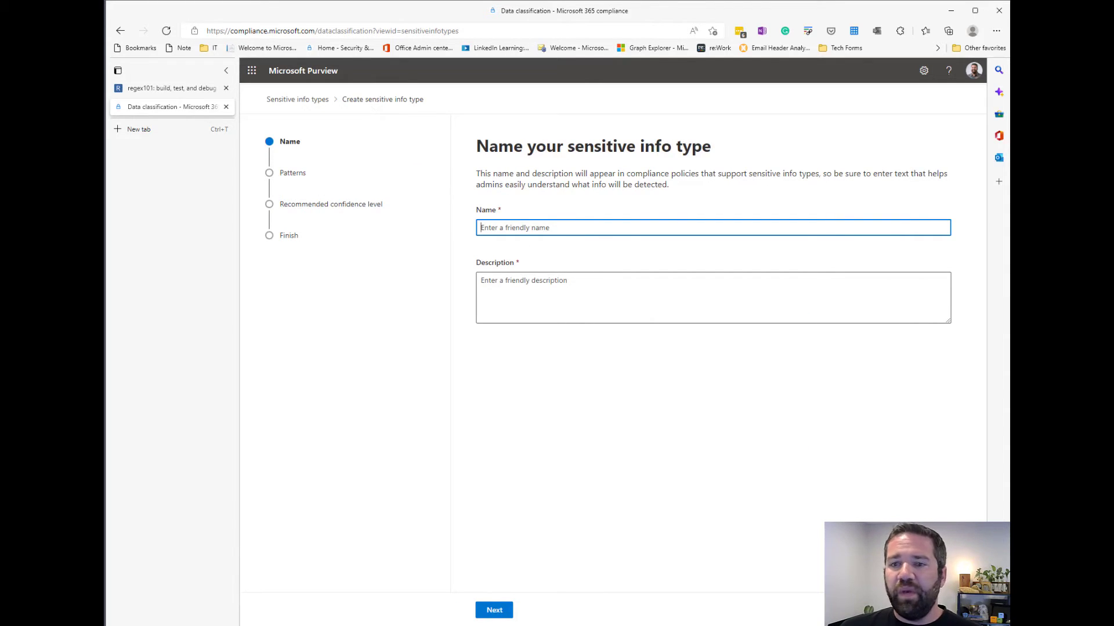
Name the info type 'Student ID' with description 'University Student ID' and advance to patterns
click(493, 611)
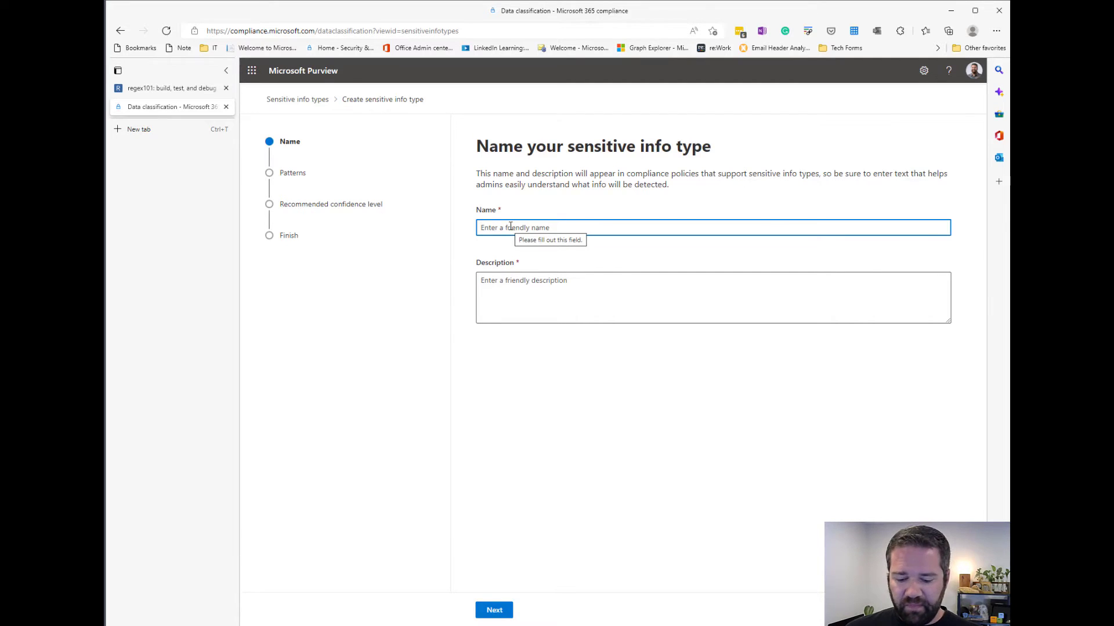
text(Student ID)
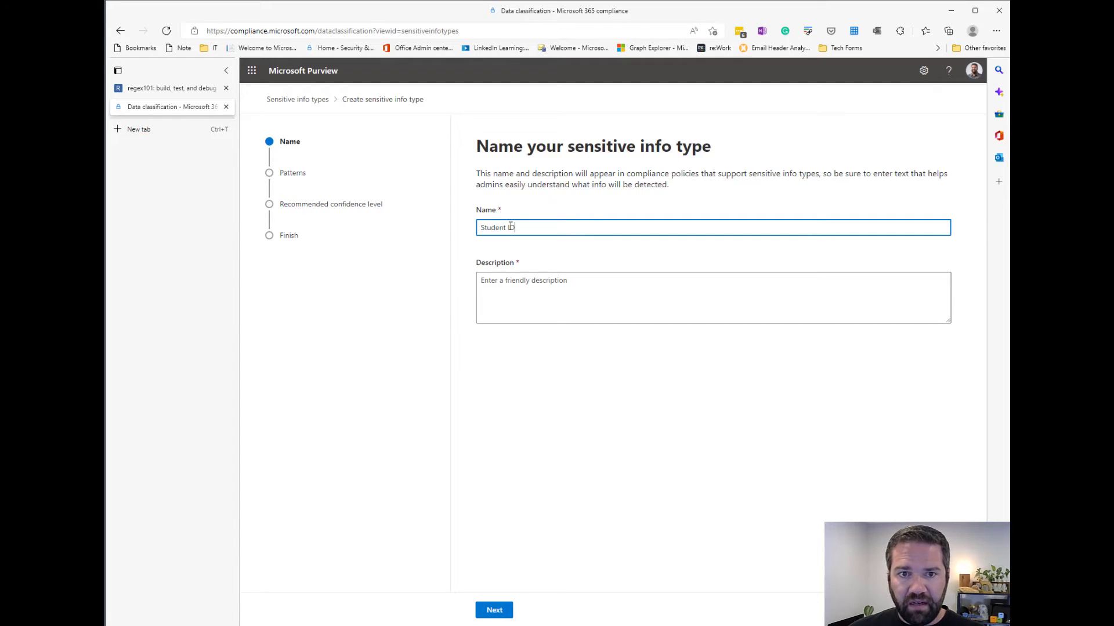
text(University Student ID)
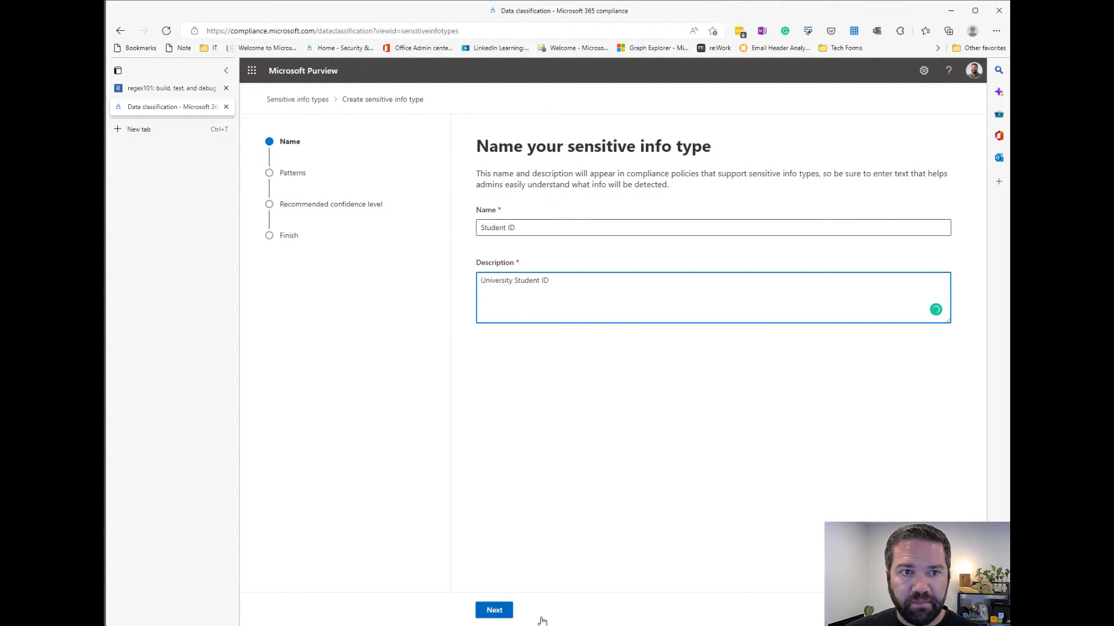
click(494, 609)
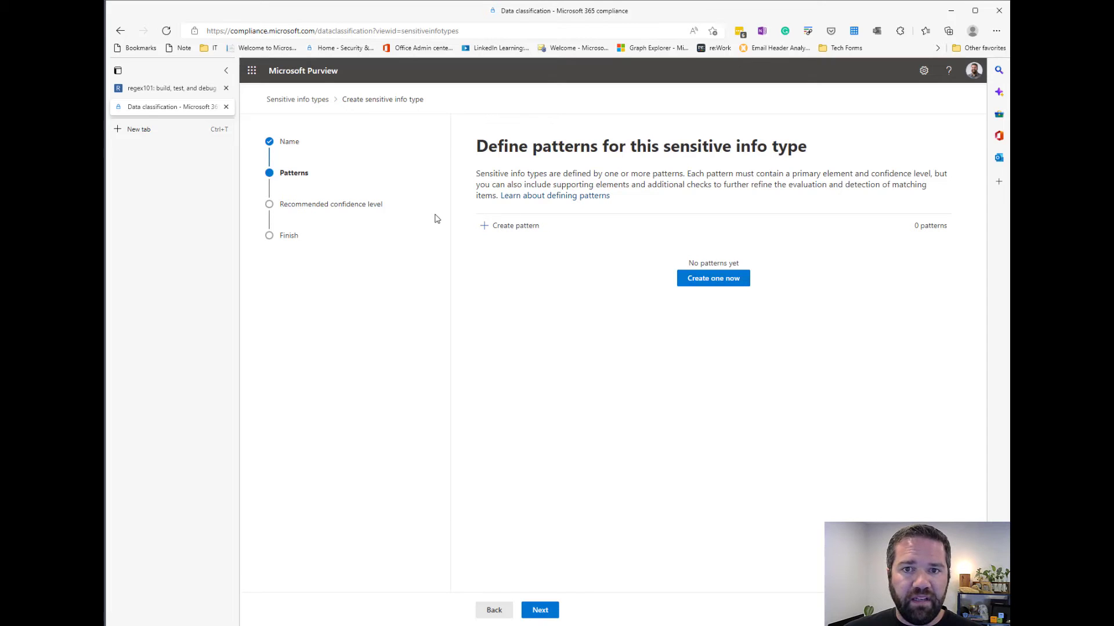
mouse_move(488, 445)
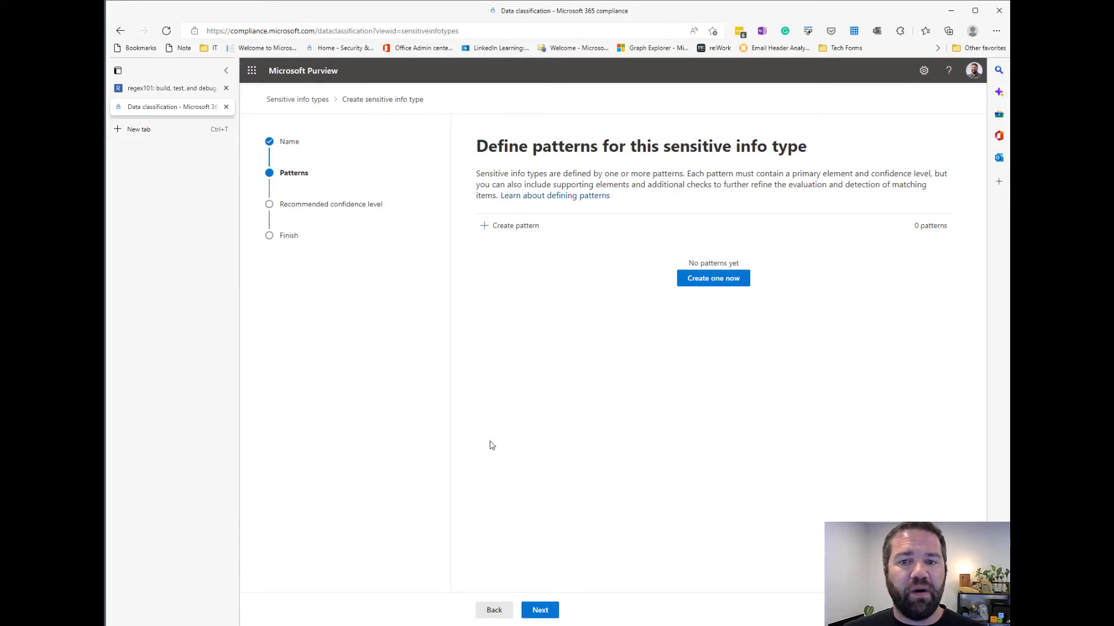
Create a new pattern at Low confidence and list the primary element types
click(713, 277)
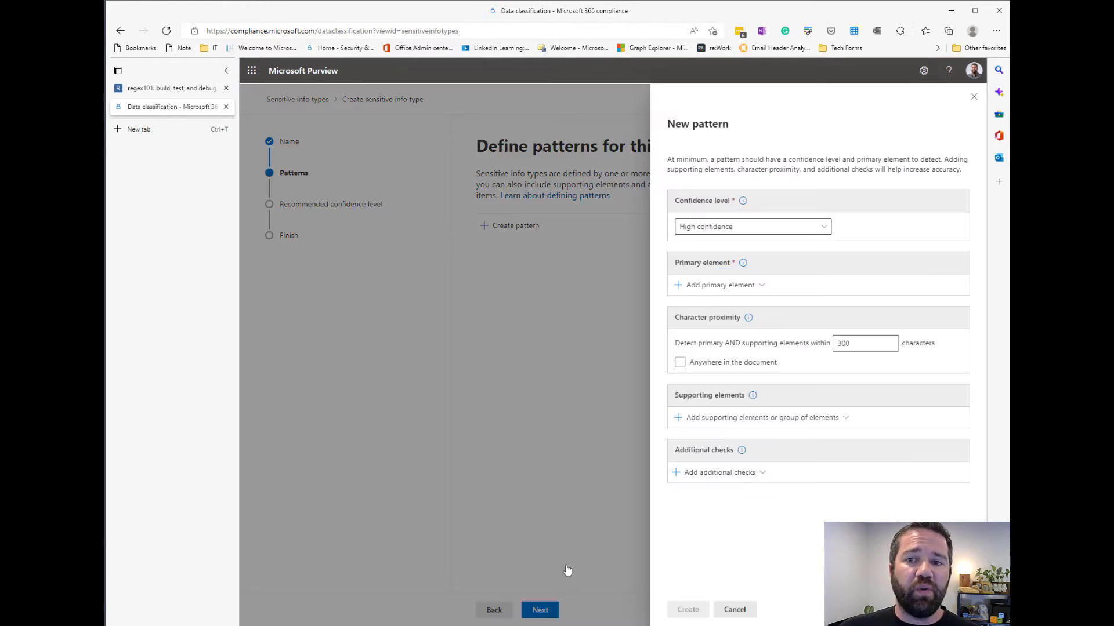
click(750, 226)
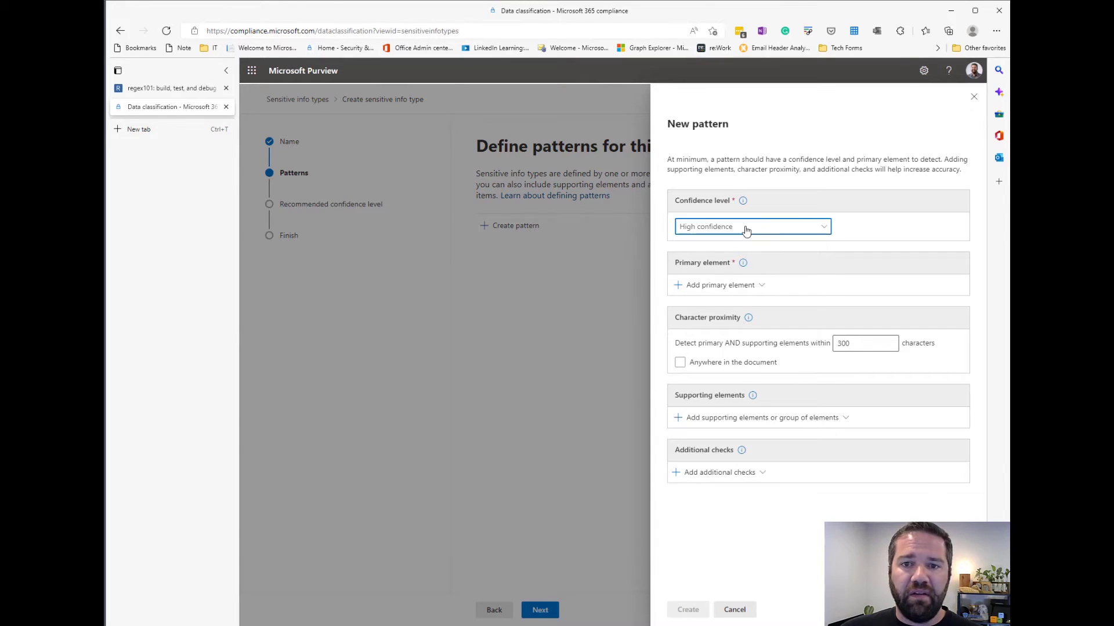
click(751, 226)
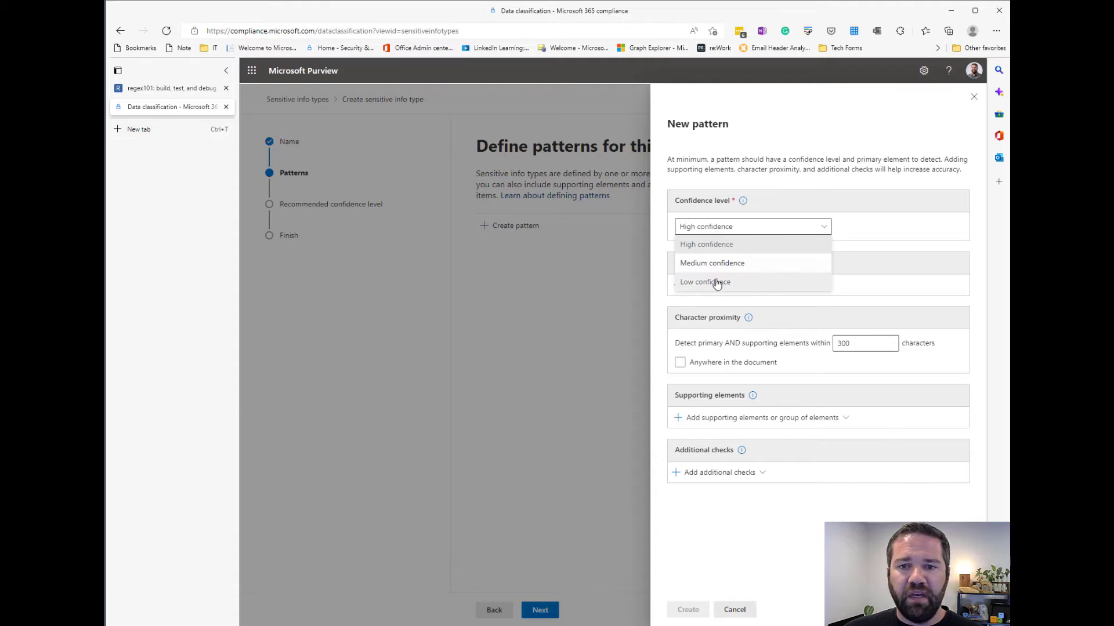
mouse_move(705, 281)
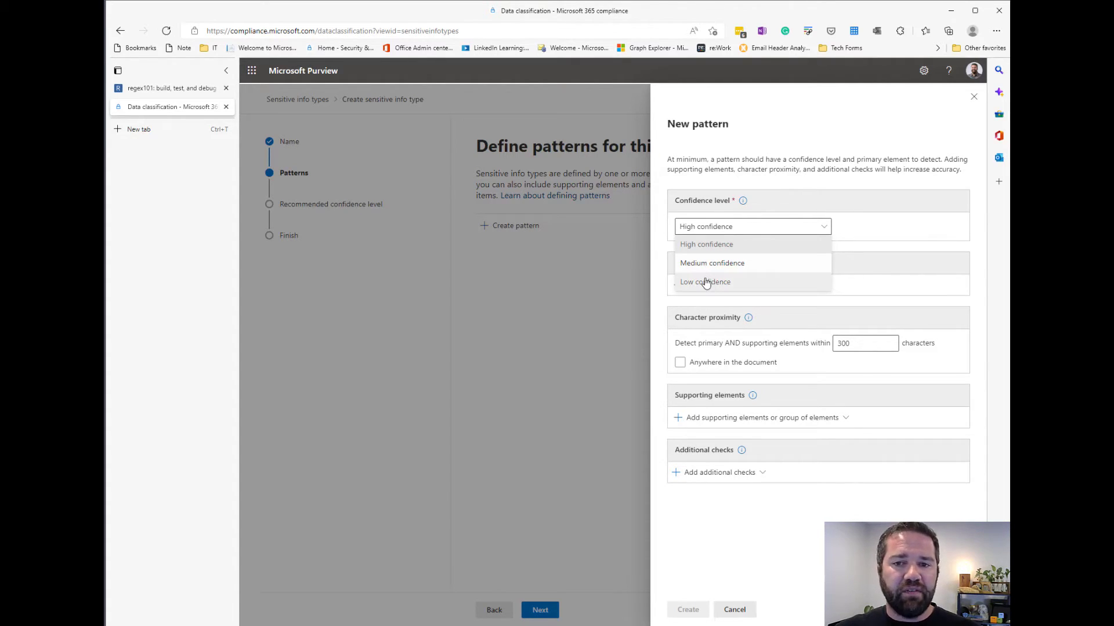
click(705, 282)
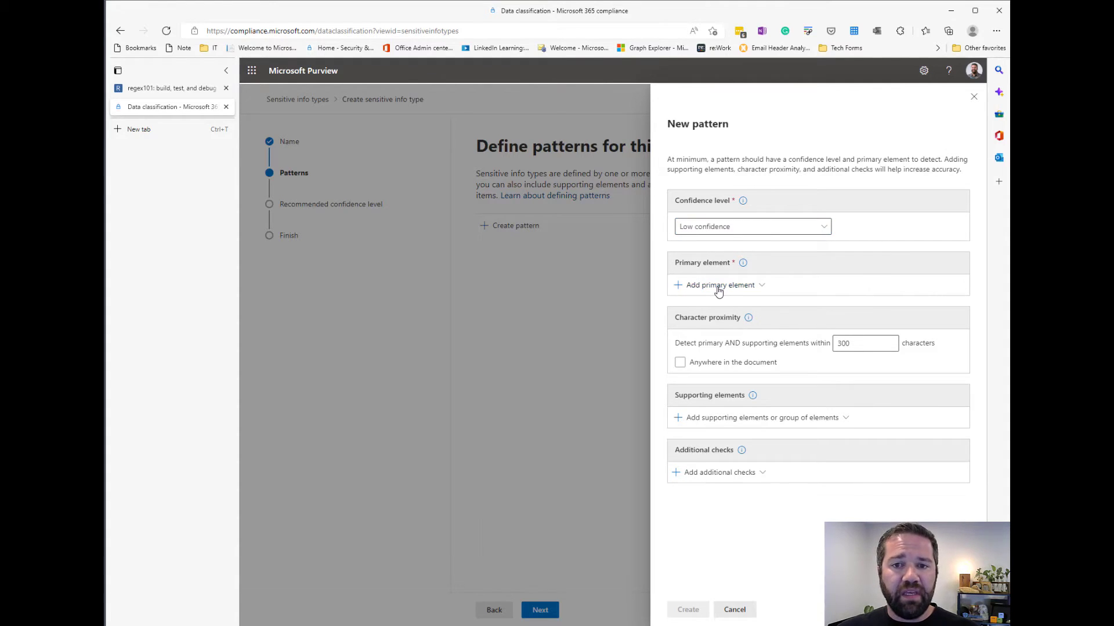
click(719, 285)
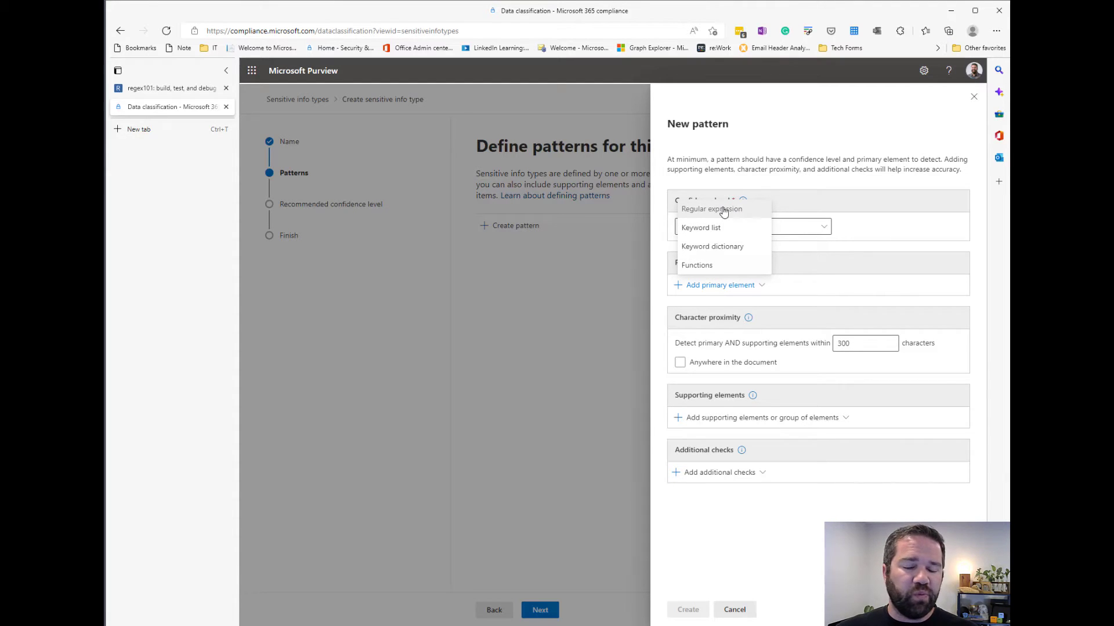
mouse_move(723, 211)
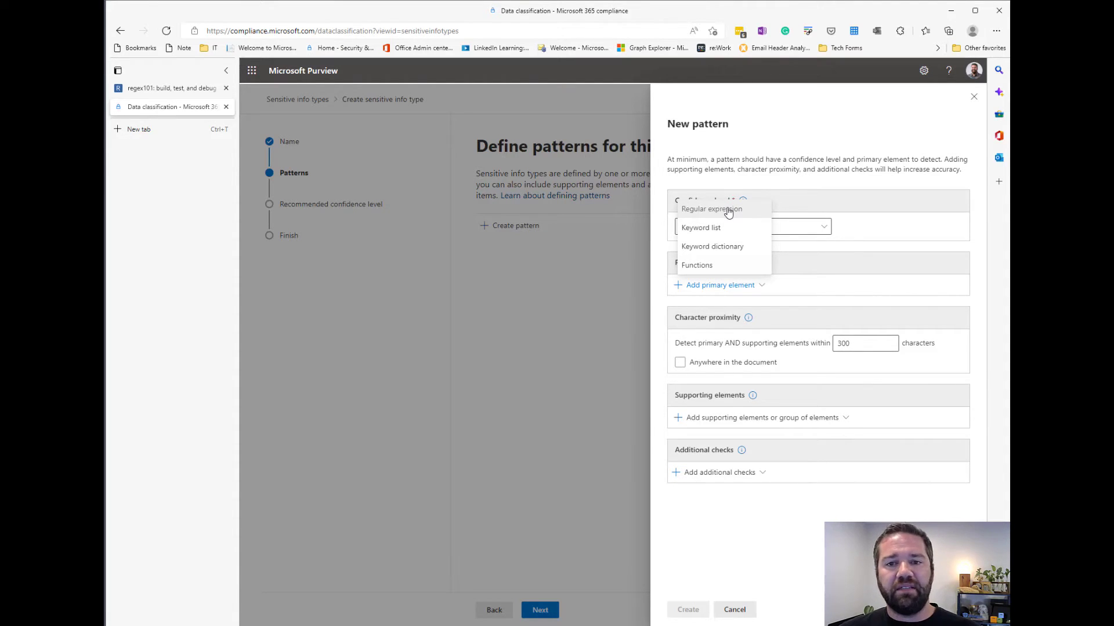
mouse_move(707, 270)
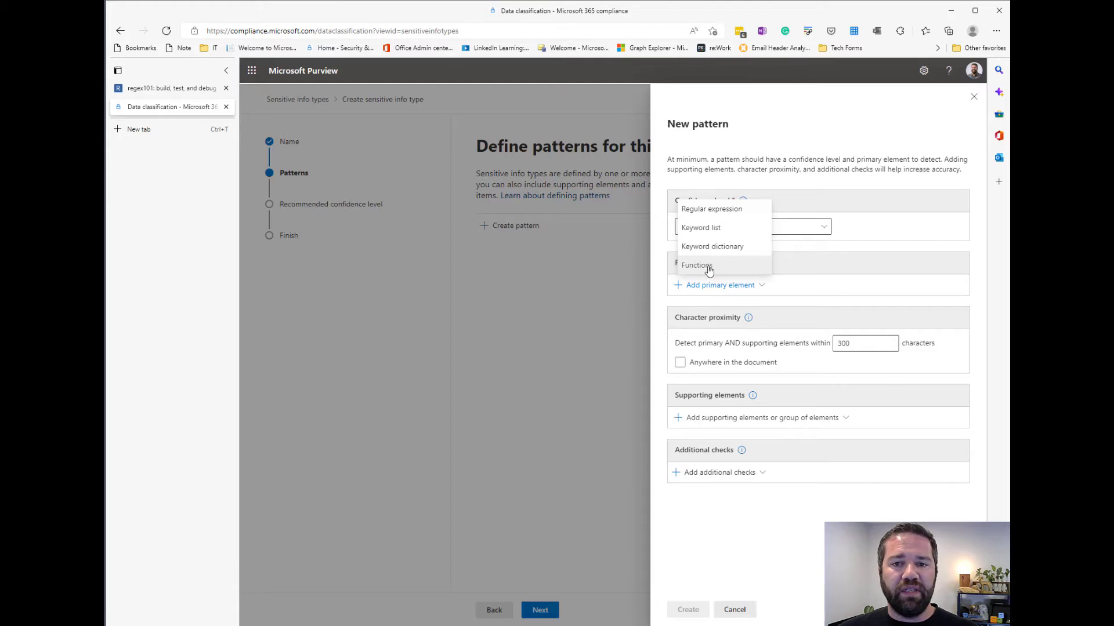
Define the primary element as regular expression StudentID using the student ID regex tested on regex101
click(711, 208)
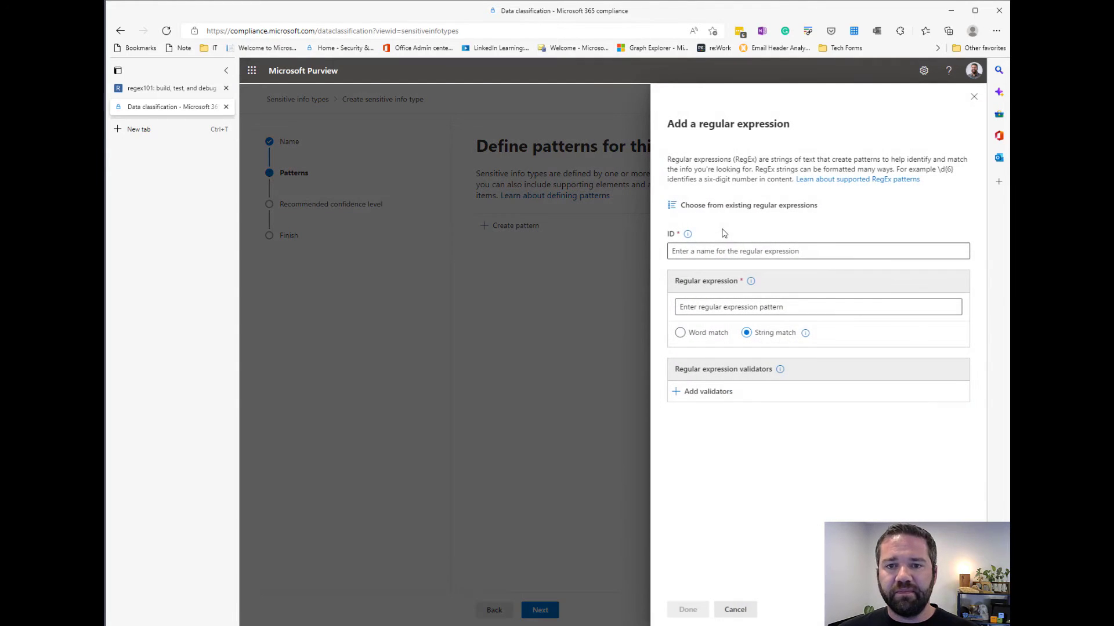
text(s)
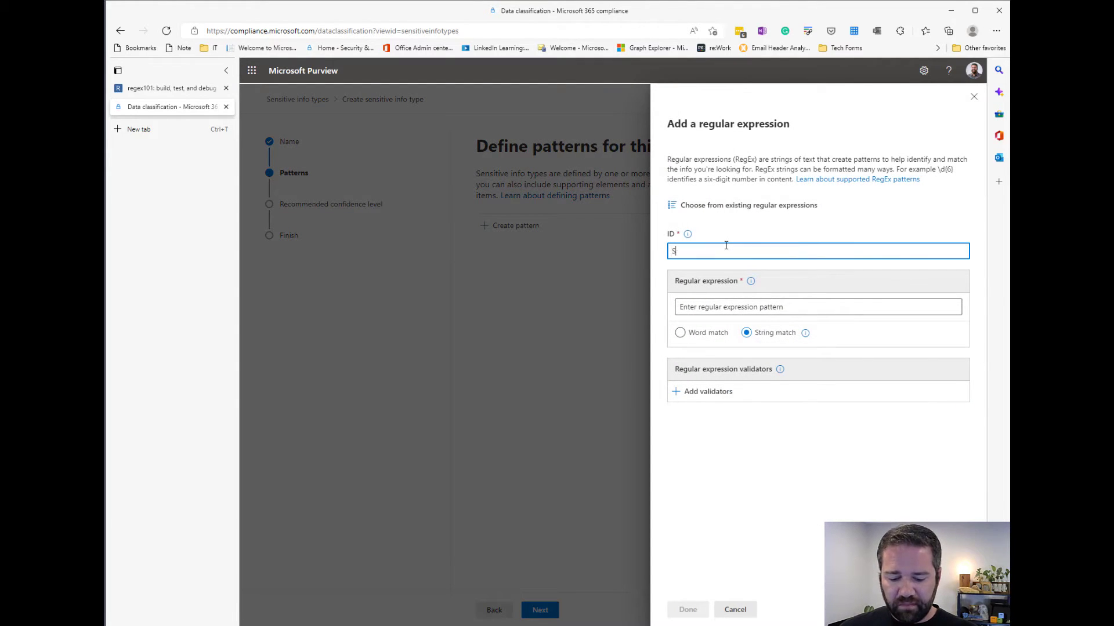
text(StudEntID)
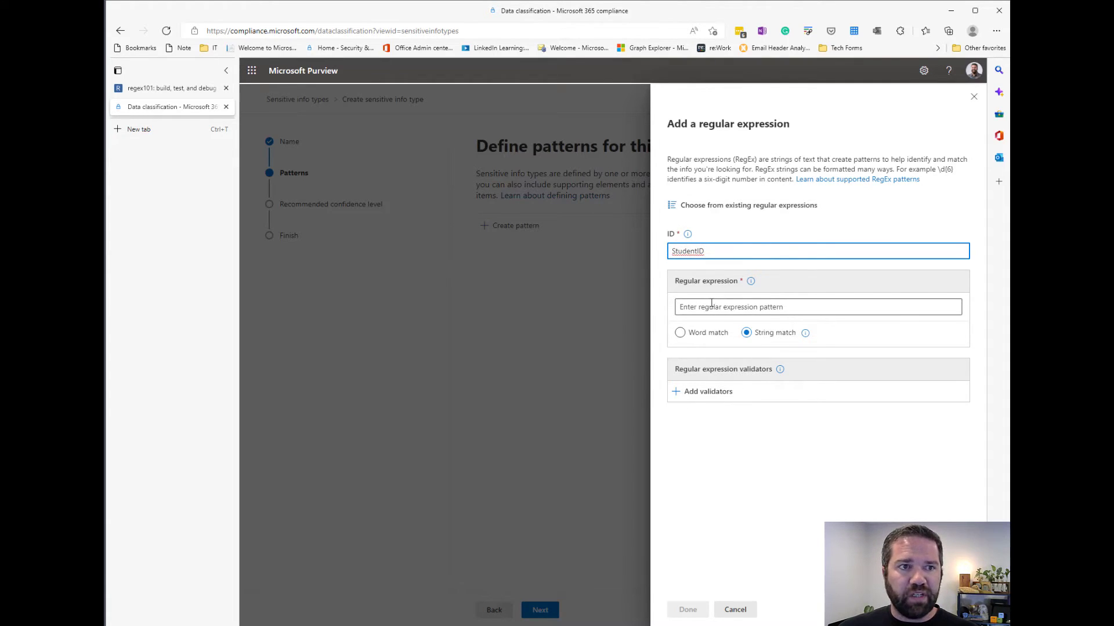
mouse_move(450, 171)
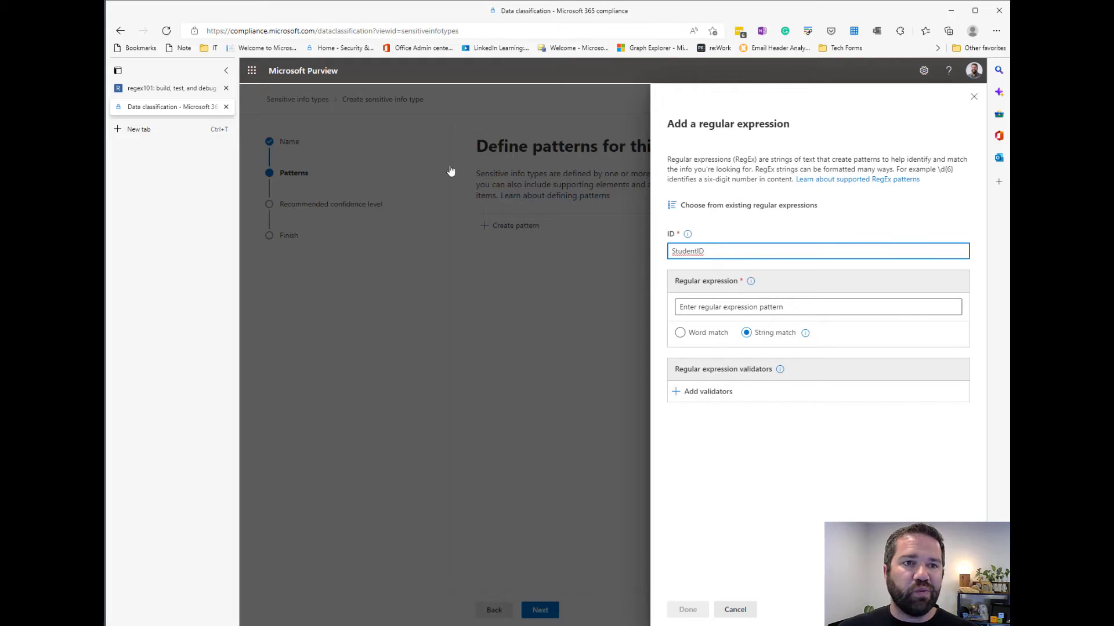
click(170, 88)
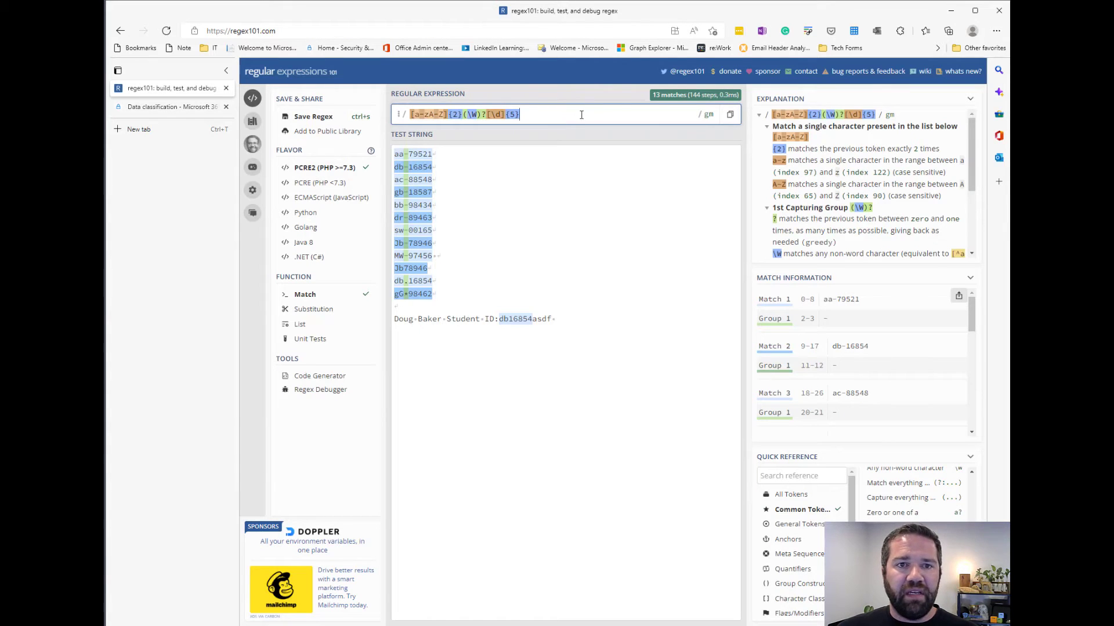
click(170, 107)
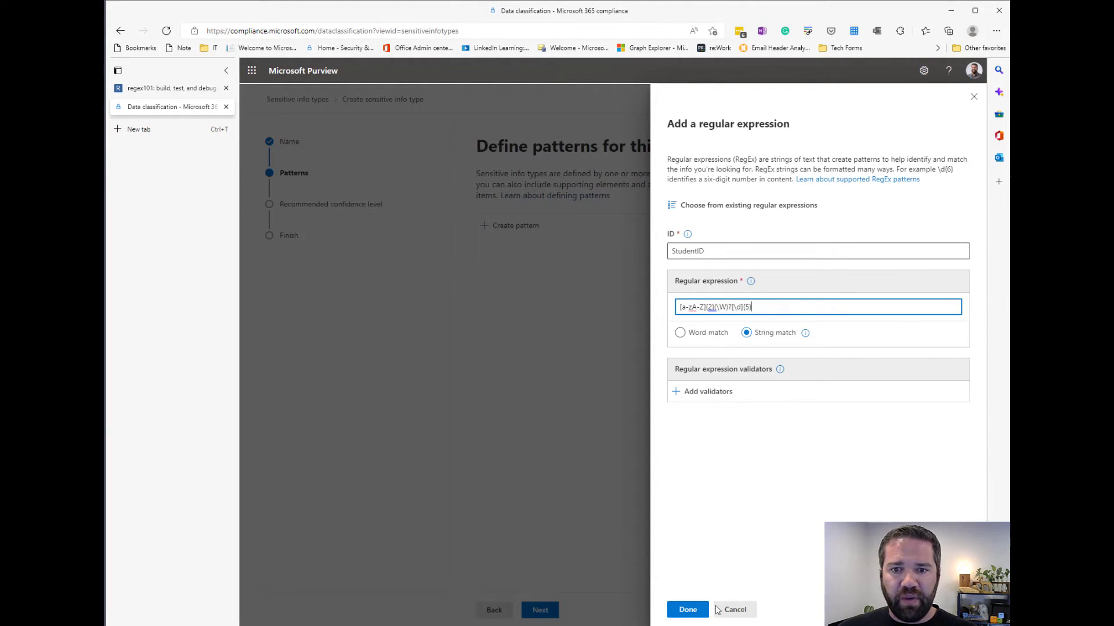
mouse_move(704, 507)
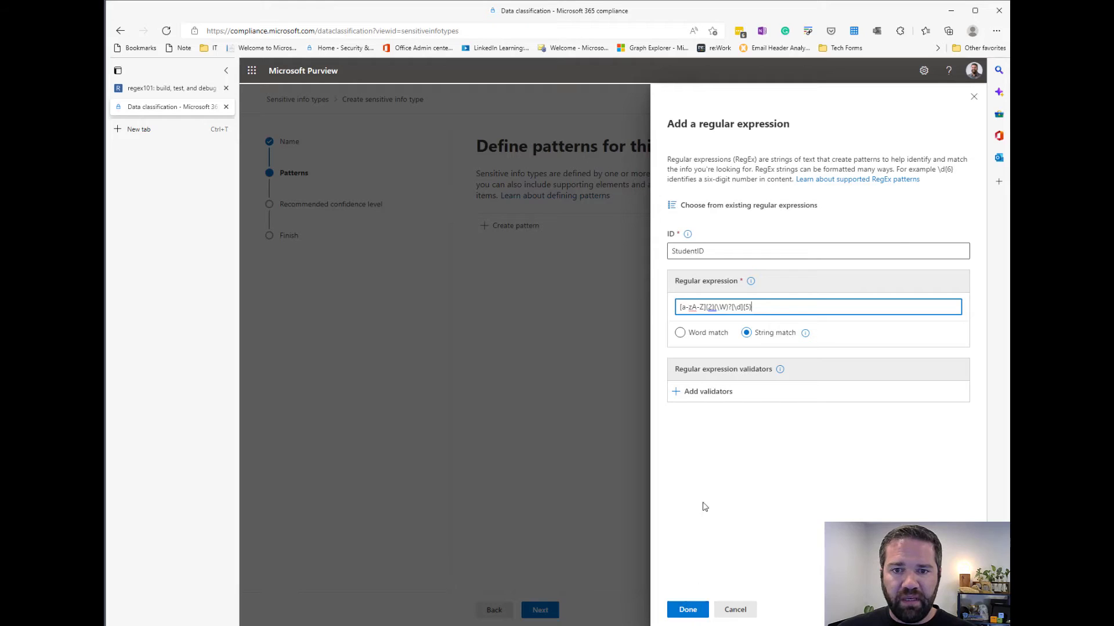
mouse_move(696, 604)
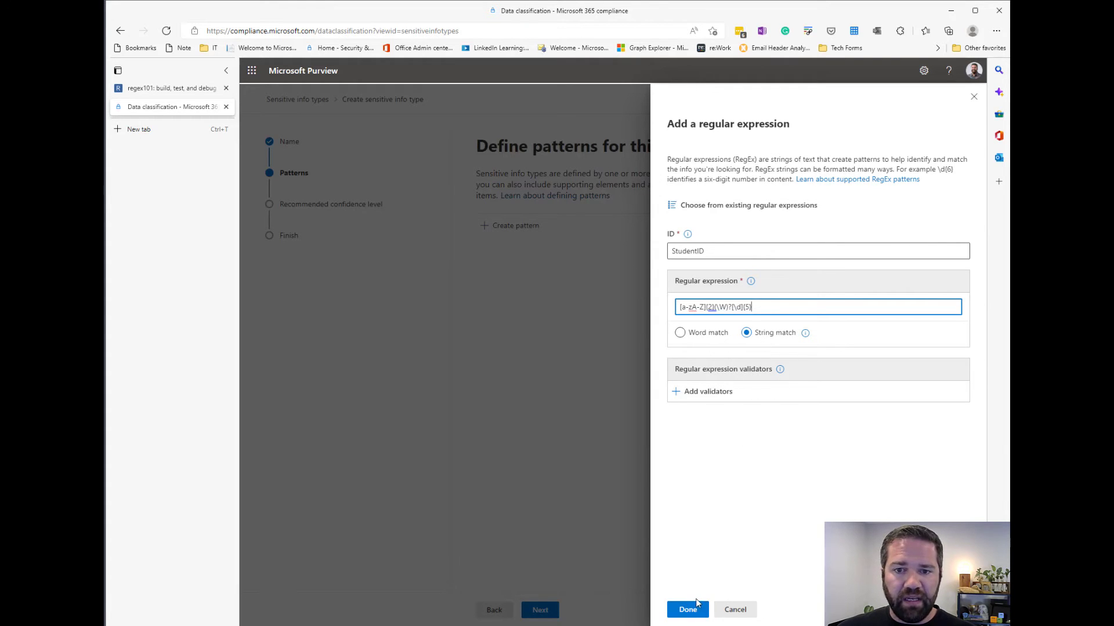
click(686, 609)
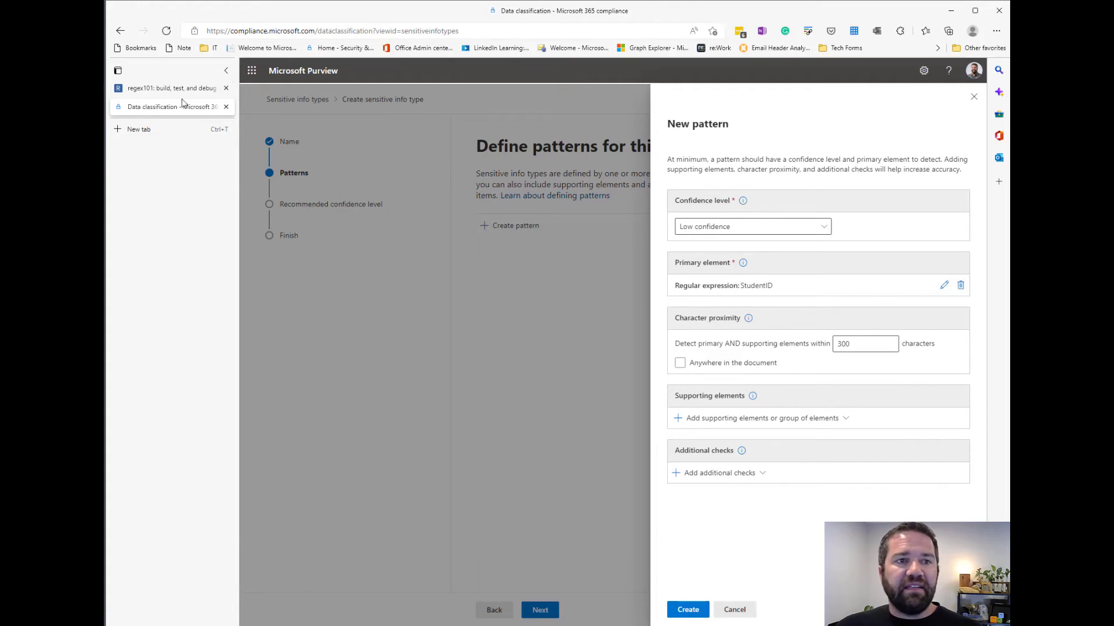
mouse_move(170, 88)
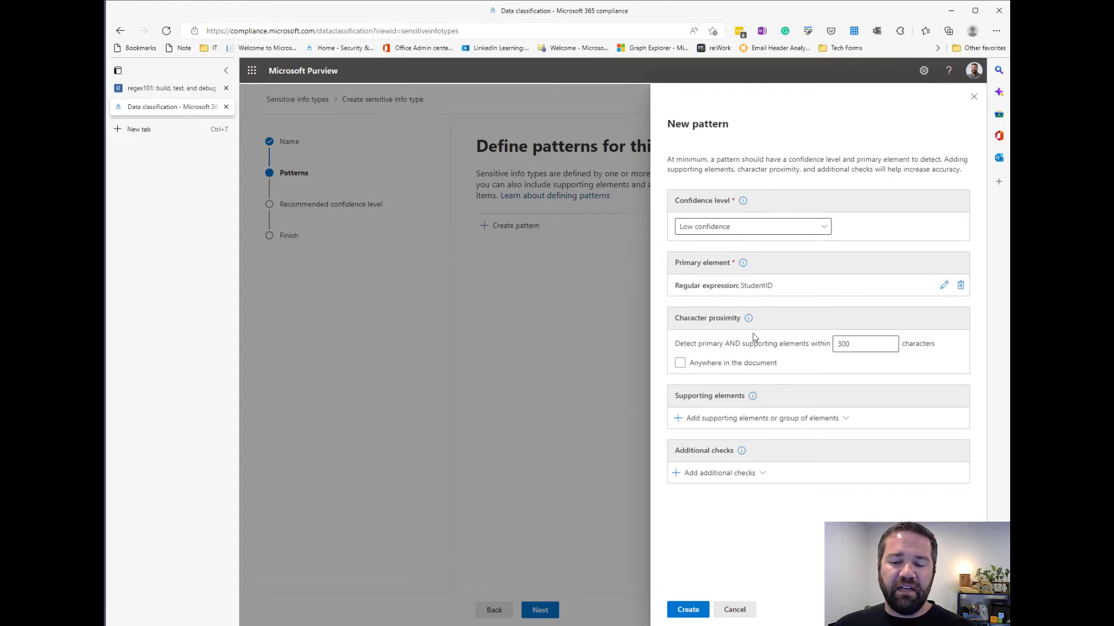
Save the low-confidence pattern and start a second pattern limited to the character proximity range
click(685, 609)
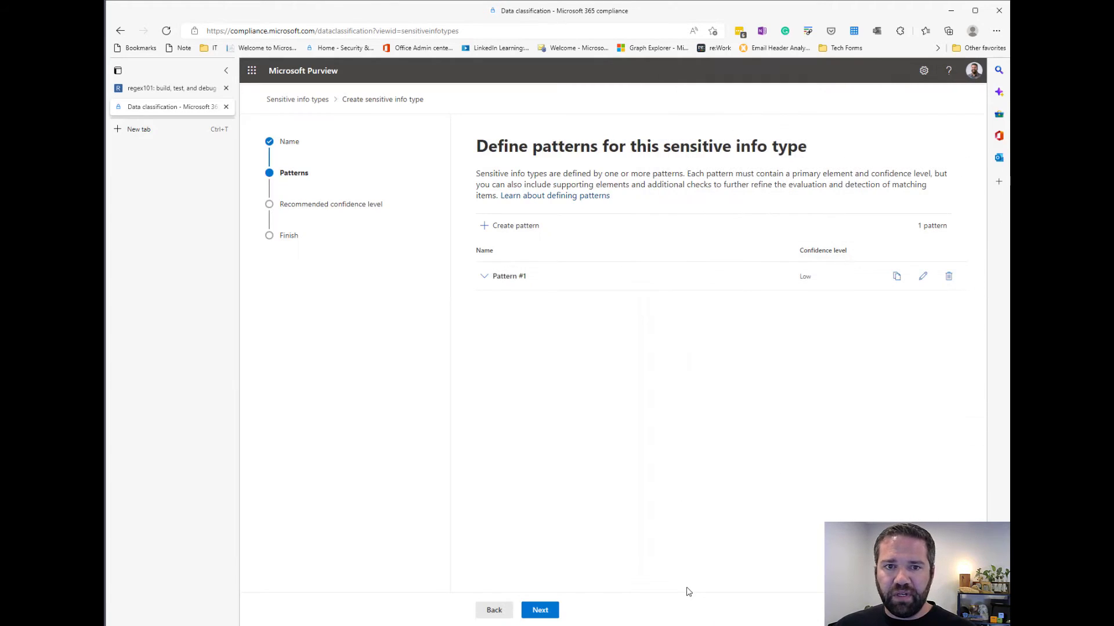
mouse_move(515, 226)
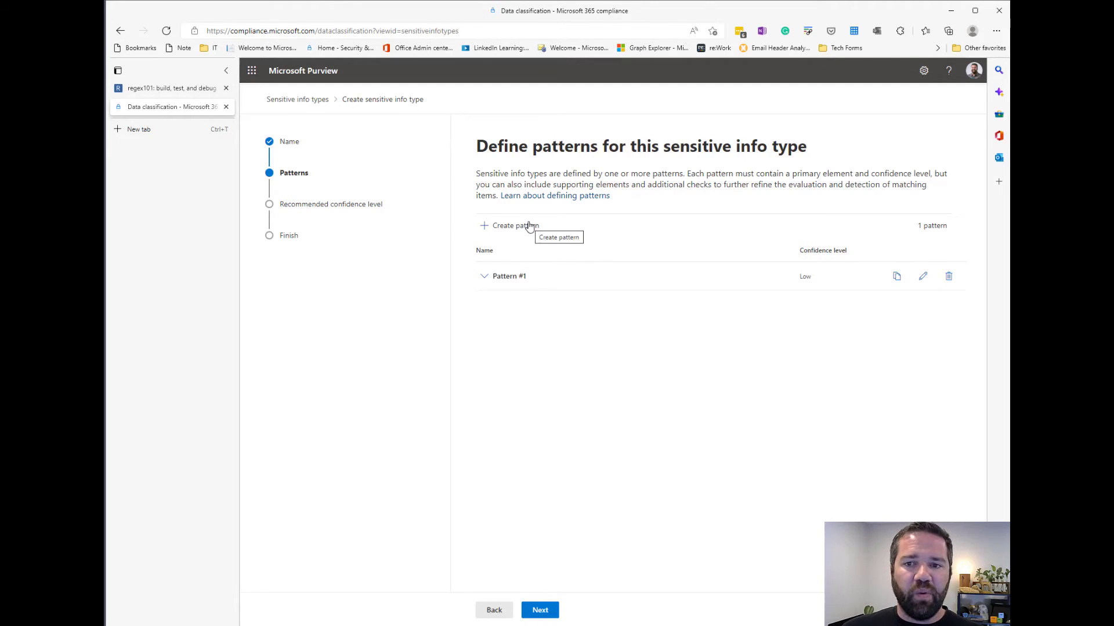
click(514, 225)
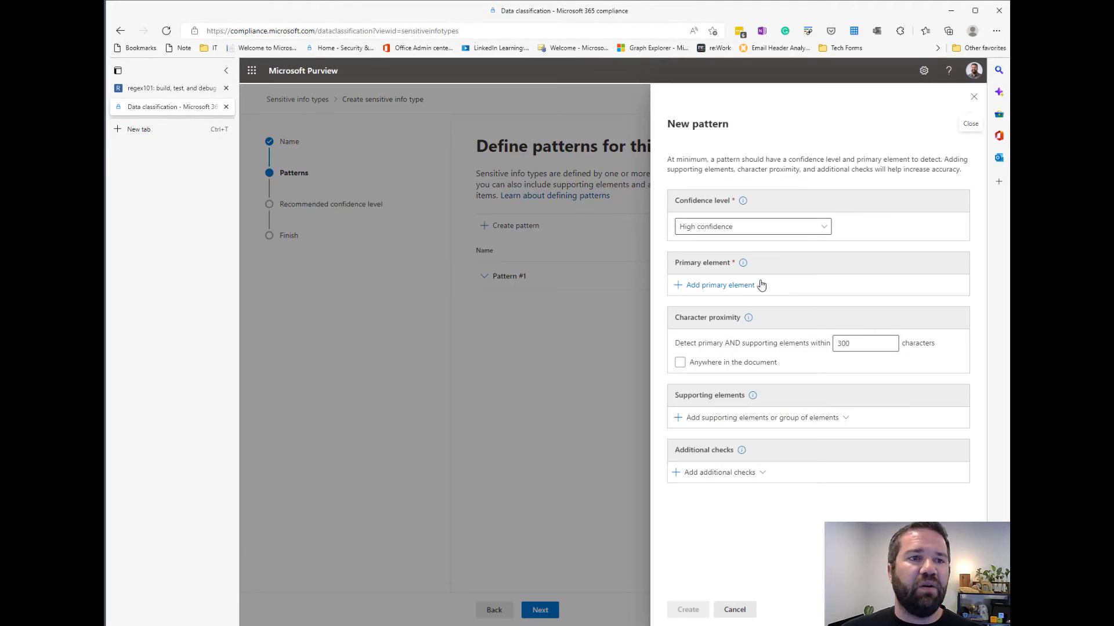
click(680, 362)
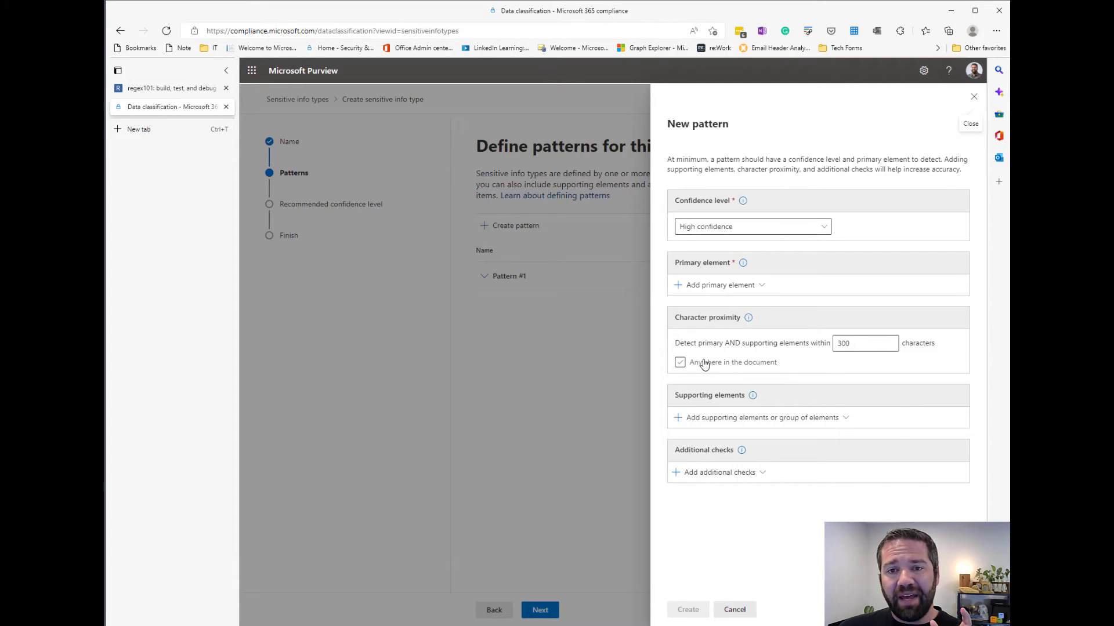
click(679, 362)
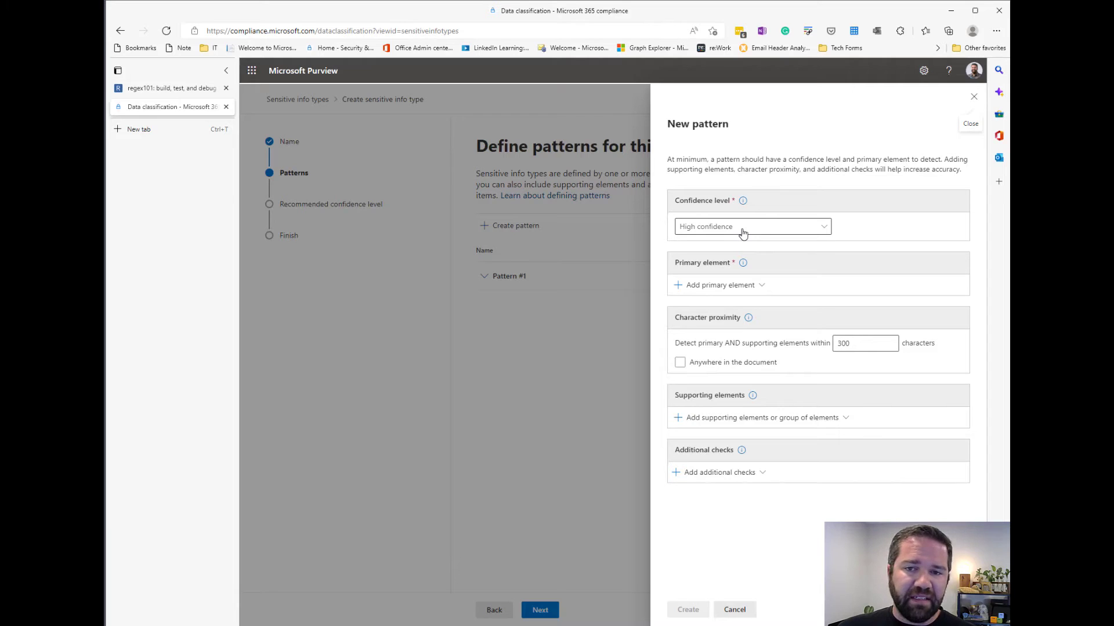
Set the second pattern to Medium confidence with a regular expression as its primary element
click(752, 226)
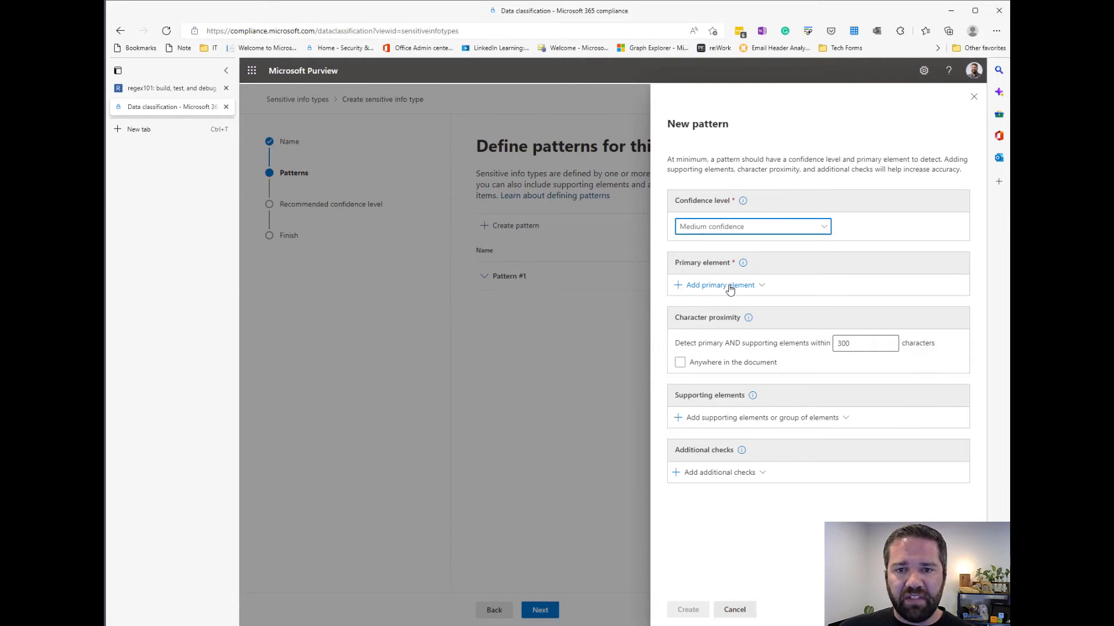
click(718, 286)
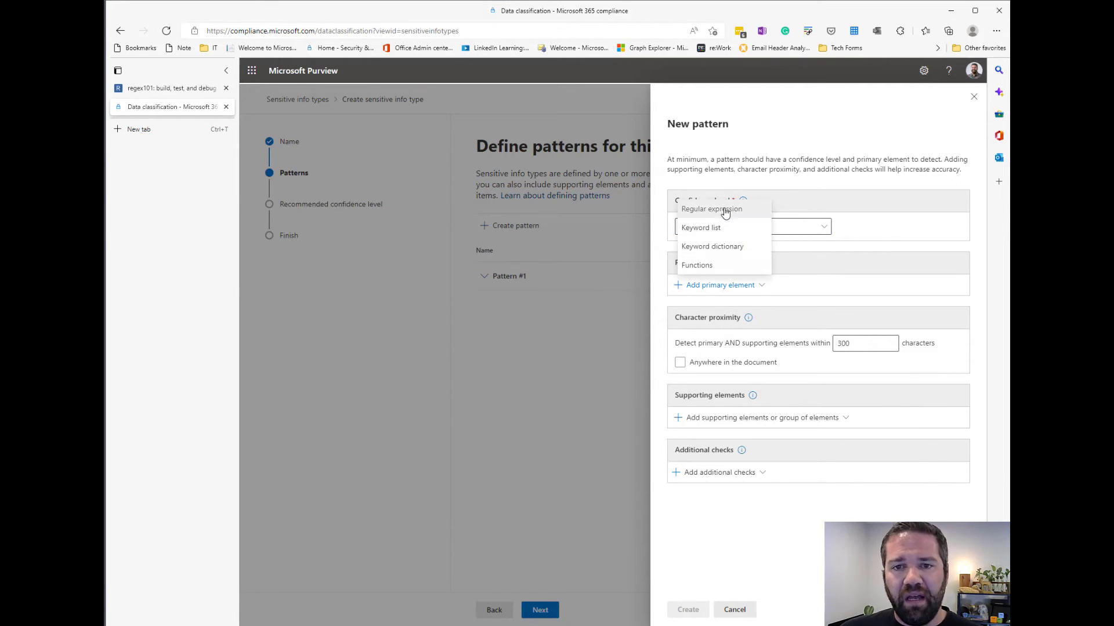
click(711, 209)
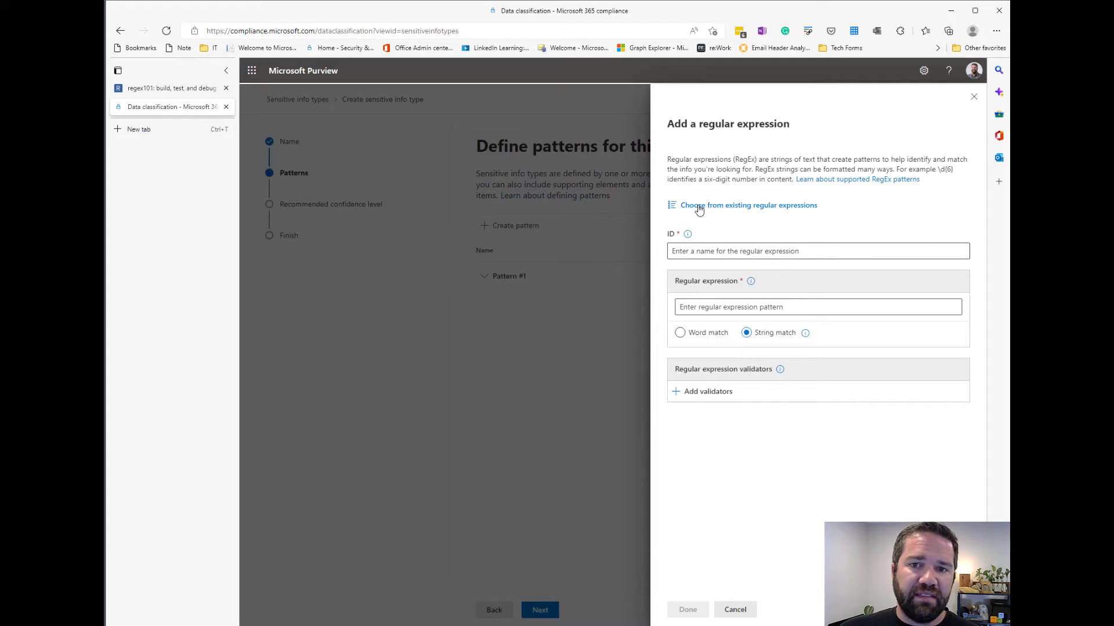
Reuse the existing StudentID regular expression, found by searching 'studen', as the primary element
click(747, 206)
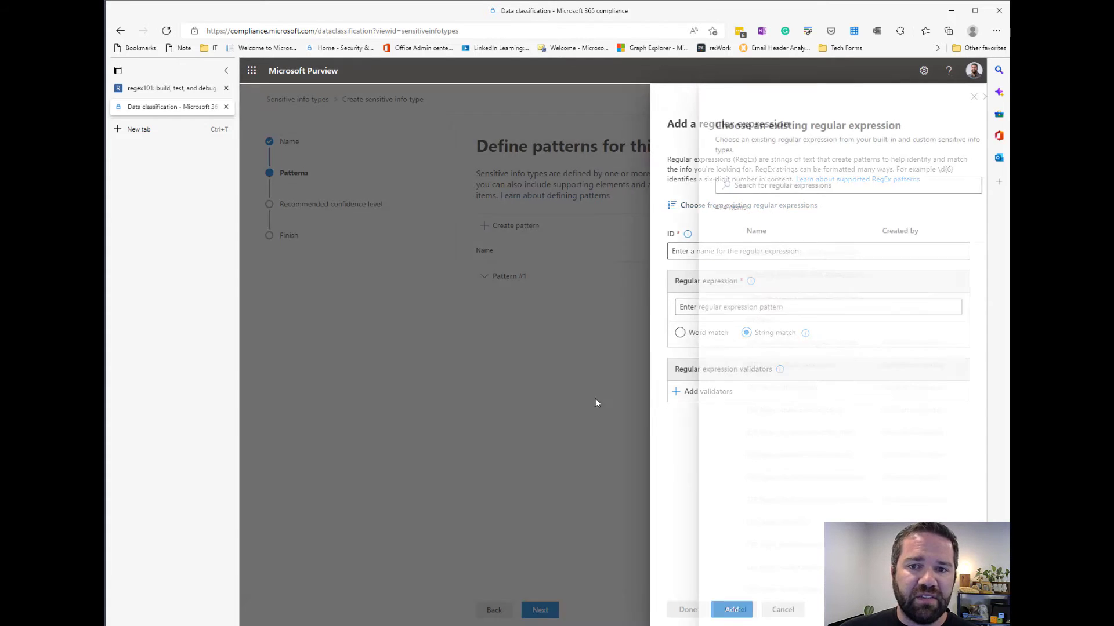
click(747, 206)
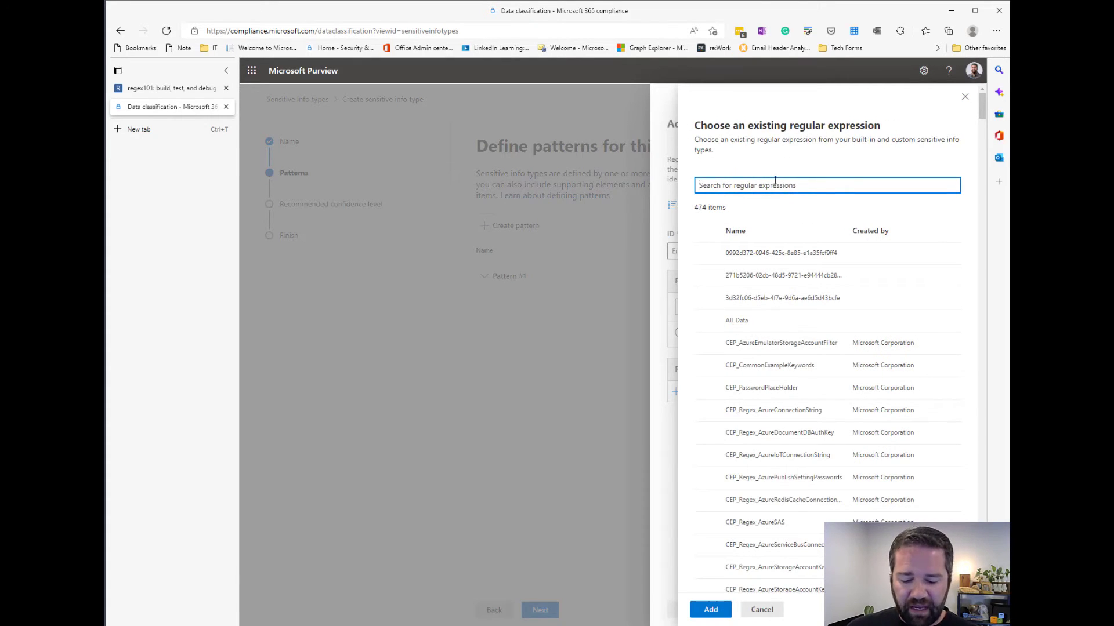
text(studen)
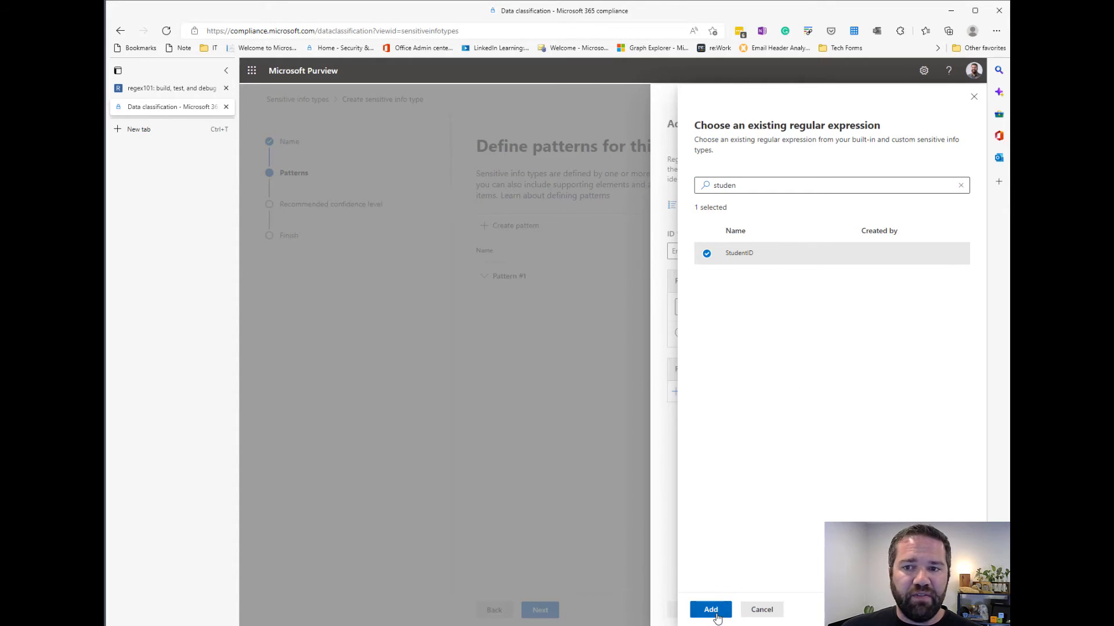
click(710, 609)
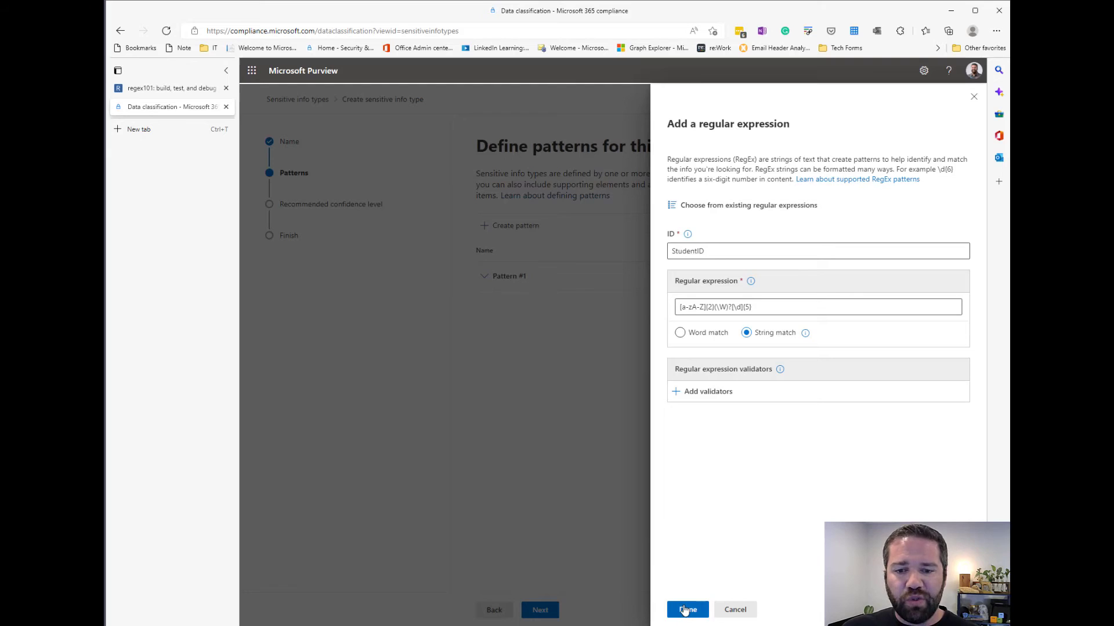
click(687, 609)
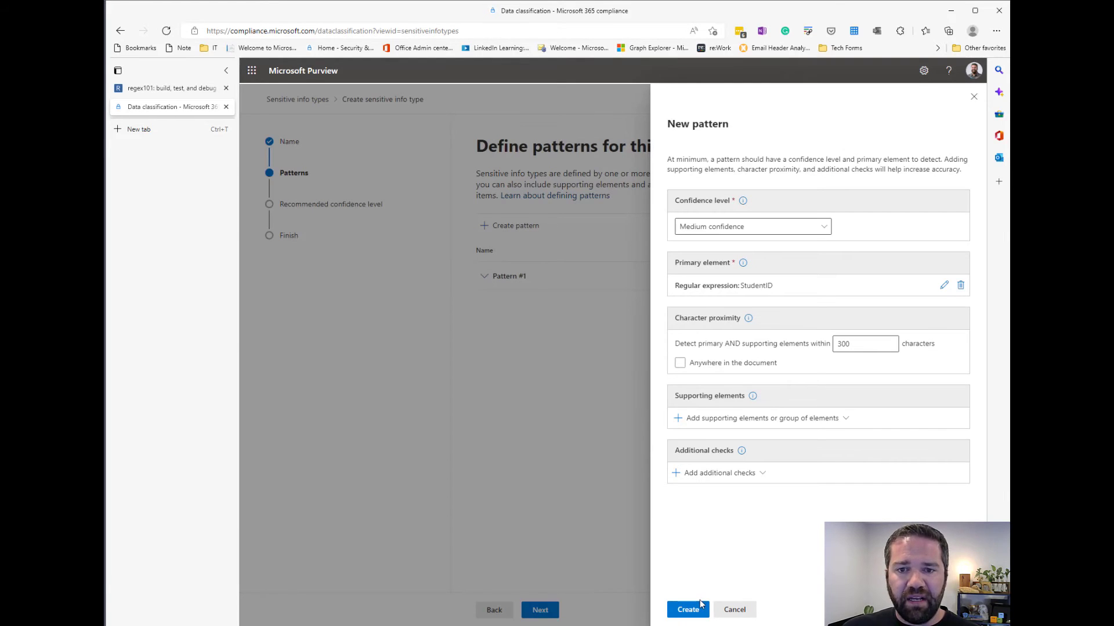
mouse_move(695, 405)
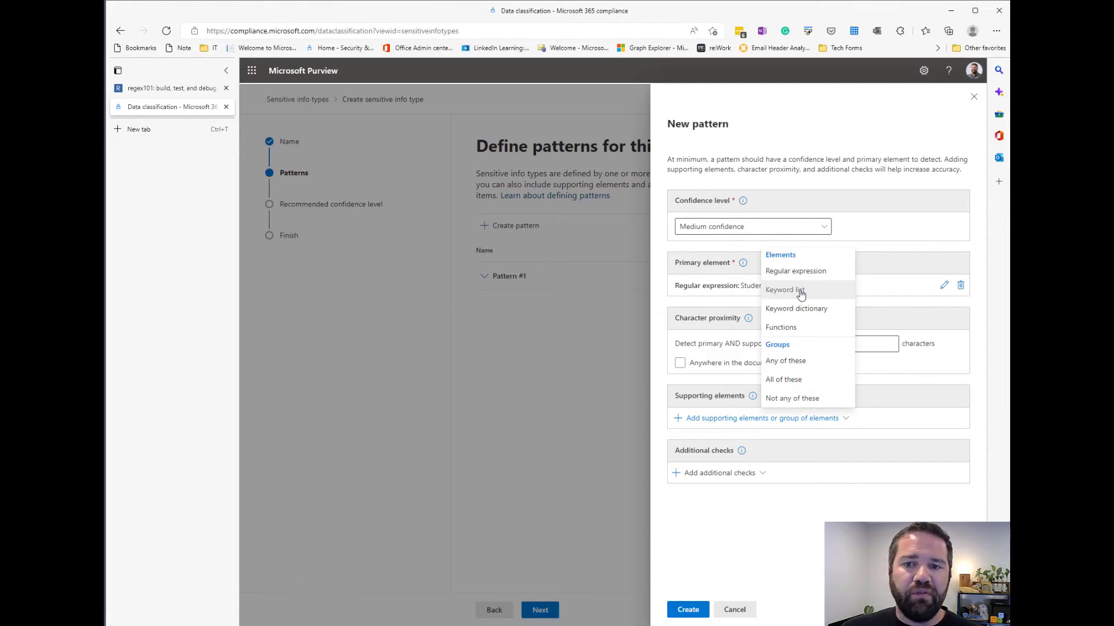
Add a supporting keyword list named StudentKeyword to the second pattern
click(784, 290)
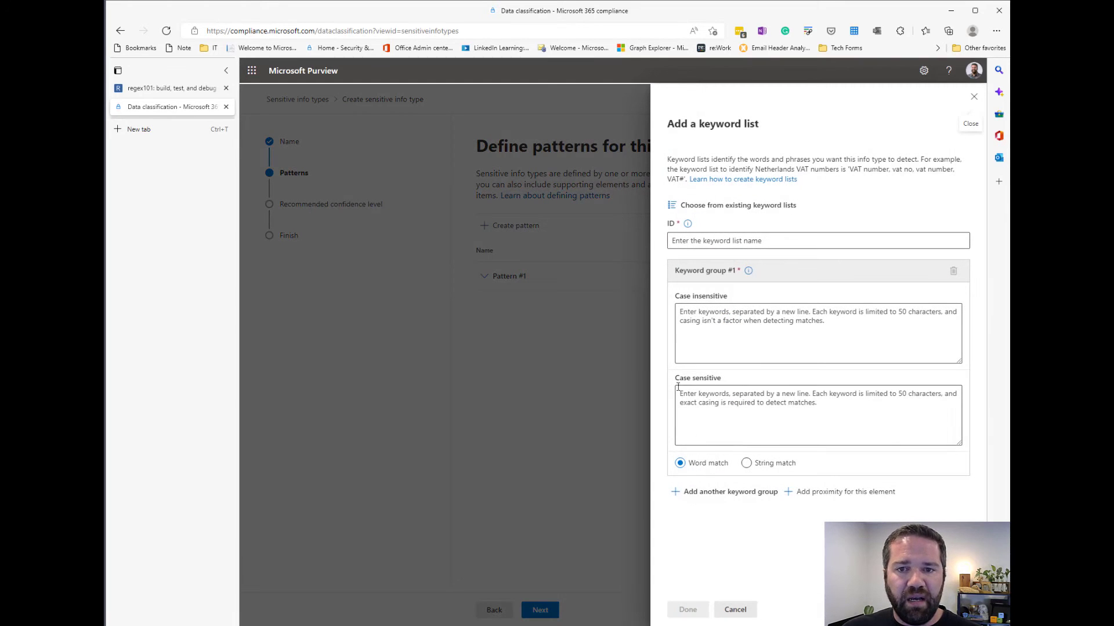
click(817, 240)
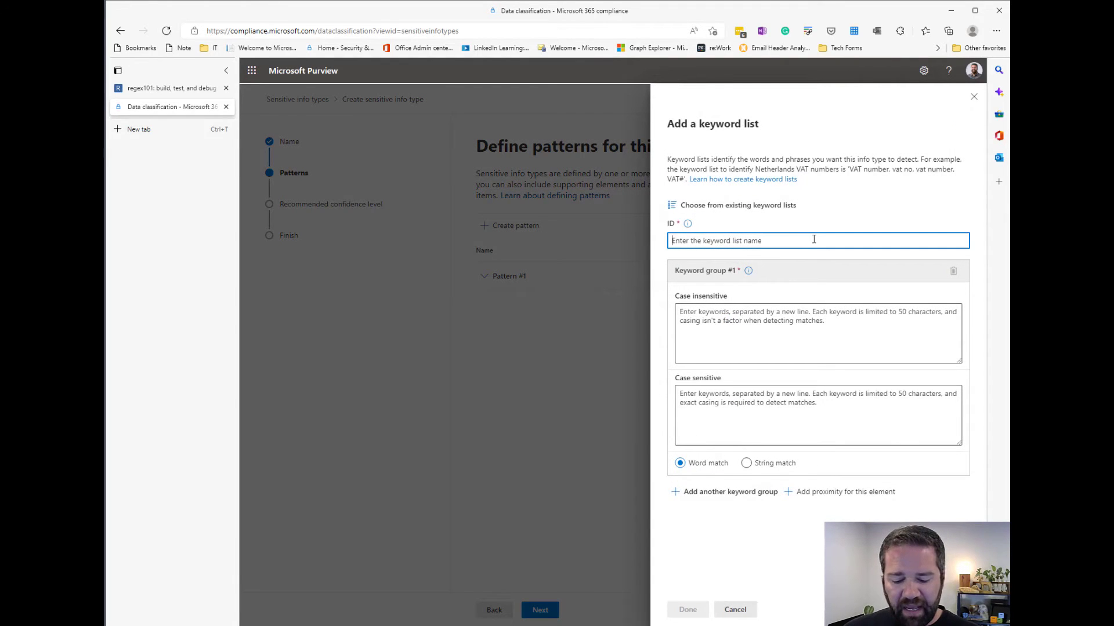
text(STudentKeyw)
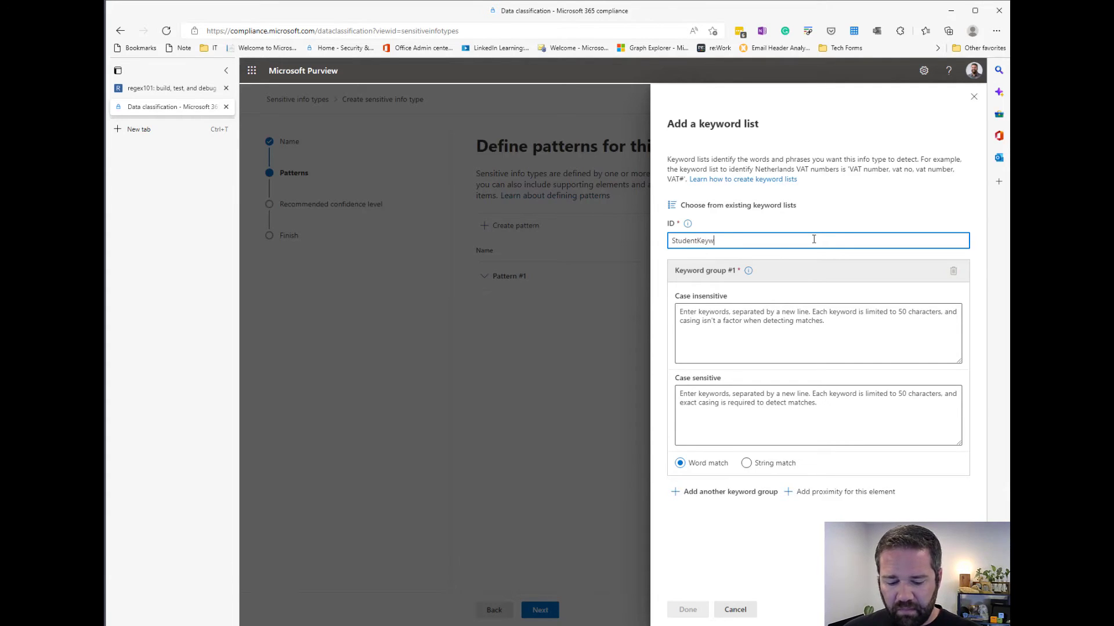
text(ord)
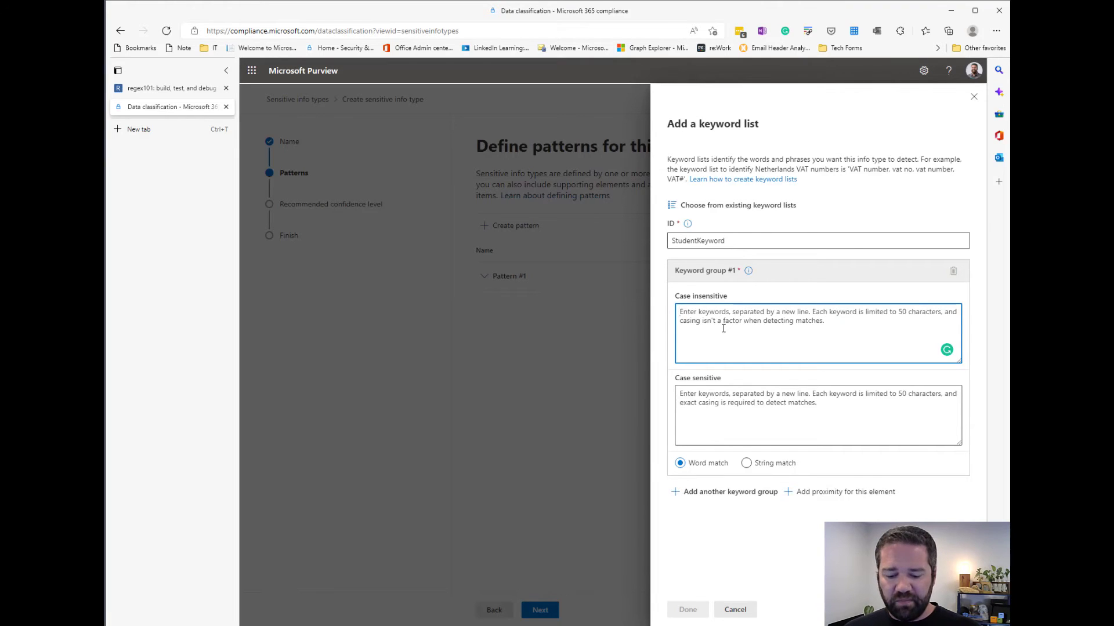
text(Student ID)
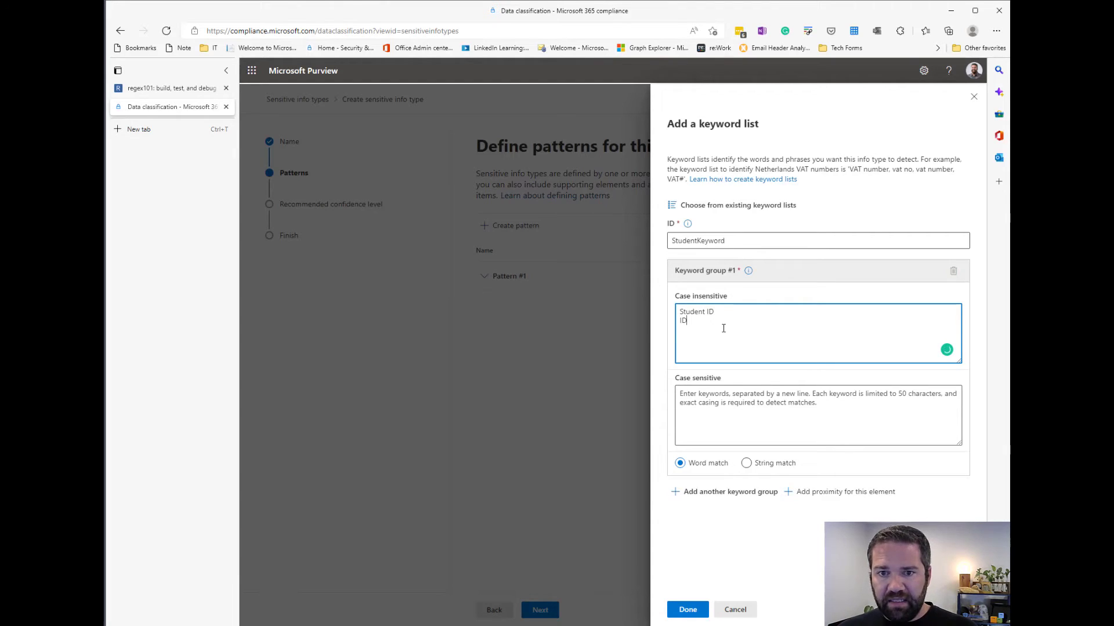
Enter keywords 'Student' and 'DSB University' and create the medium-confidence Pattern #2
text(Student)
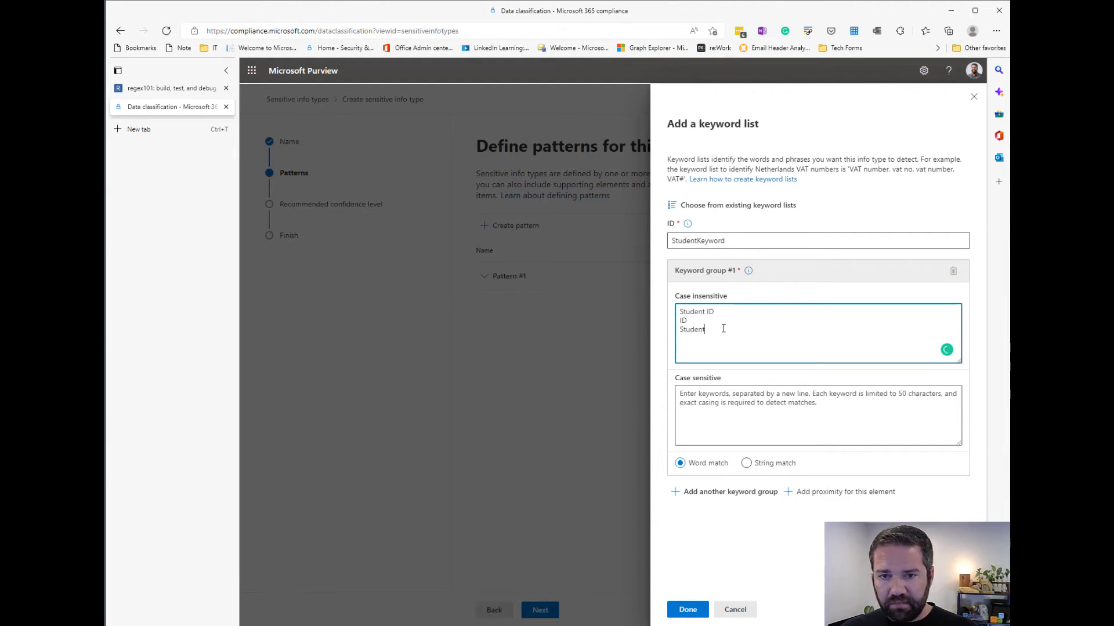
key(enter)
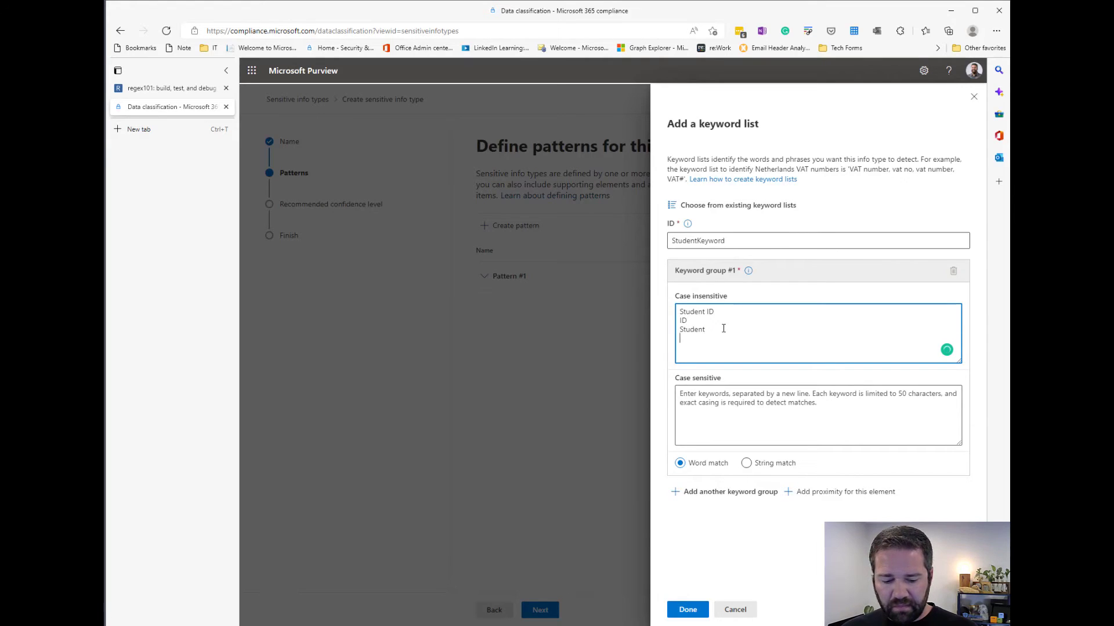
text(DSB Univ)
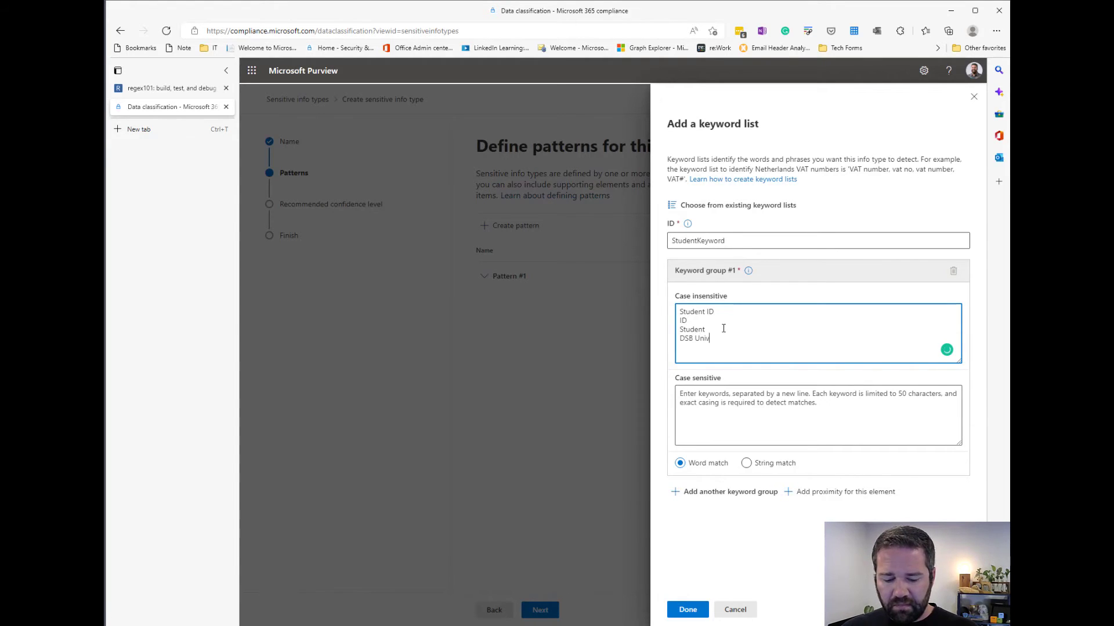
text(ersity)
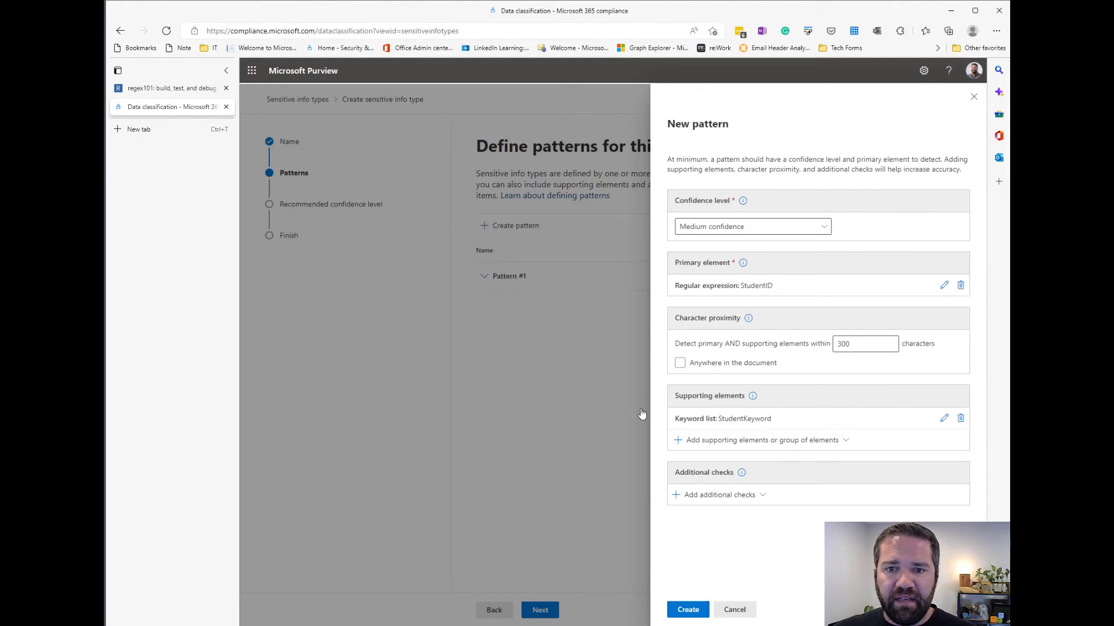
mouse_move(692, 245)
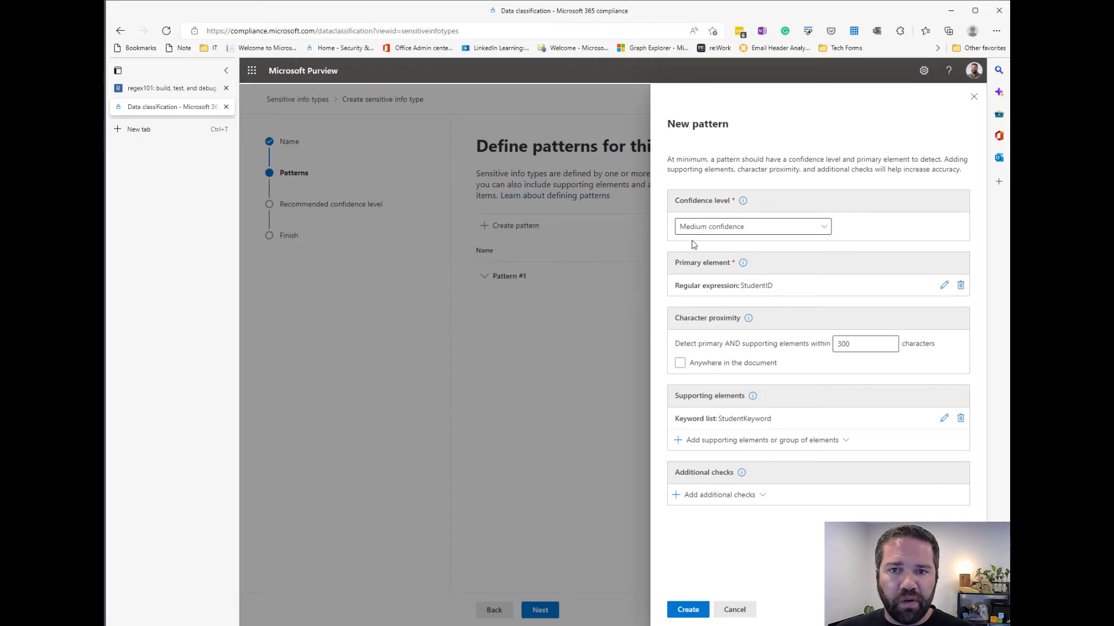
mouse_move(803, 286)
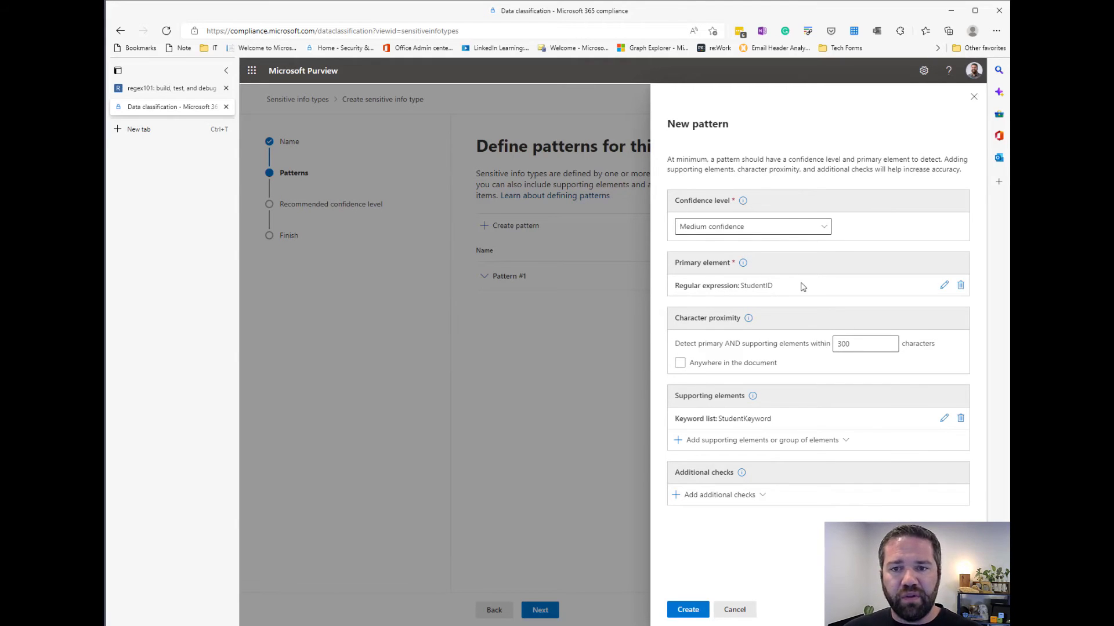
click(863, 344)
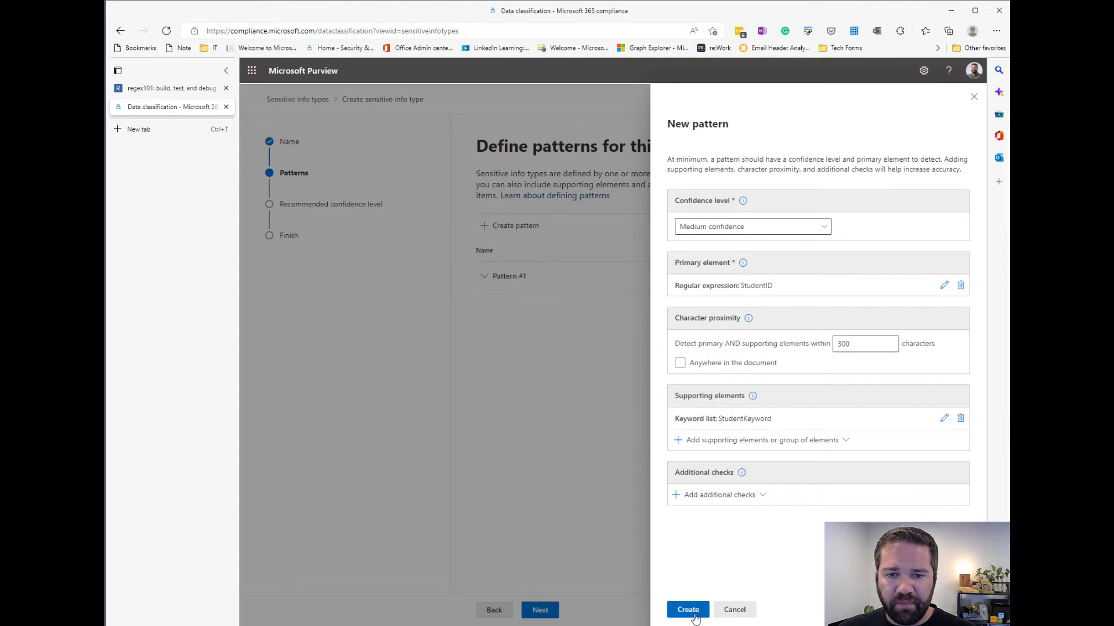
click(686, 609)
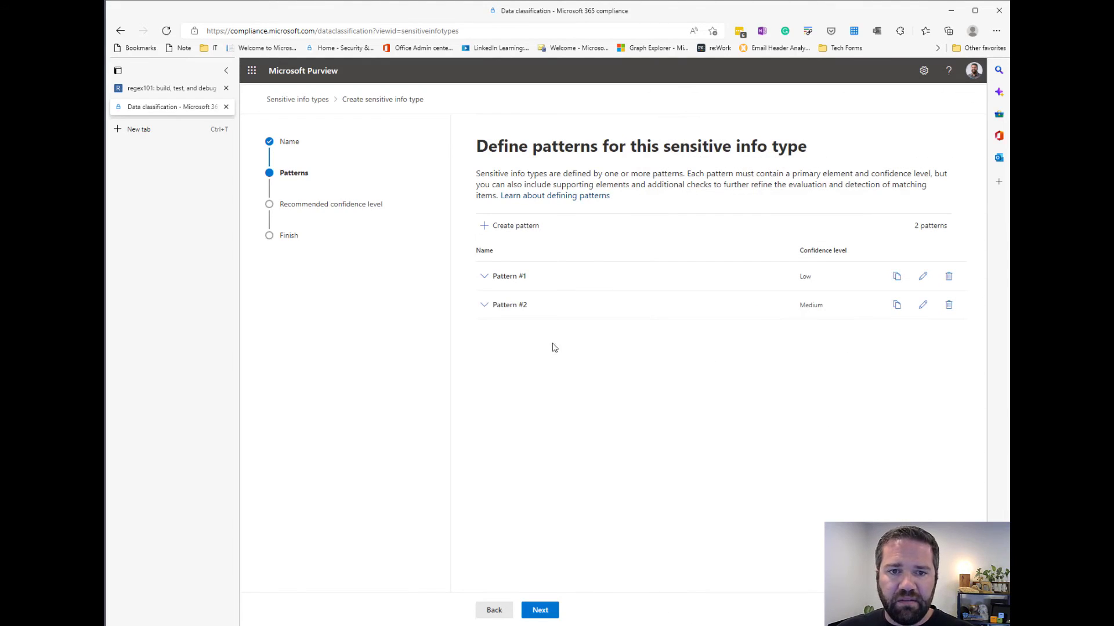
mouse_move(554, 473)
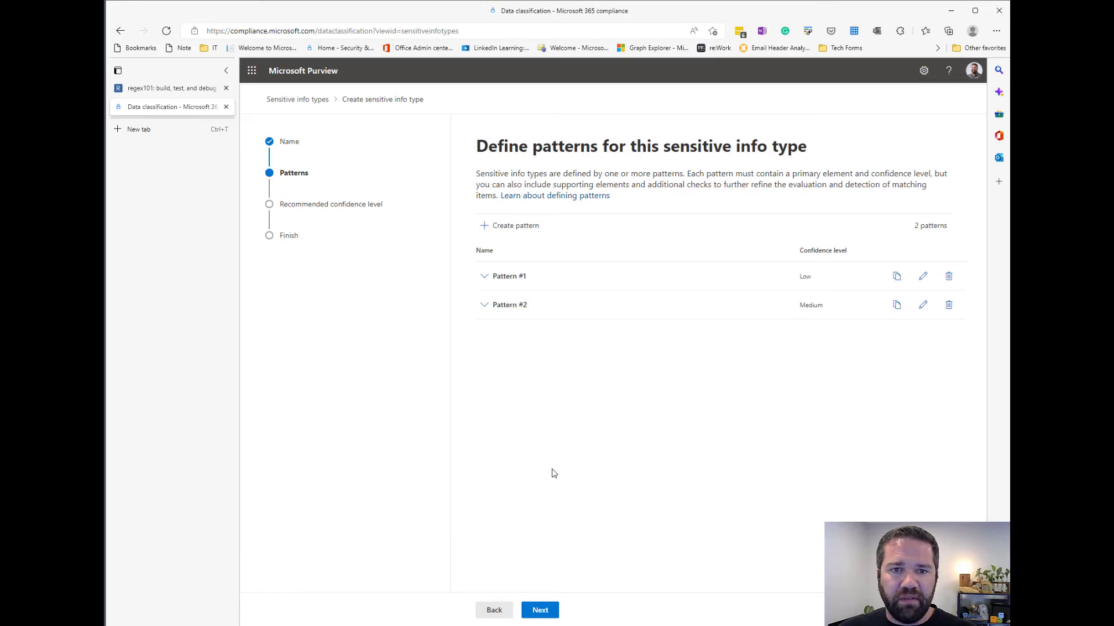
Keep Medium as recommended confidence and finish creating the Student ID sensitive info type
click(539, 610)
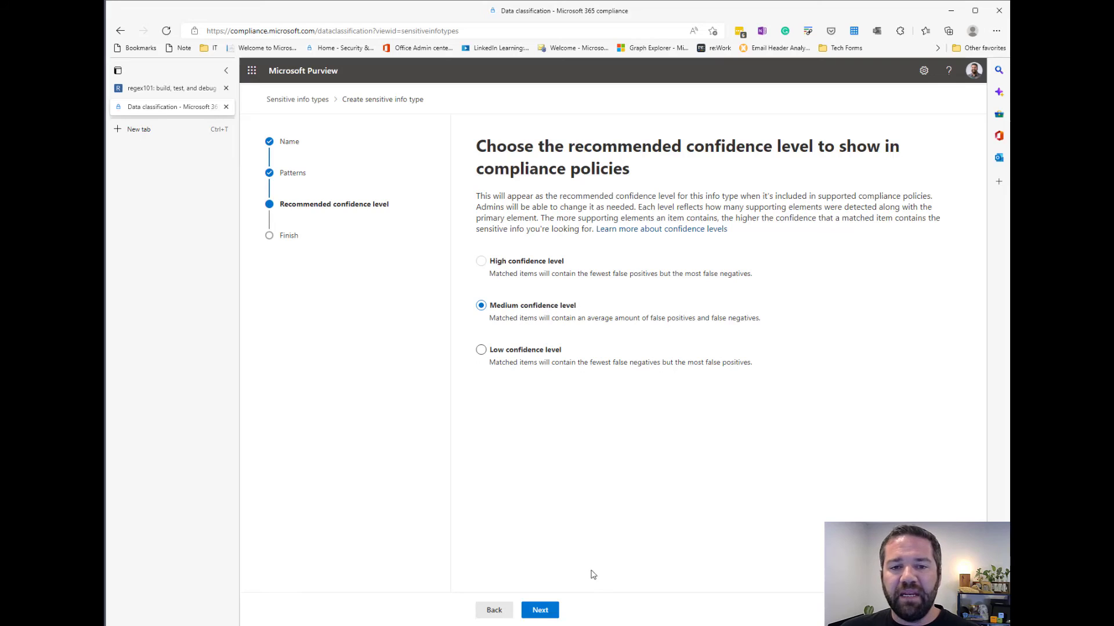
mouse_move(546, 565)
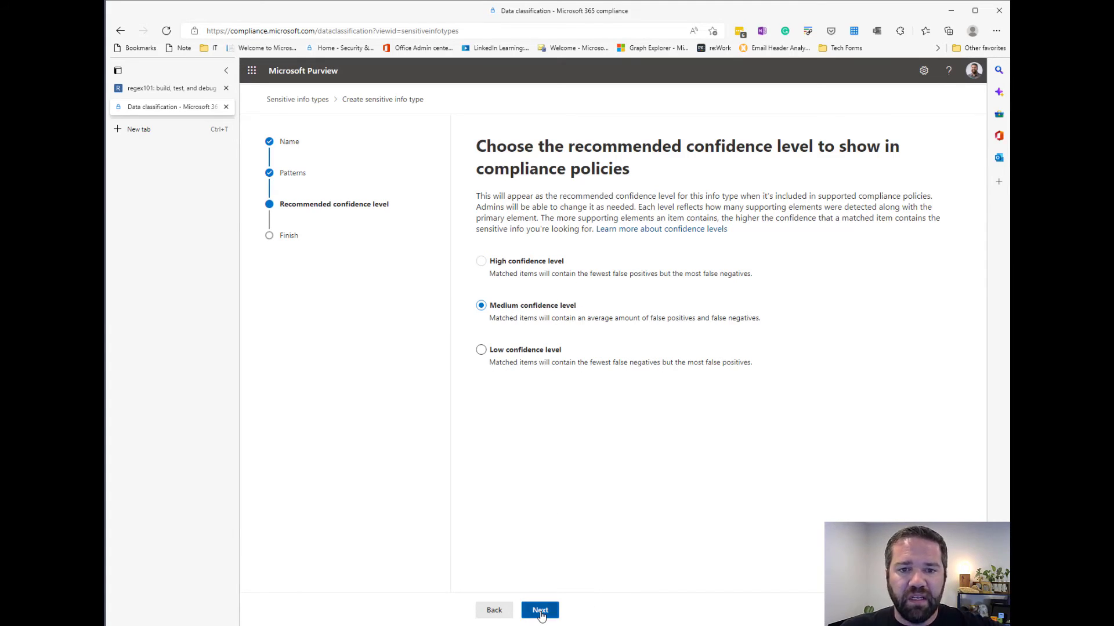
click(540, 610)
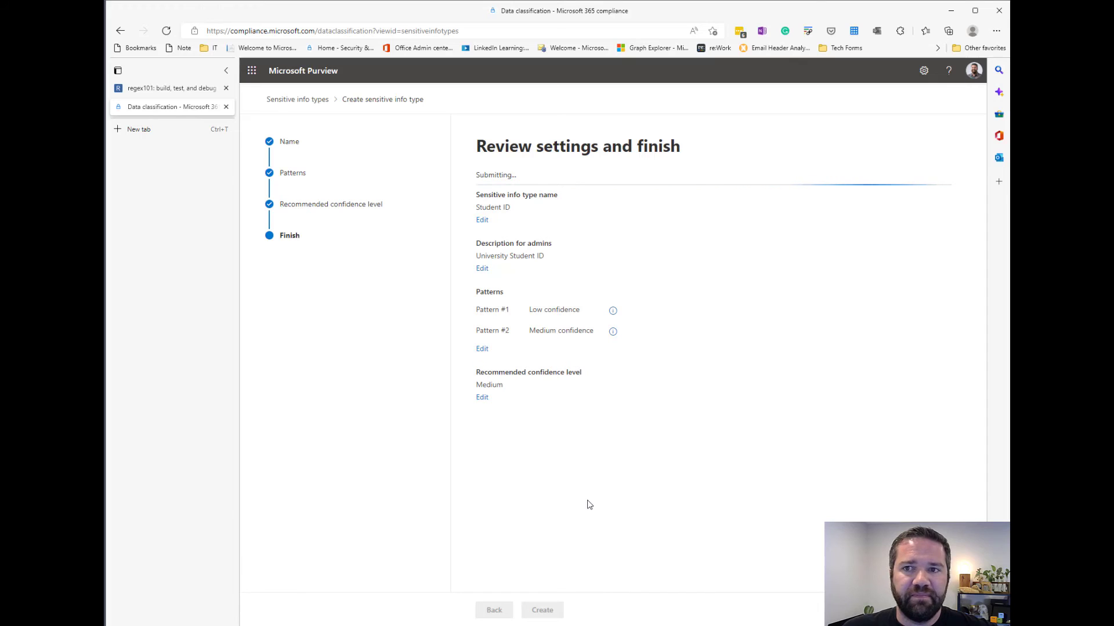
click(541, 609)
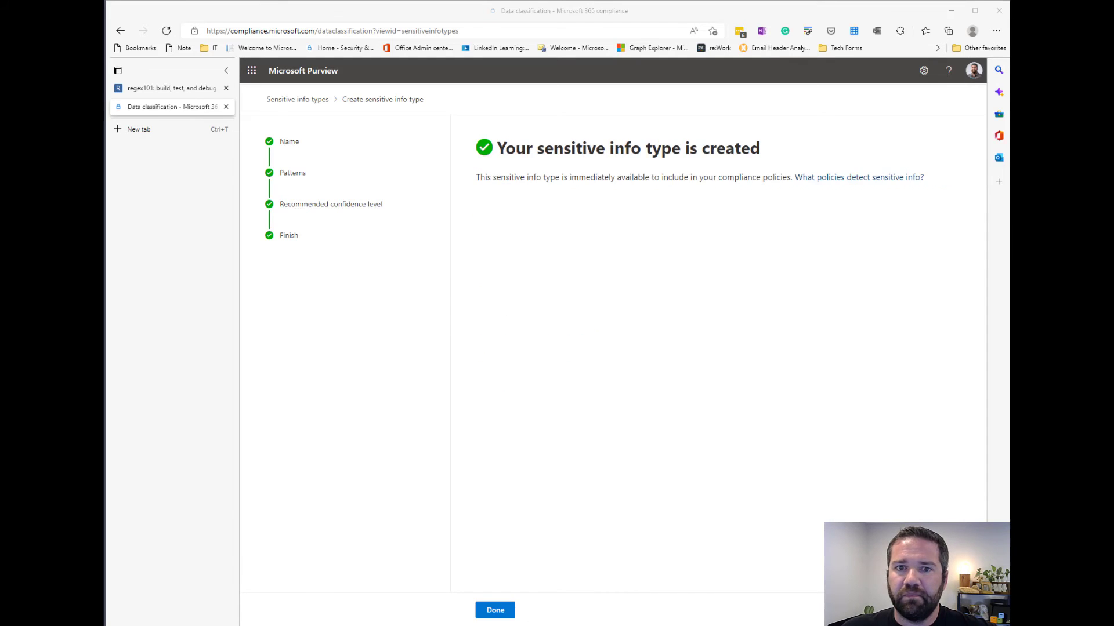
click(494, 610)
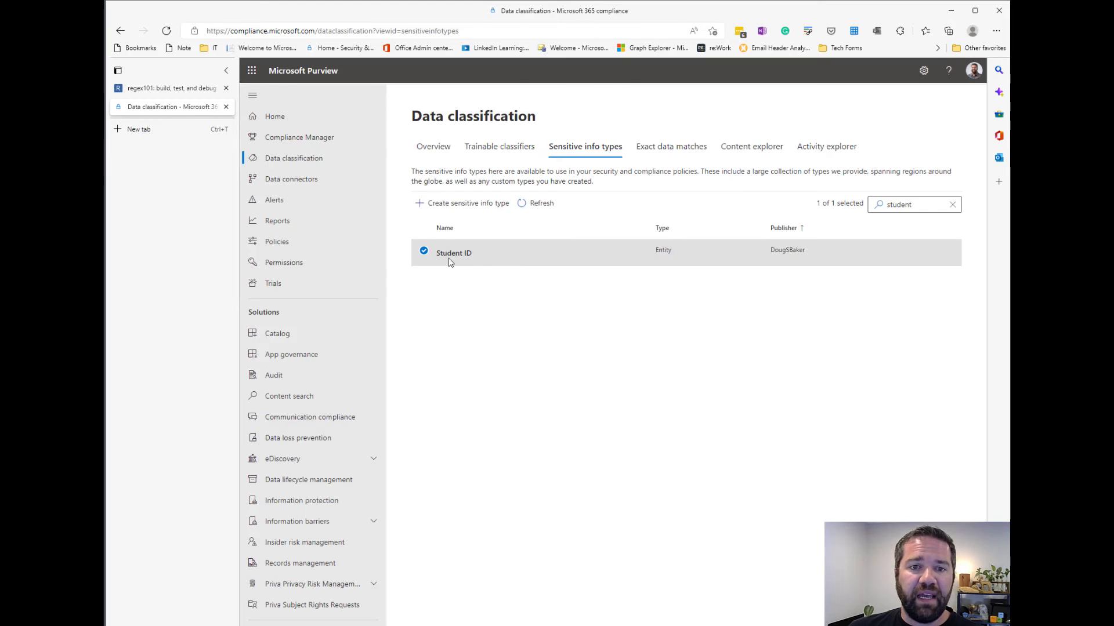
Start testing the Student ID info type by opening its file upload panel
click(454, 251)
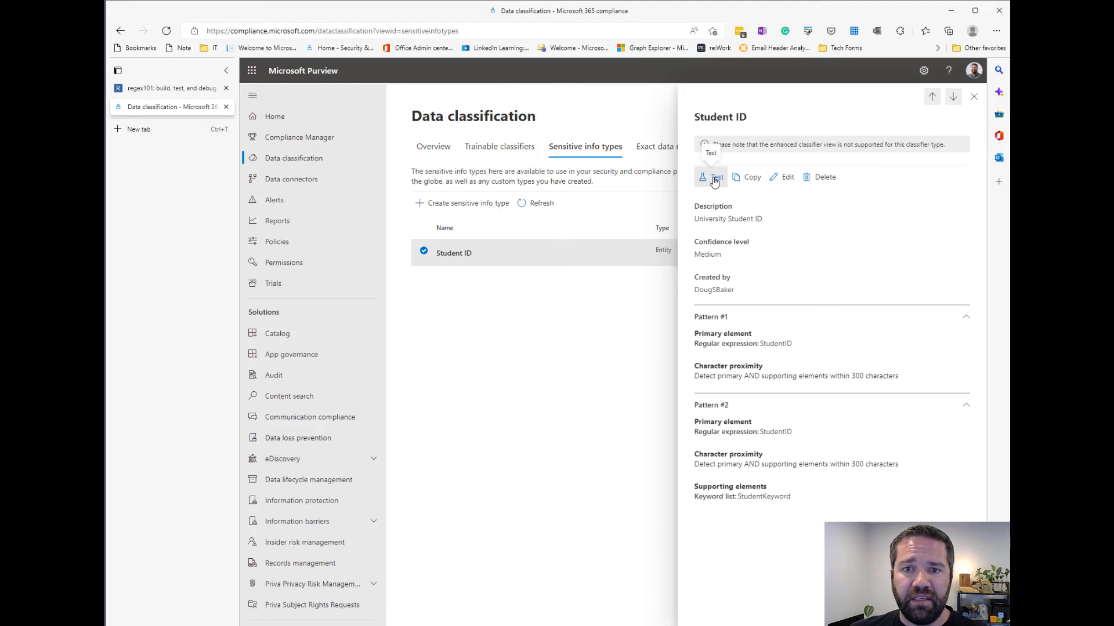
click(712, 177)
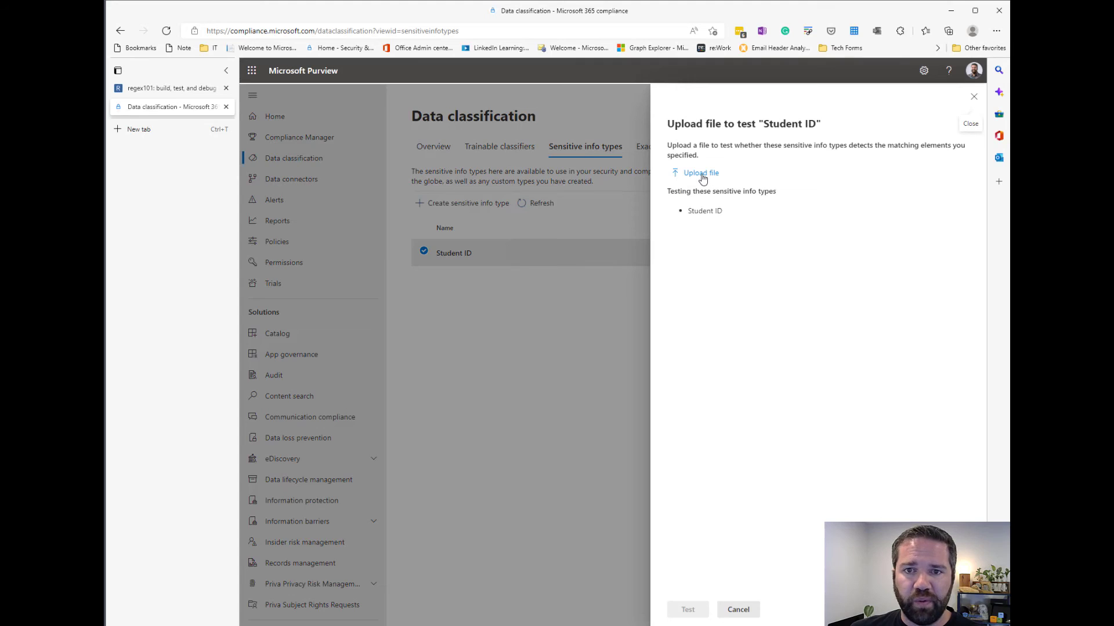
click(701, 173)
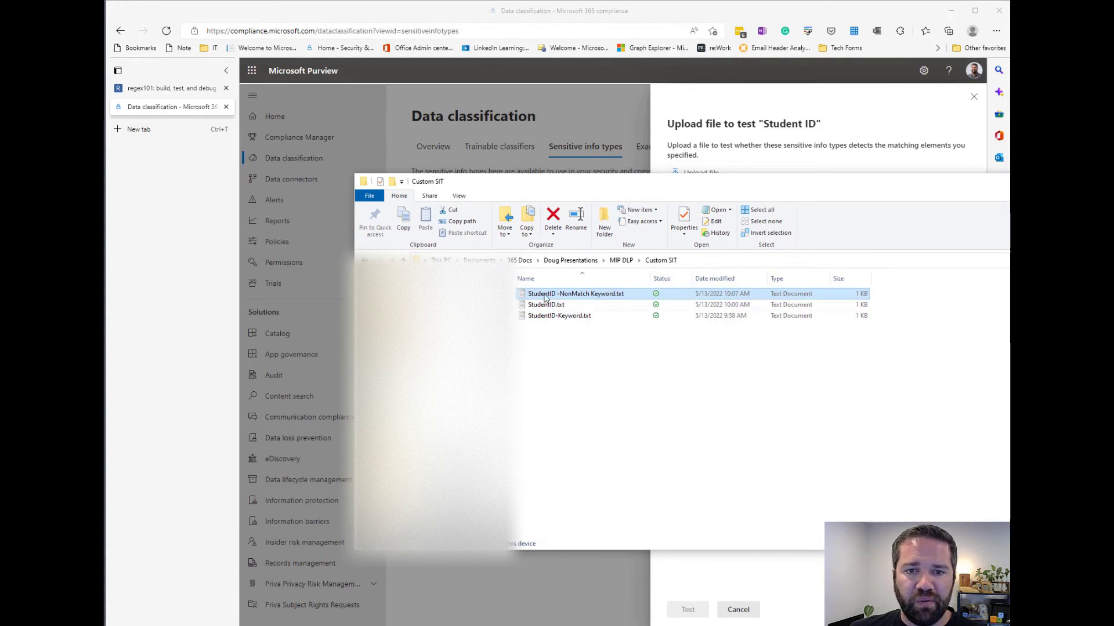
Review the StudentID.txt and StudentID-Keyword.txt sample files in Notepad
double_click(546, 305)
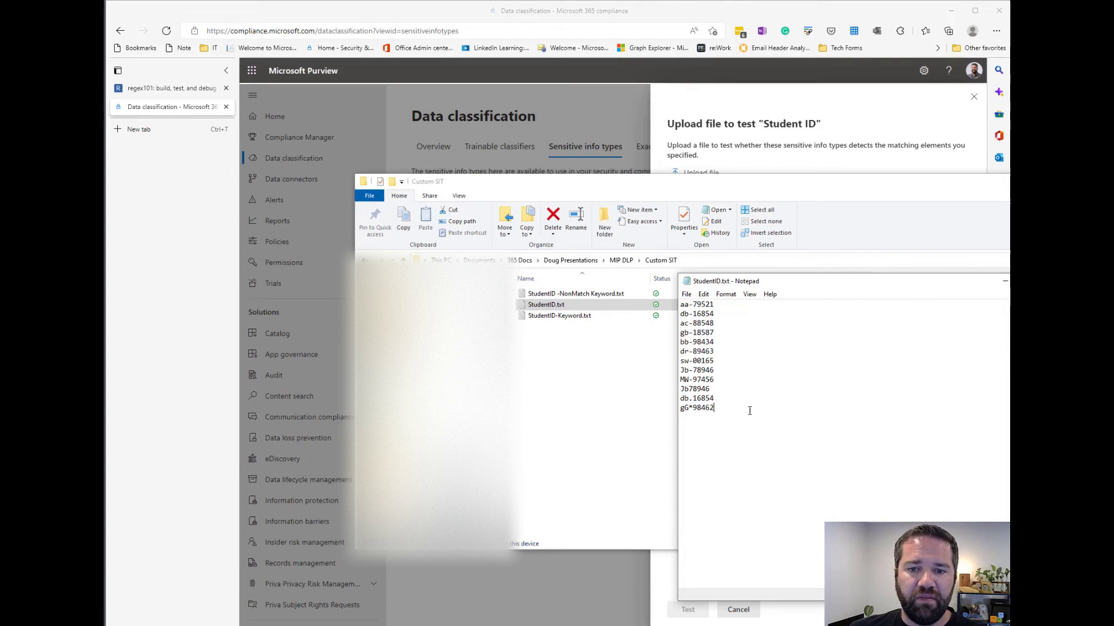
click(559, 315)
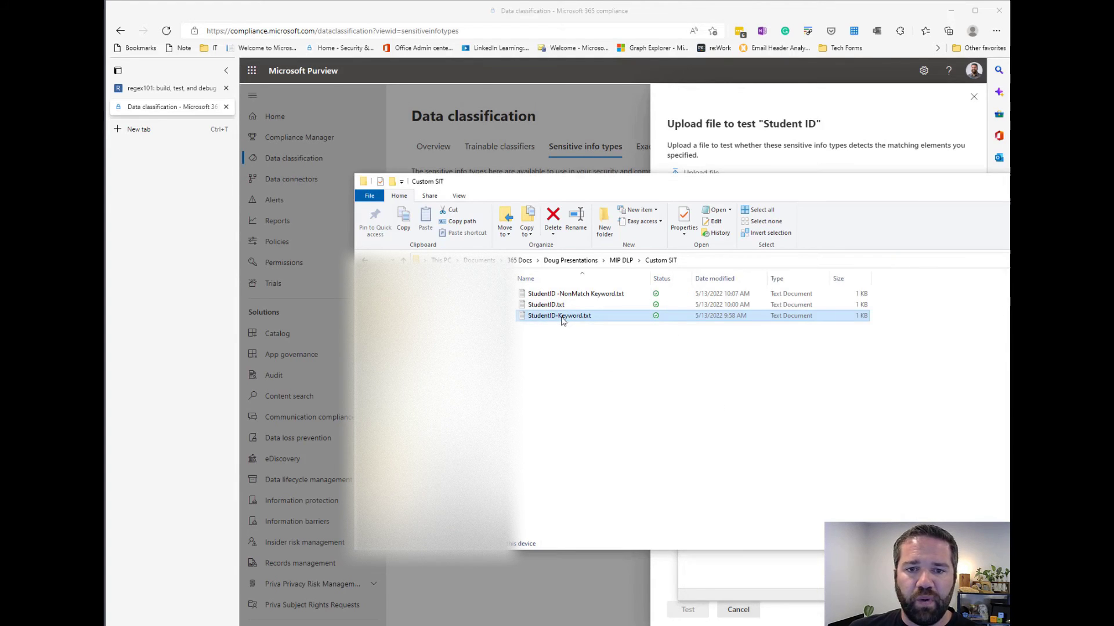
double_click(560, 315)
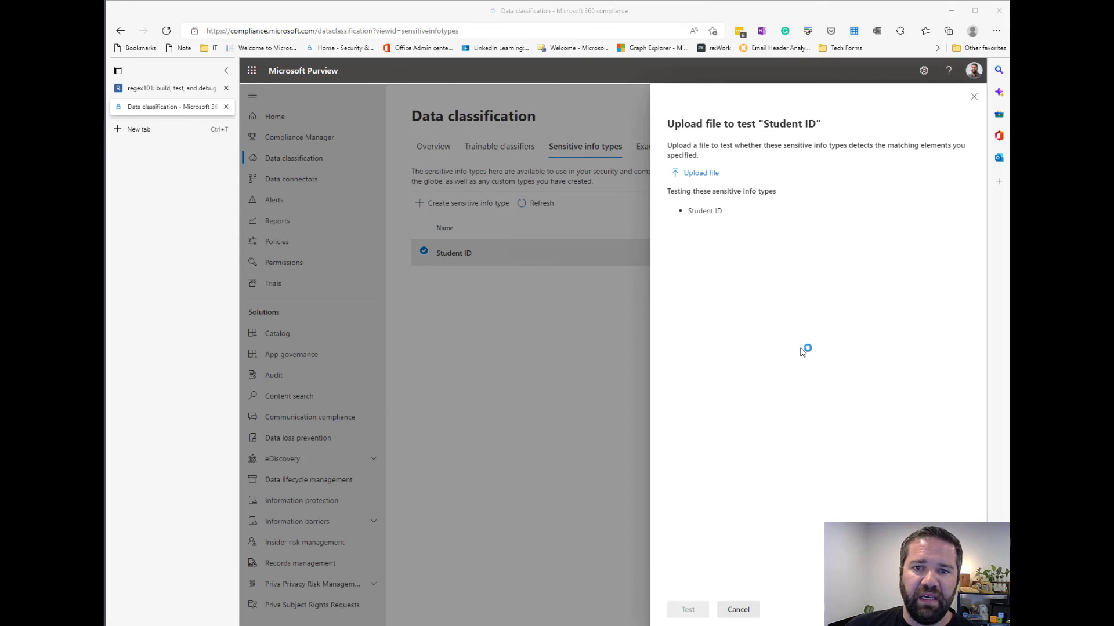
Test StudentID.txt, getting 12 low-confidence Student ID matches, and return to the upload panel
click(700, 173)
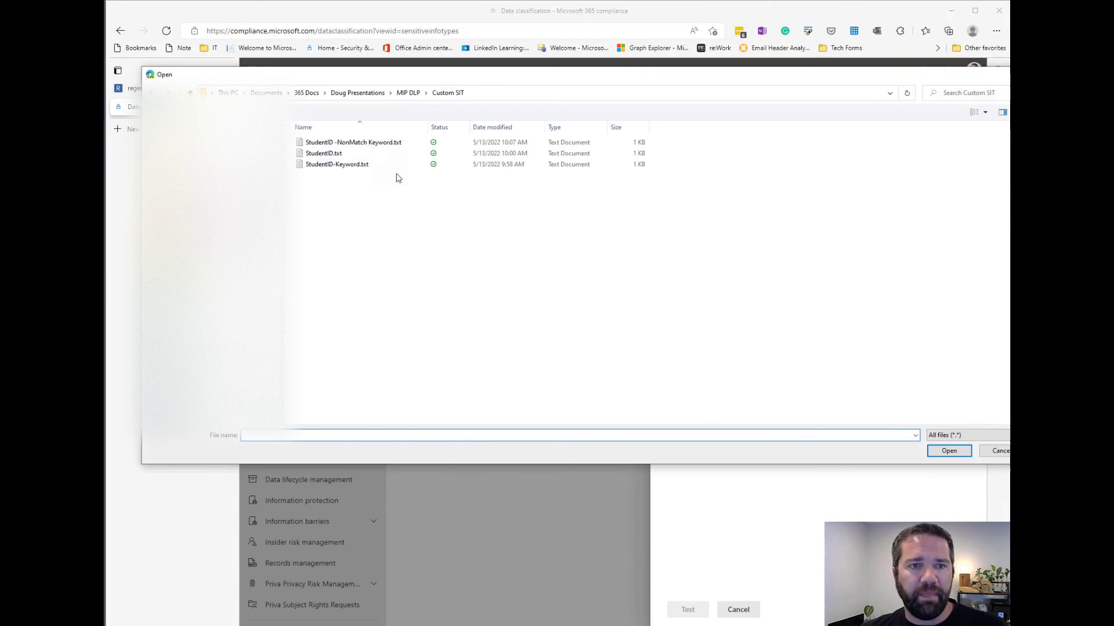
click(324, 153)
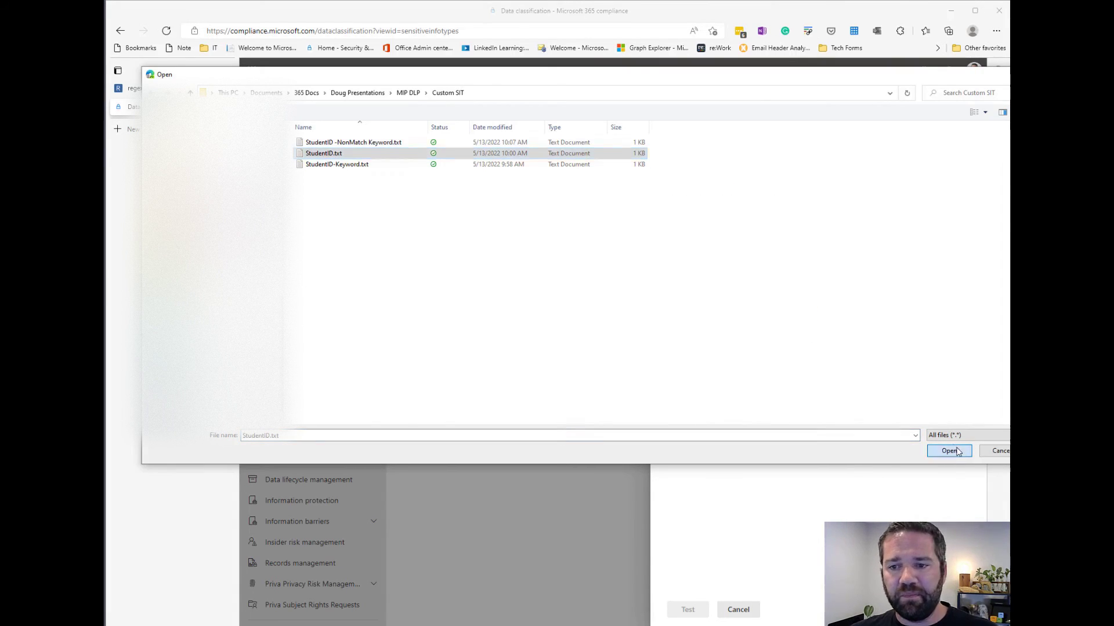
click(949, 450)
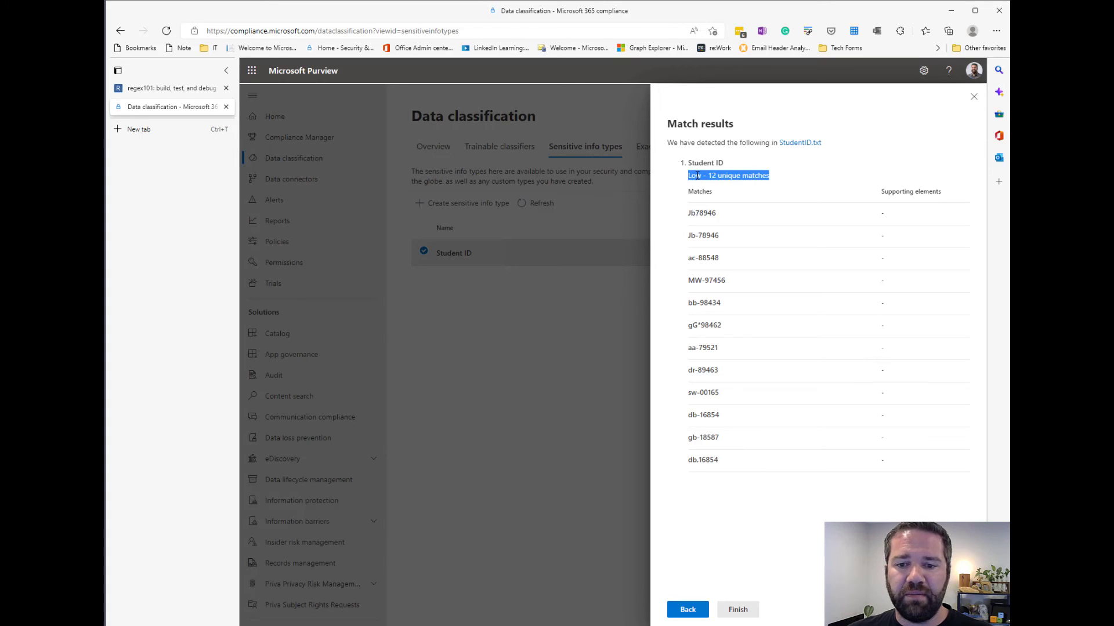
click(687, 609)
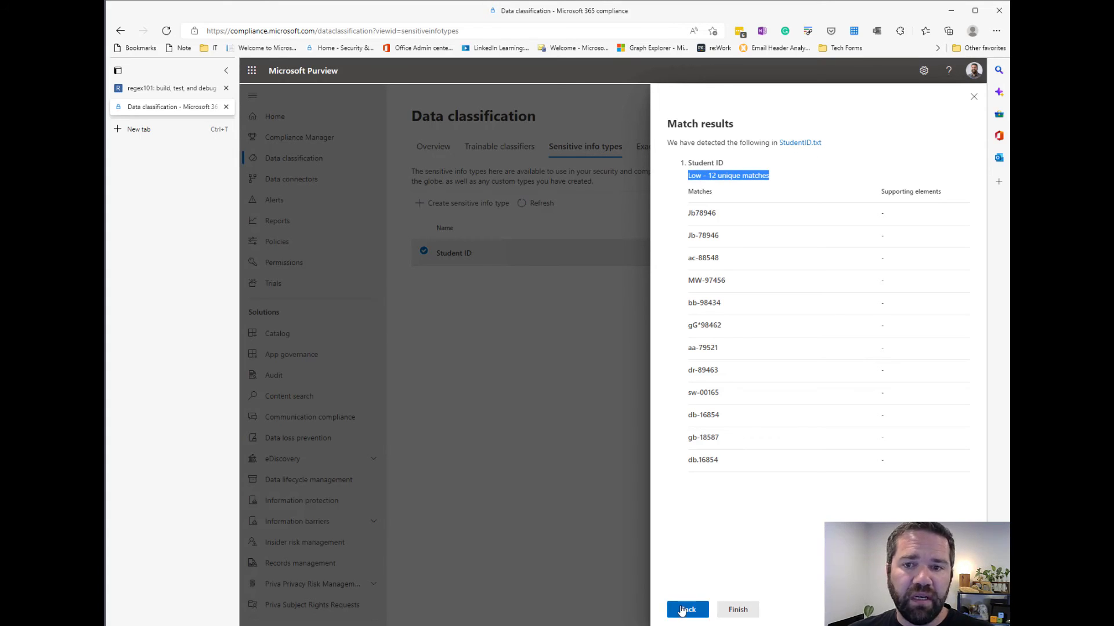
click(686, 609)
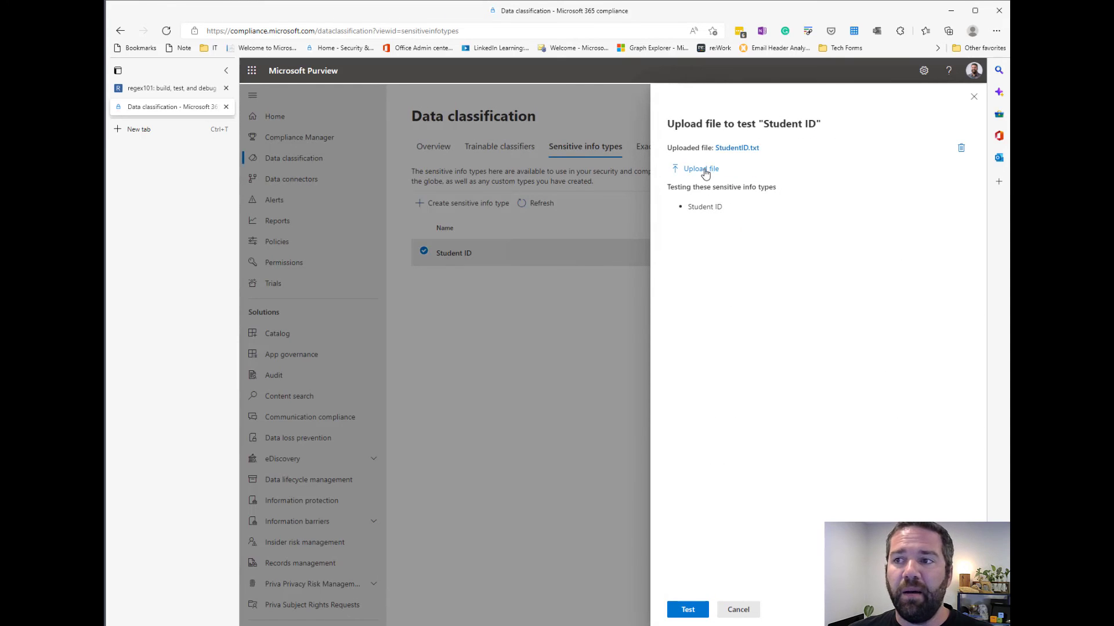
Test StudentID-Keyword.txt, matching db16854 at low and medium confidence, and return to the upload panel
click(961, 147)
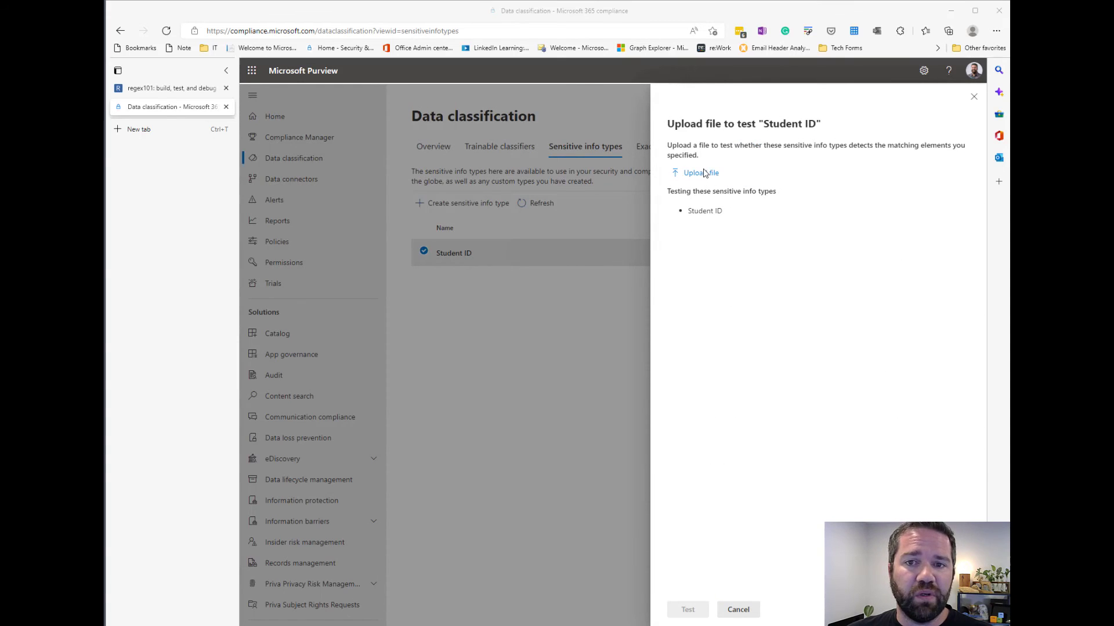
click(700, 173)
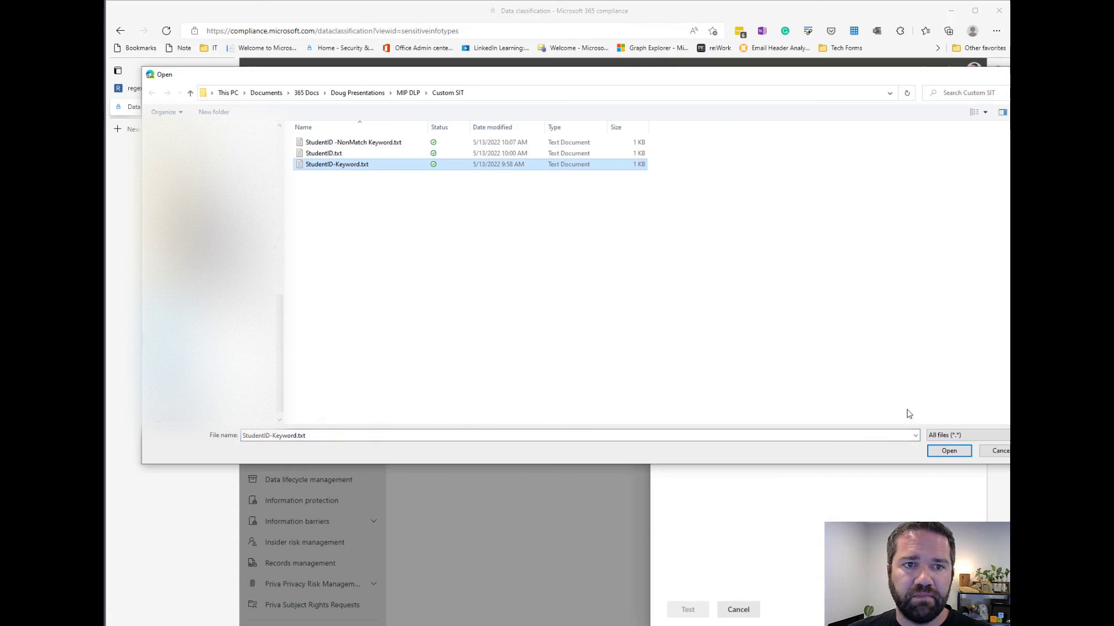
click(949, 450)
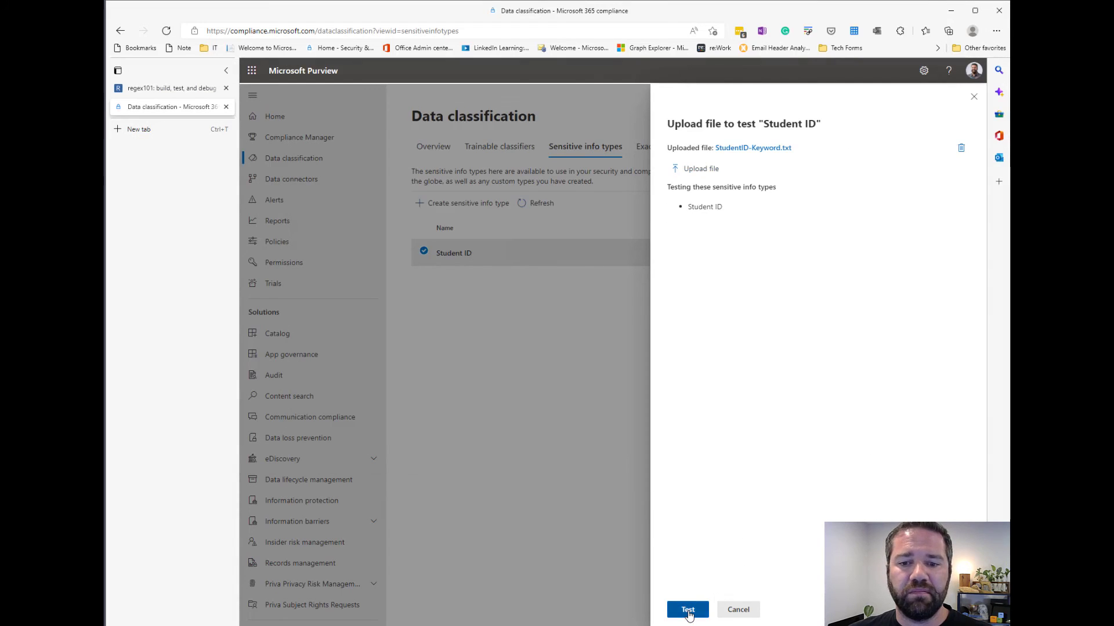
click(686, 609)
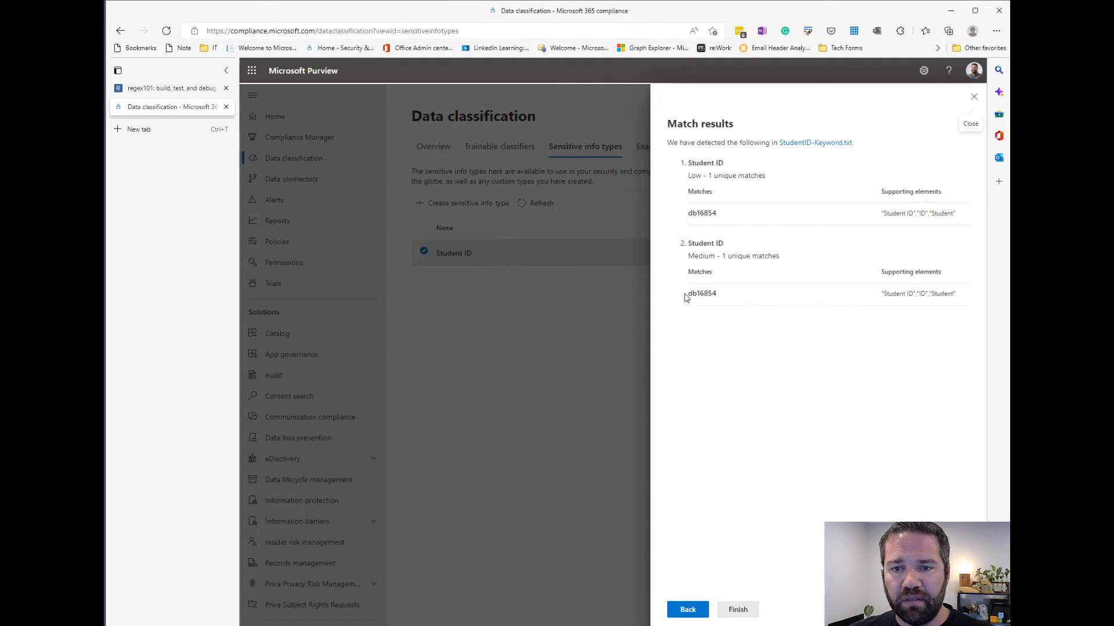
mouse_move(955, 290)
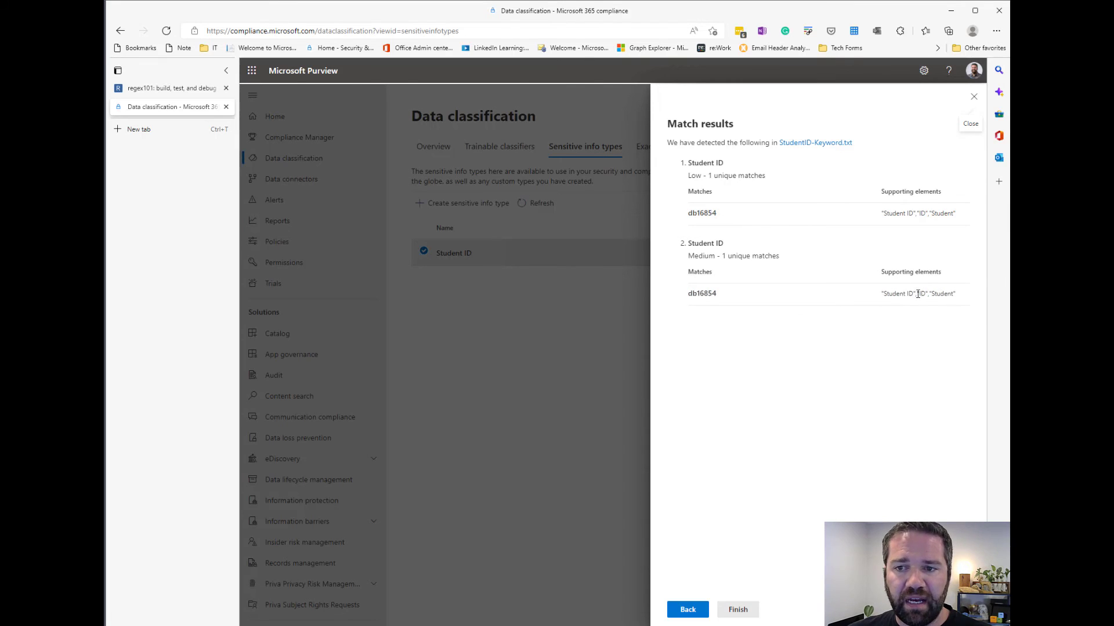
mouse_move(957, 335)
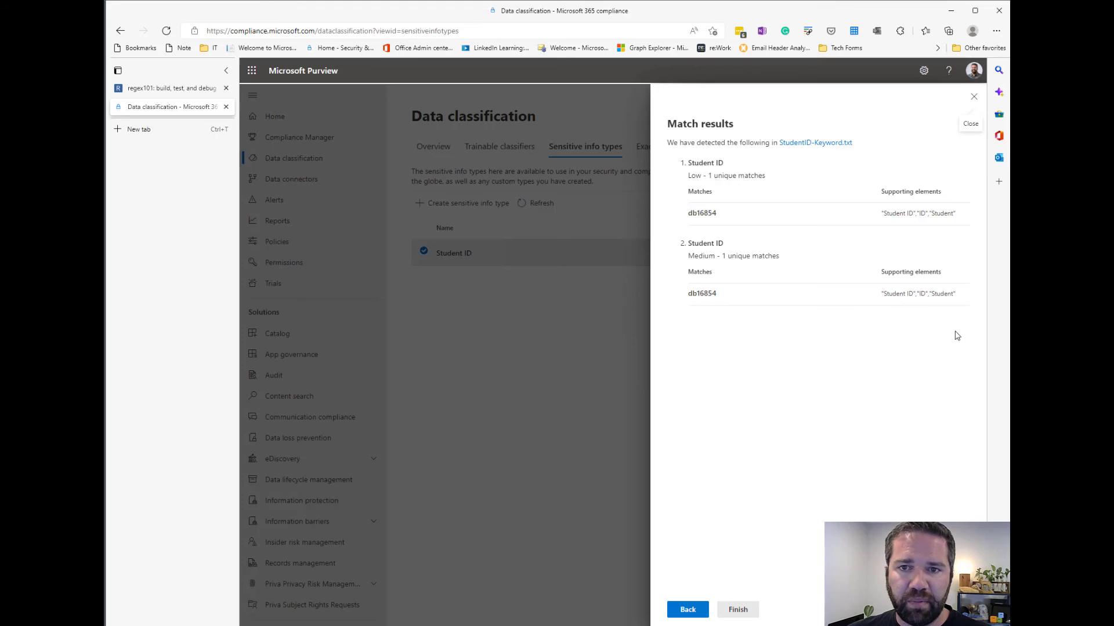
mouse_move(832, 425)
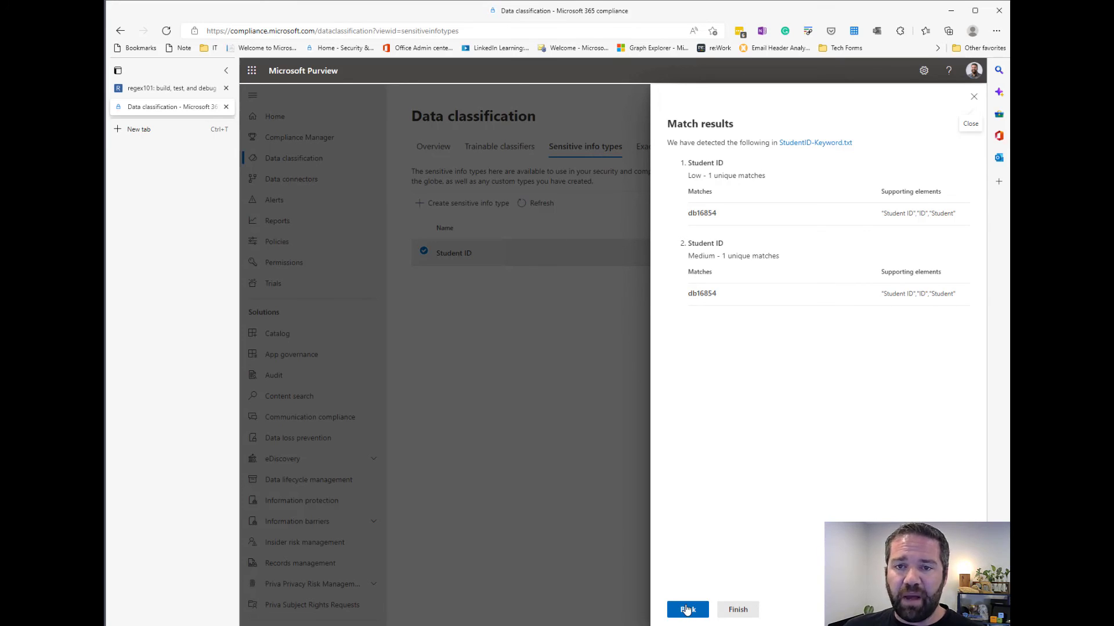
click(687, 609)
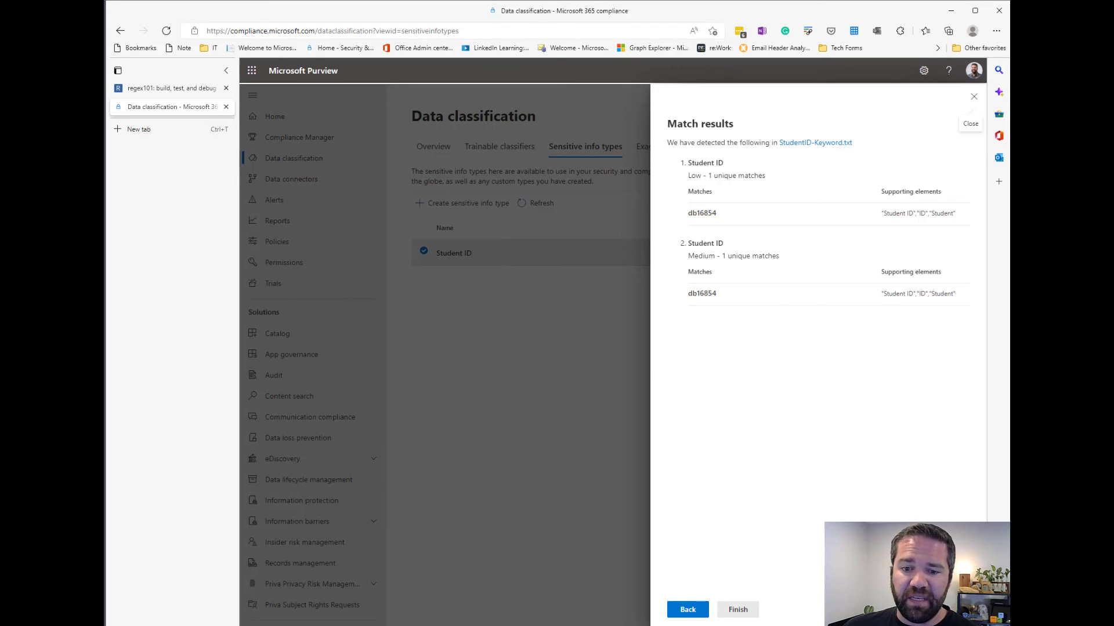
click(685, 609)
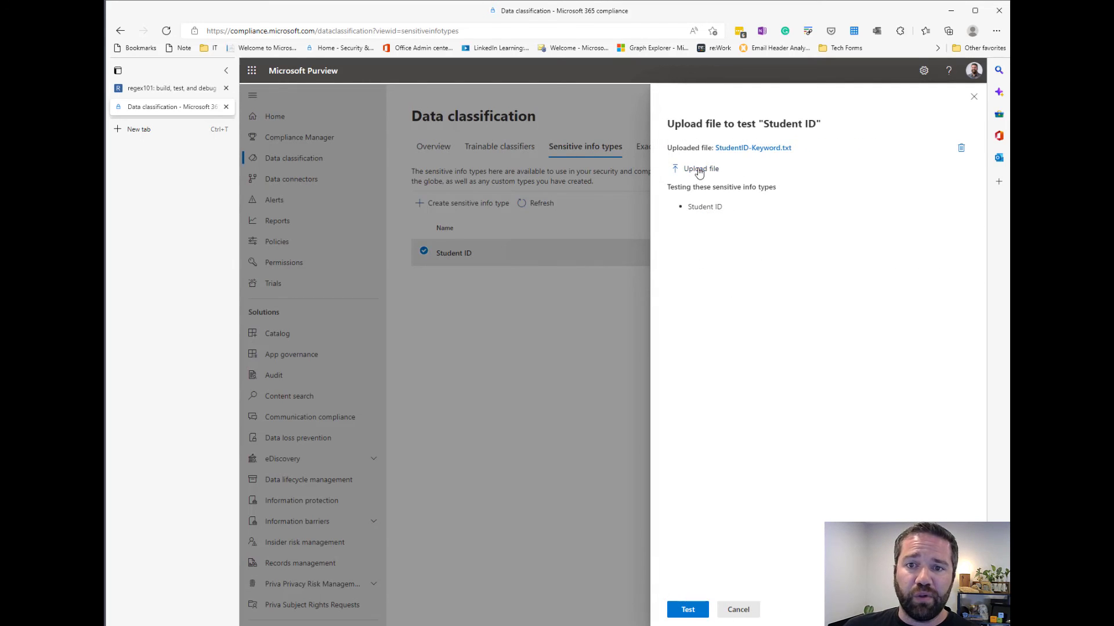
Test StudentID -NonMatch Keyword.txt, yielding only a low-confidence match db16854
click(701, 169)
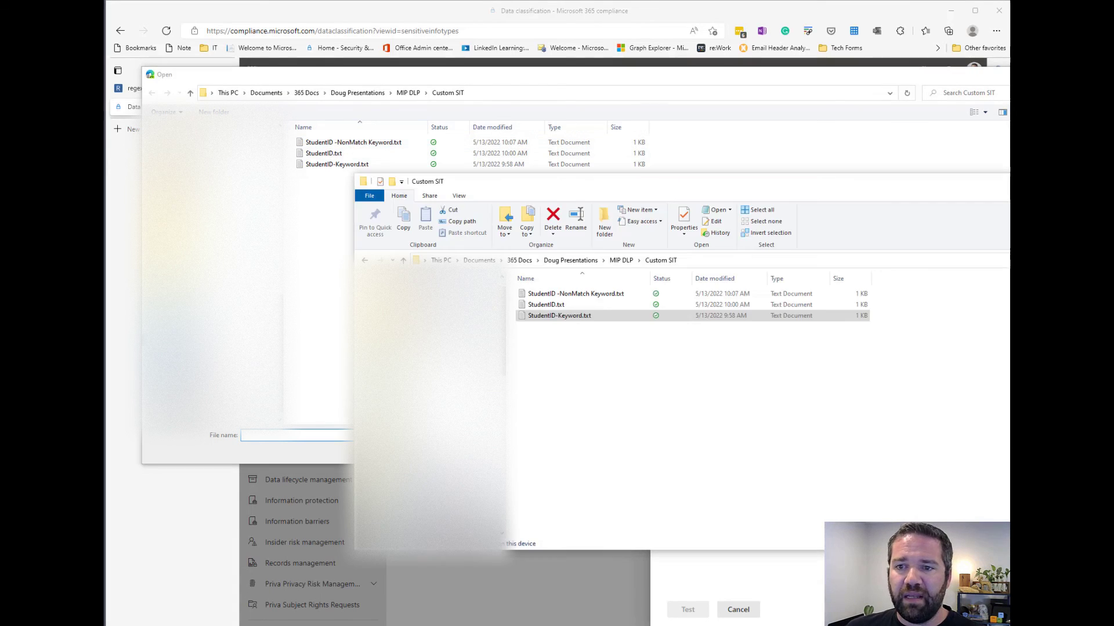
click(575, 293)
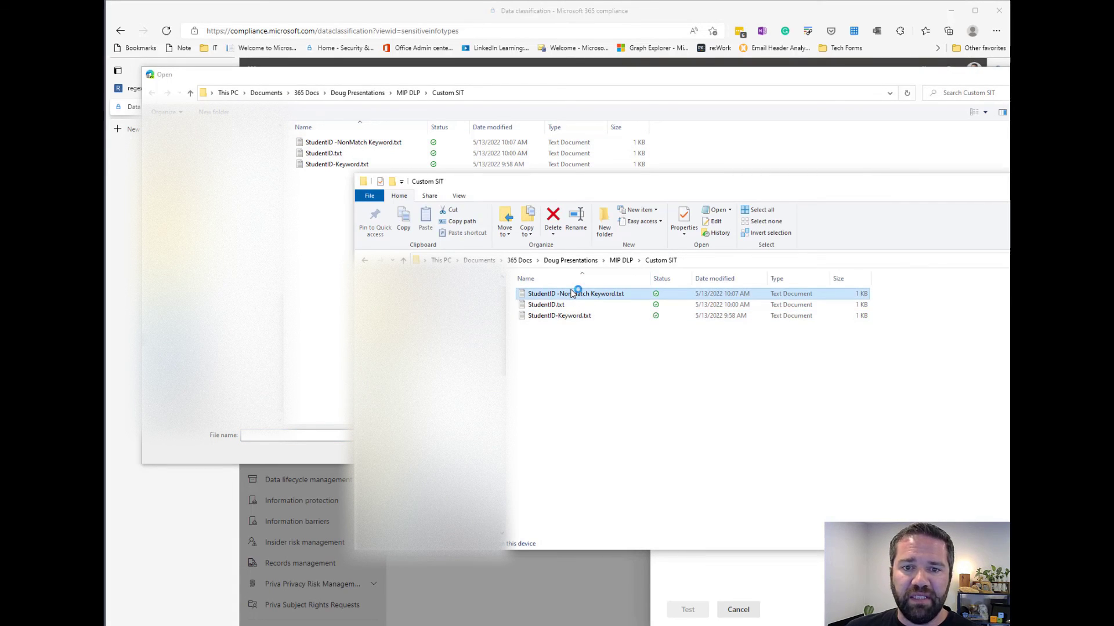
double_click(574, 294)
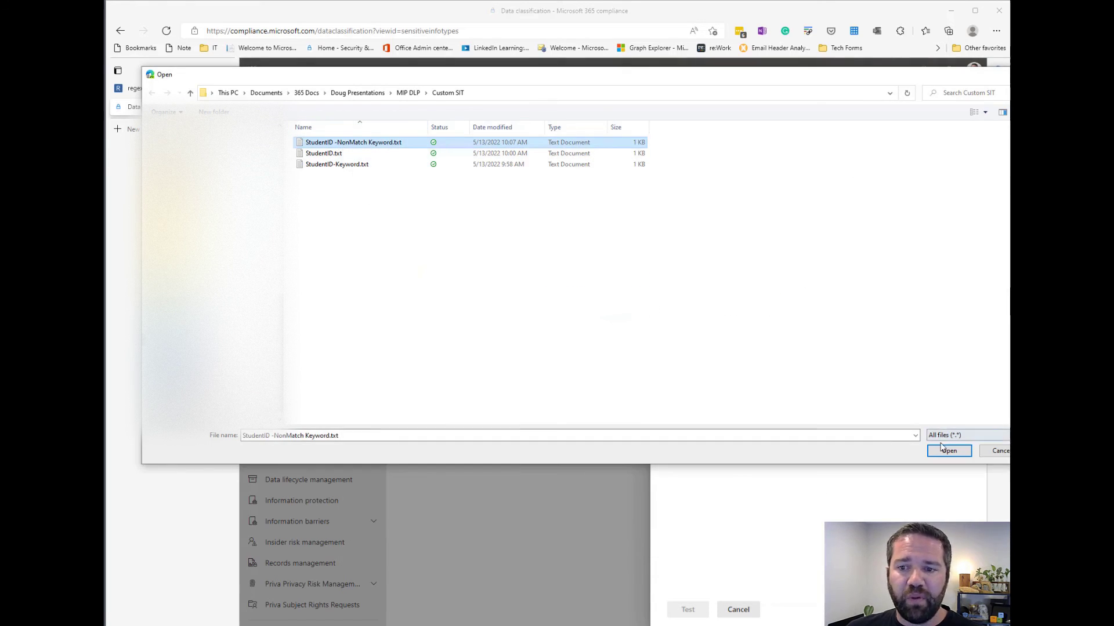
click(947, 450)
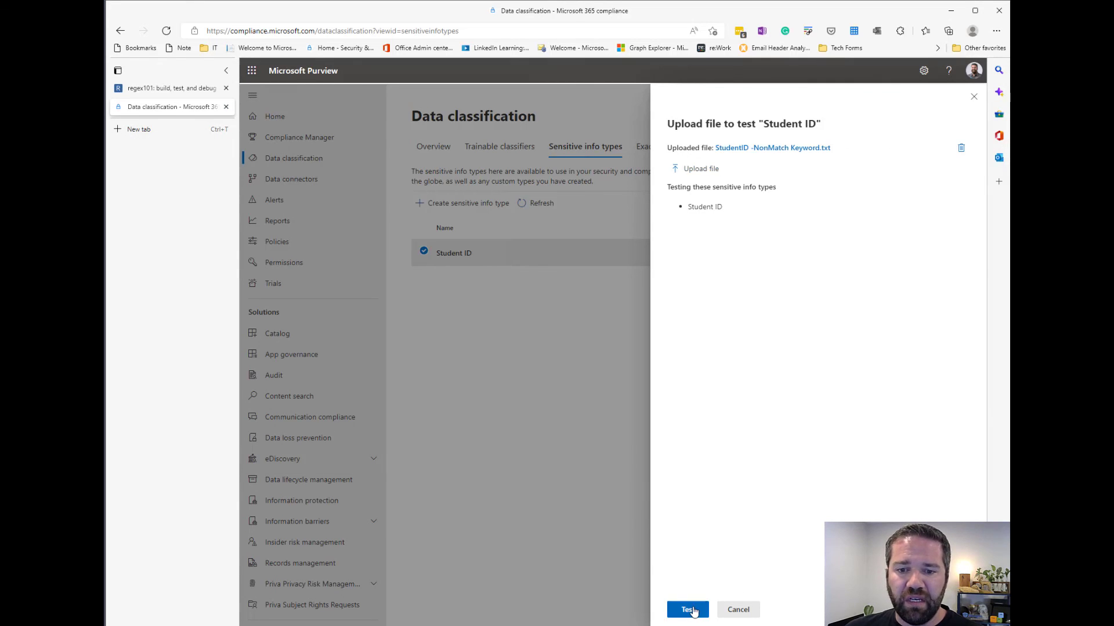
click(685, 609)
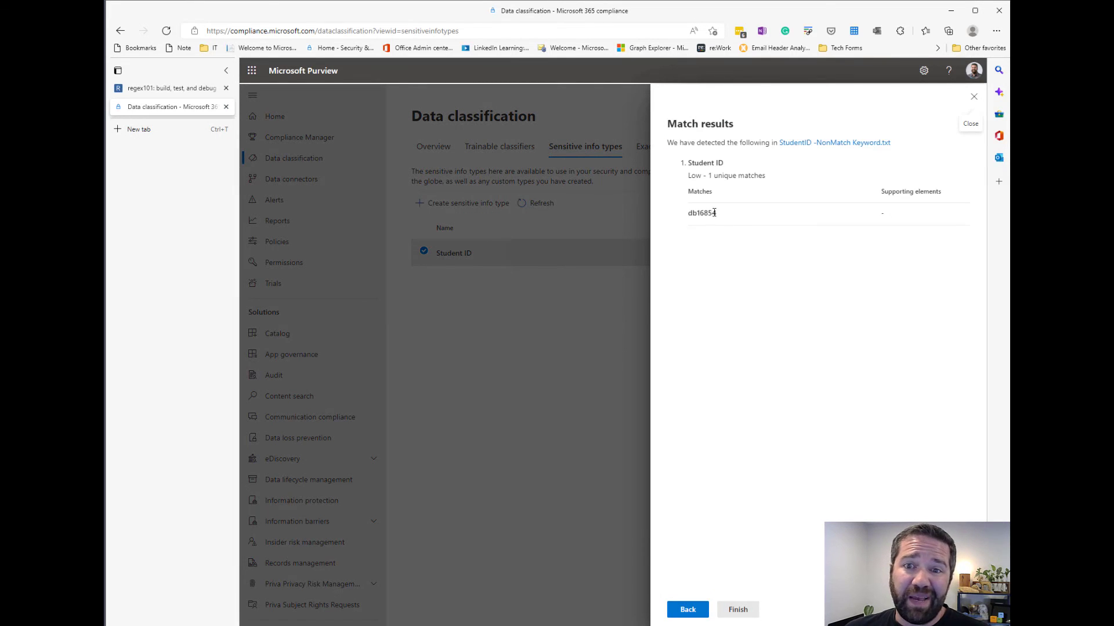
double_click(702, 212)
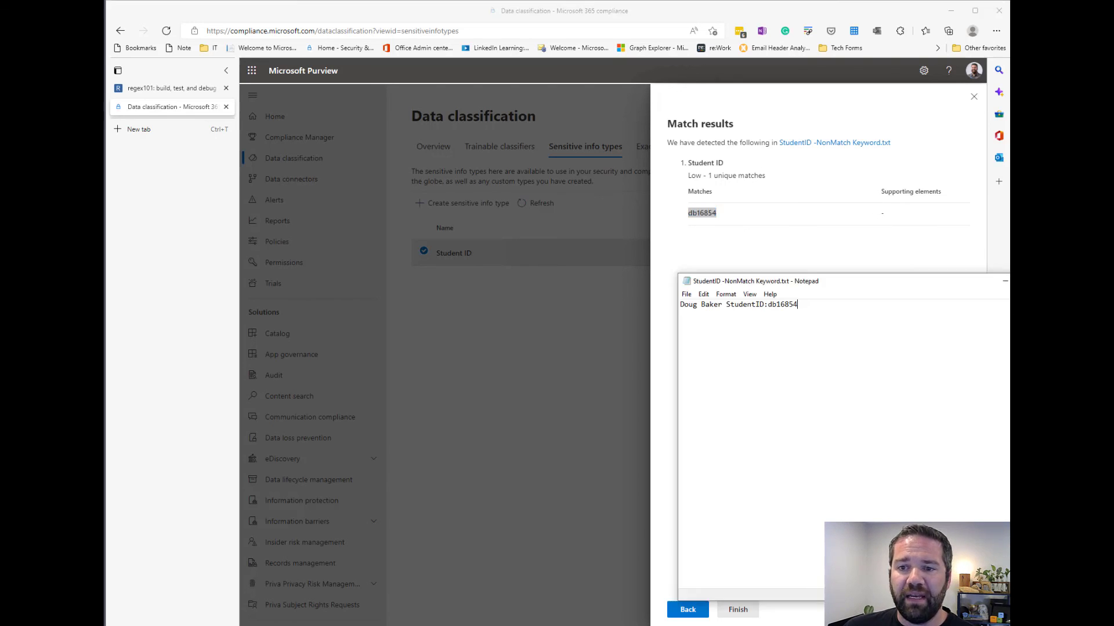
drag(726, 304, 797, 304)
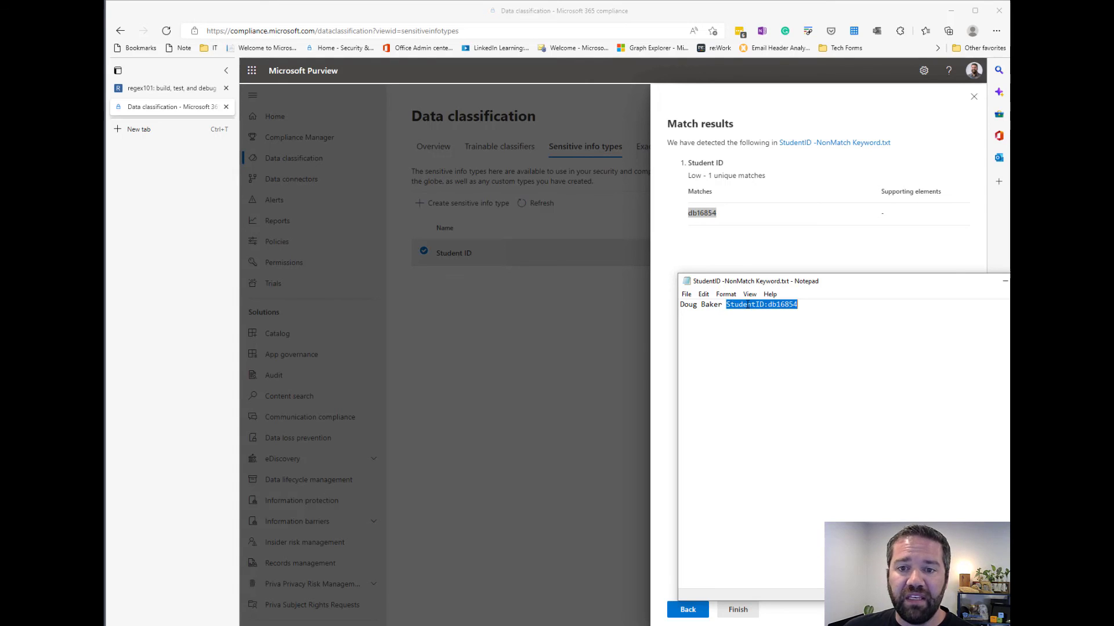
click(753, 303)
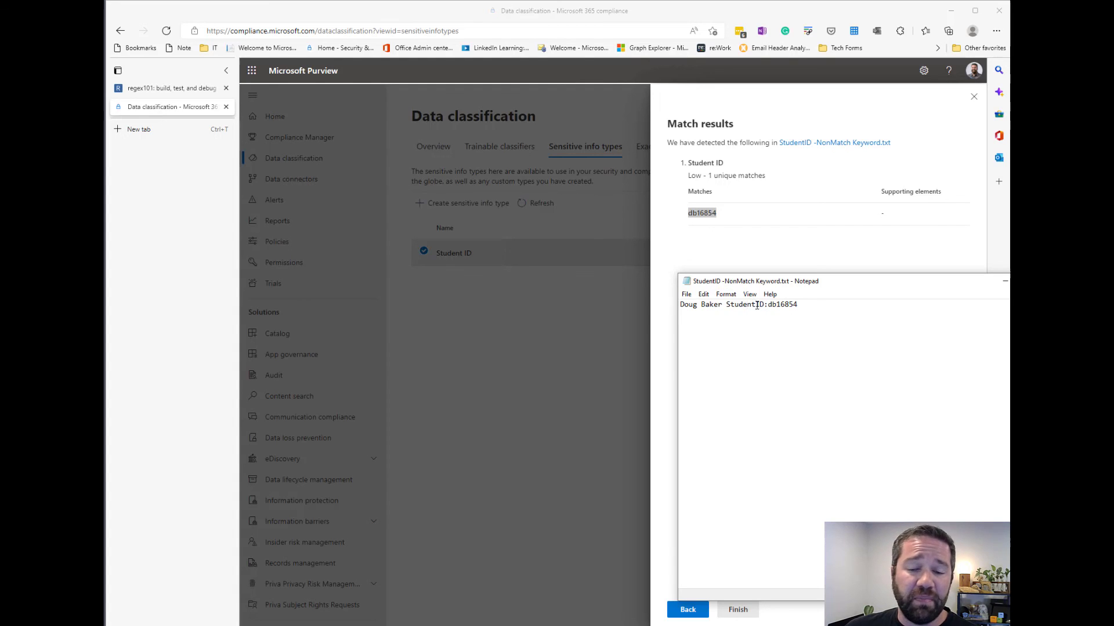
double_click(741, 304)
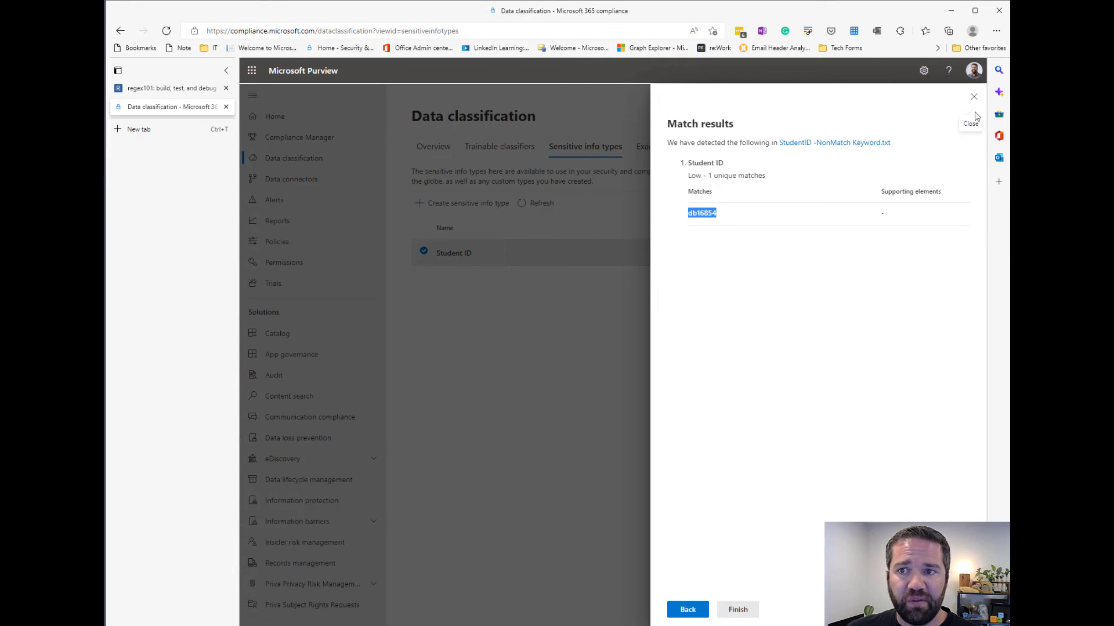
Return from the match results to the upload panel with the non-match file still loaded
click(686, 609)
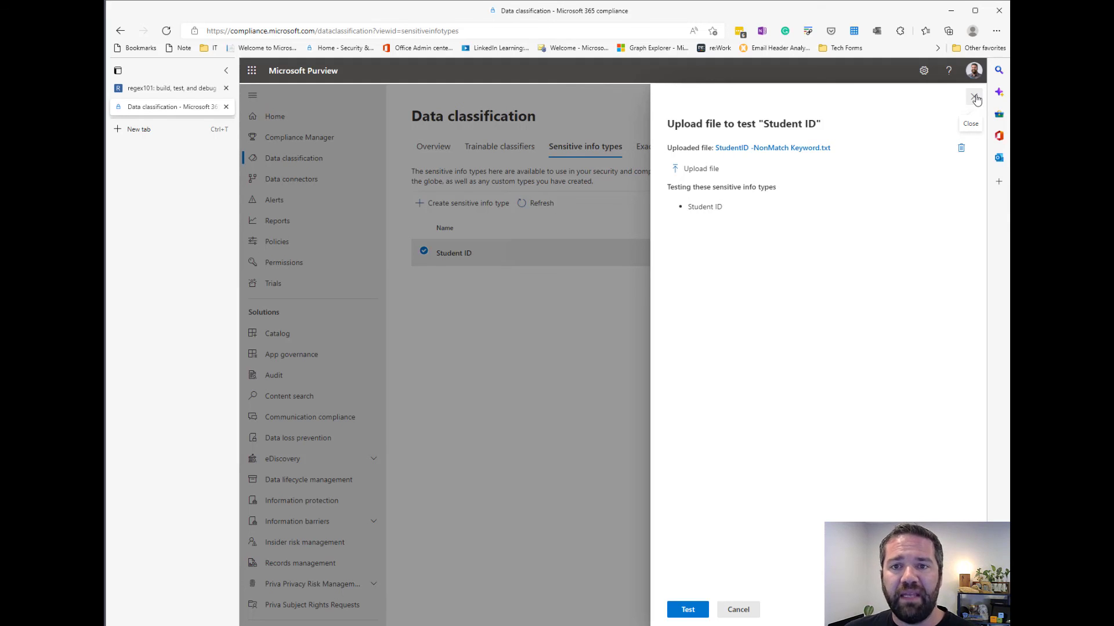
mouse_move(821, 251)
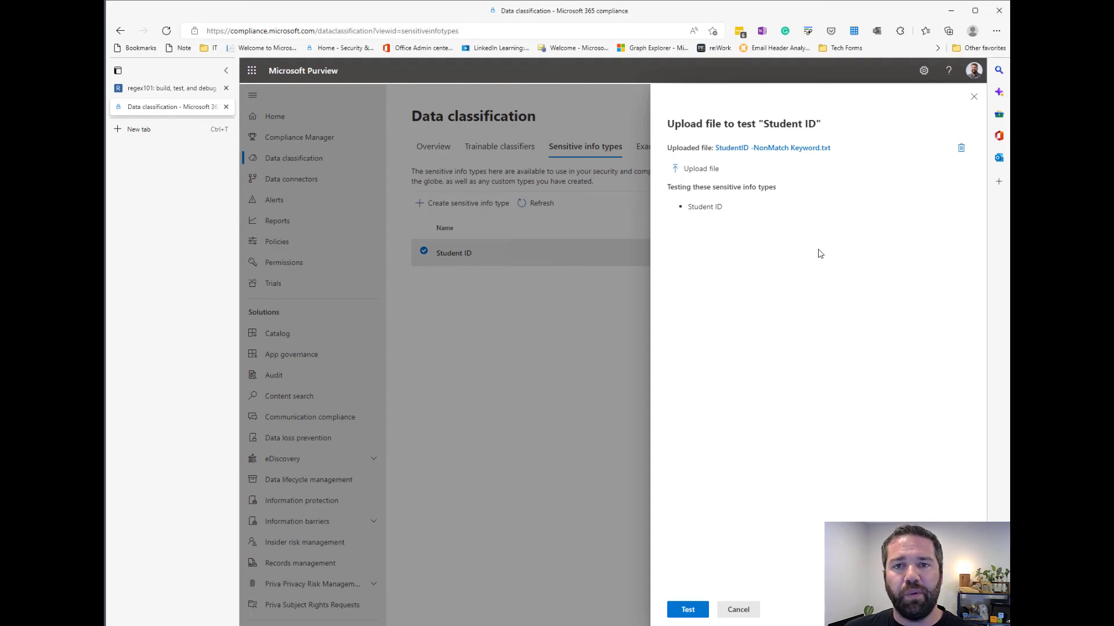
mouse_move(818, 250)
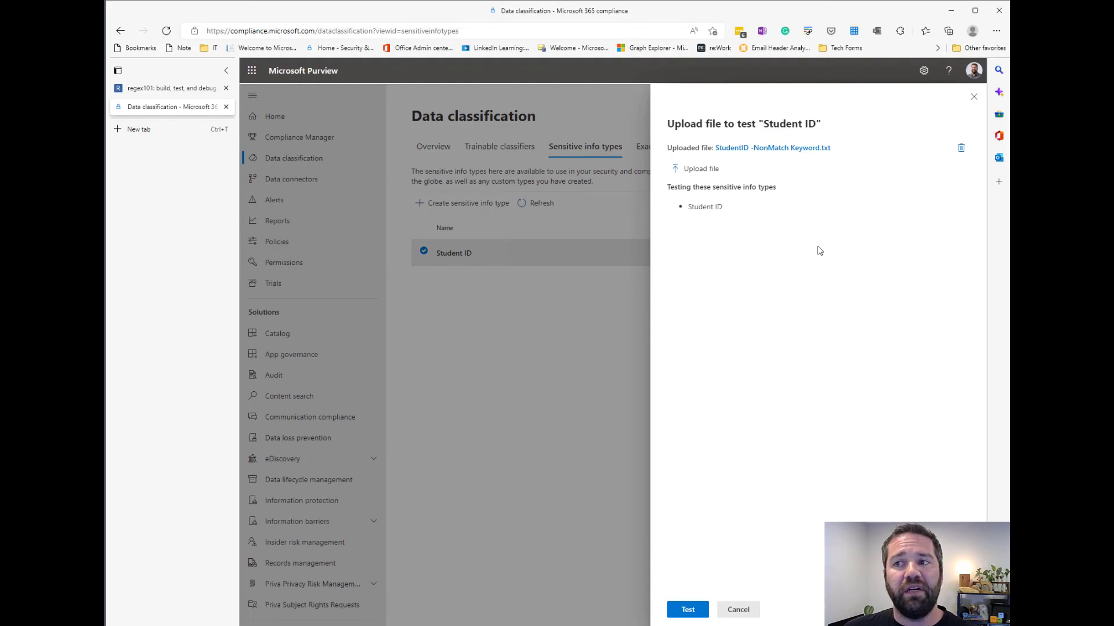